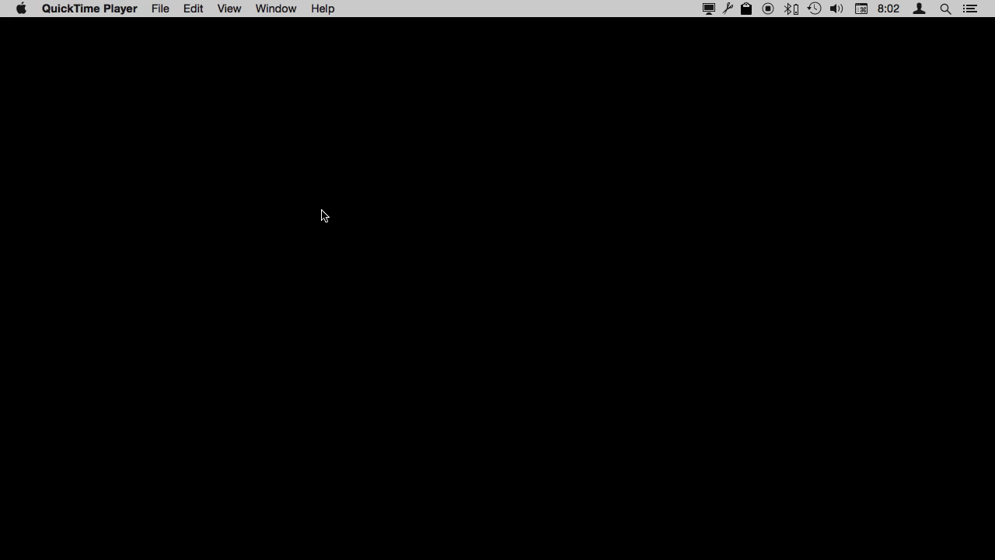
{"action": "mouse_move", "coordinate": [395, 279]}
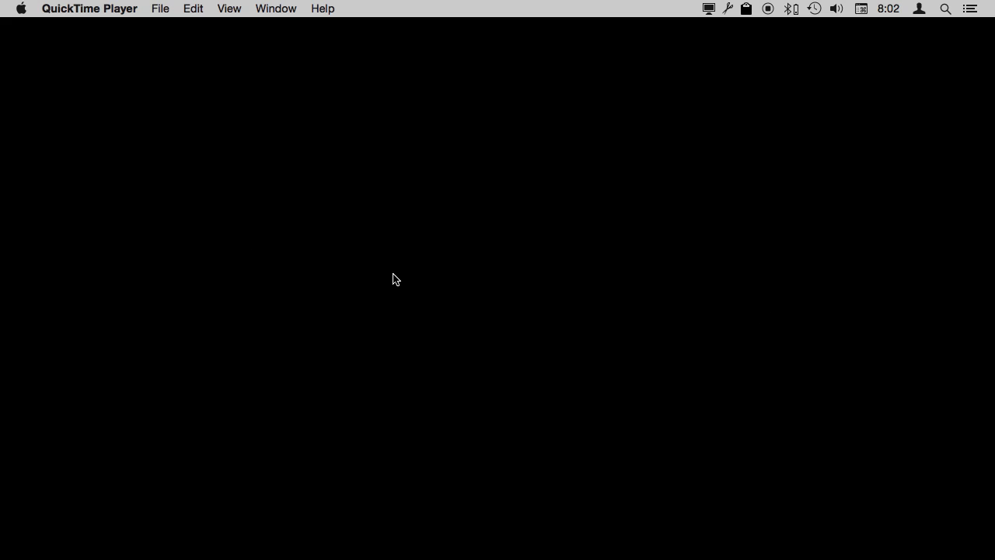
{"action": "mouse_move", "coordinate": [533, 291]}
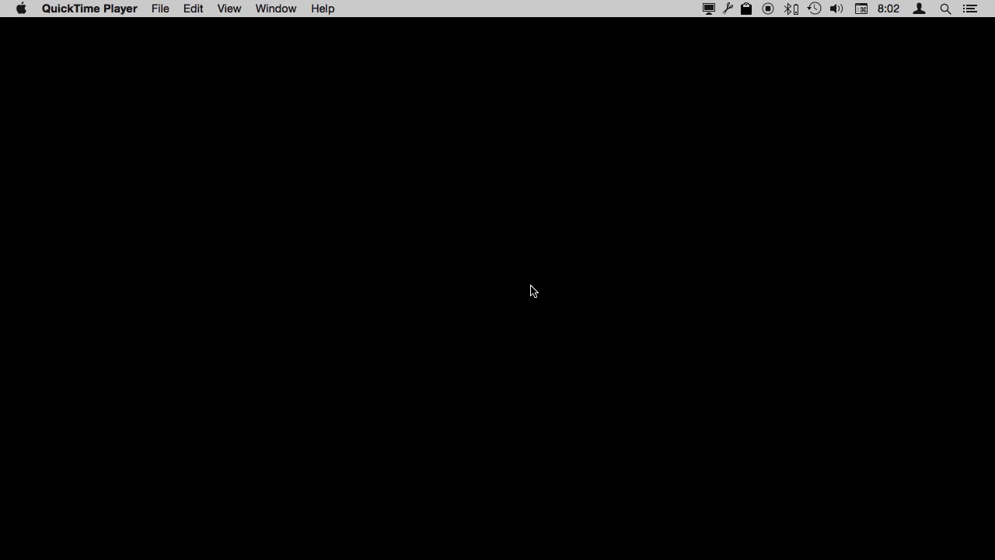
{"action": "mouse_move", "coordinate": [228, 395]}
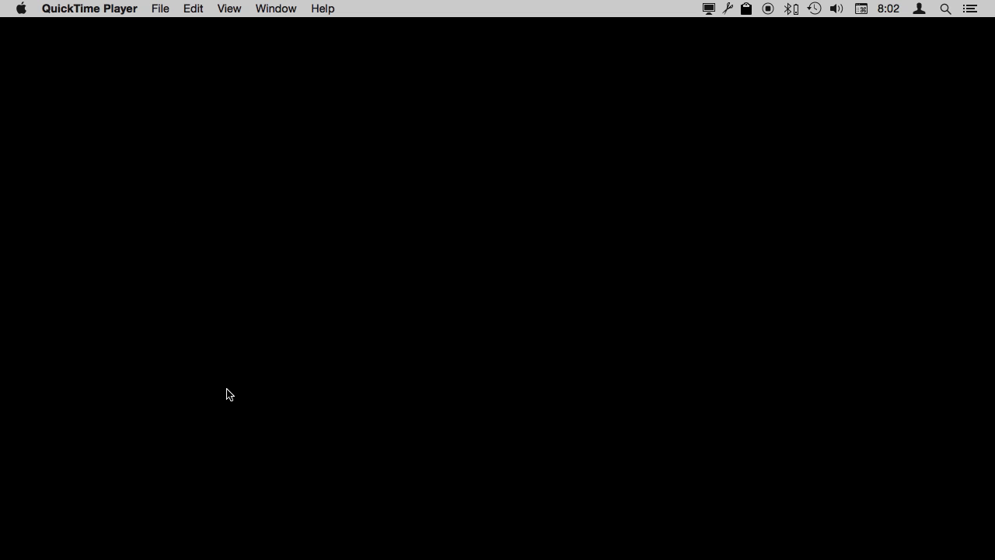
{"action": "mouse_move", "coordinate": [171, 145]}
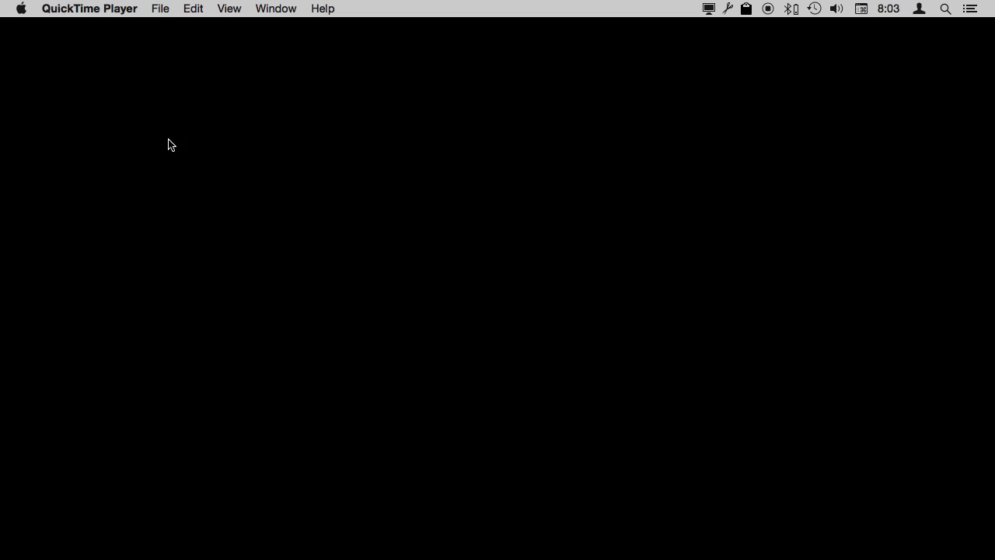
{"action": "mouse_move", "coordinate": [40, 34]}
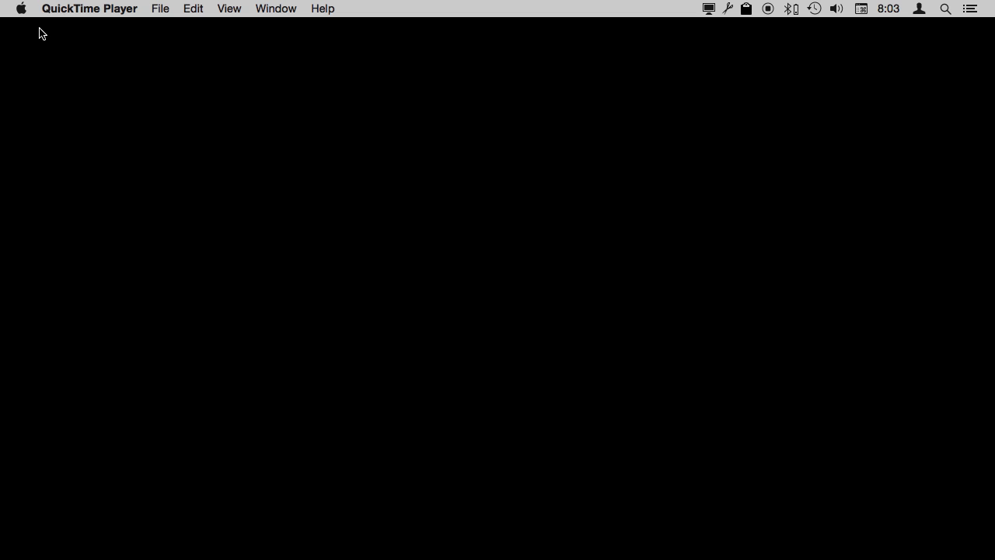
Bring up the desktop's context menu and choose Change Desktop Background…
{"action": "left_click", "coordinate": [22, 10]}
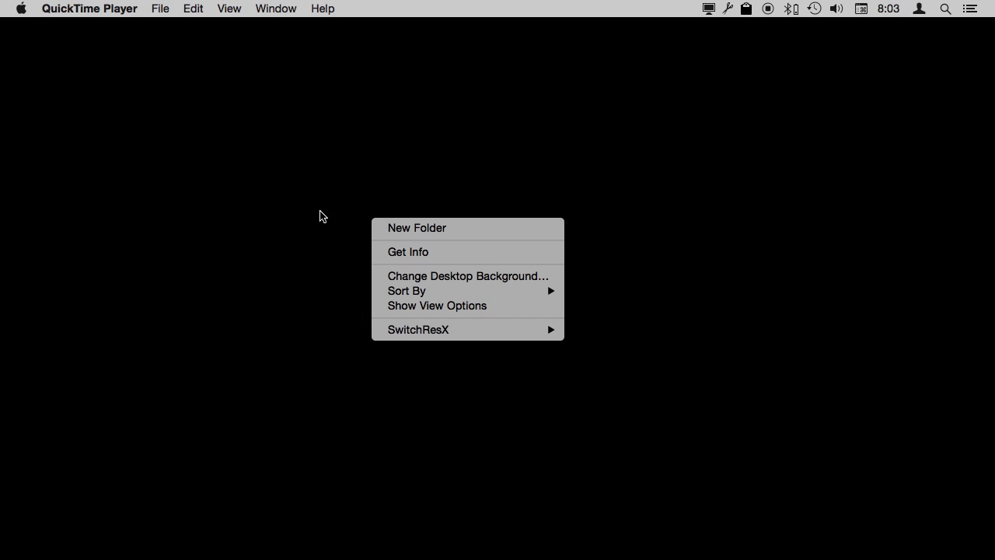
{"action": "mouse_move", "coordinate": [466, 277]}
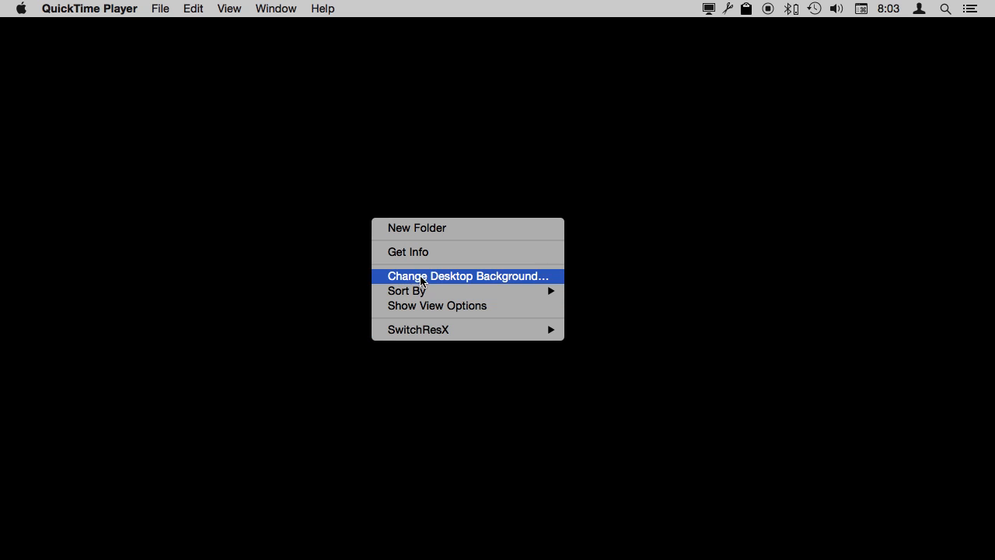
{"action": "left_click", "coordinate": [467, 276]}
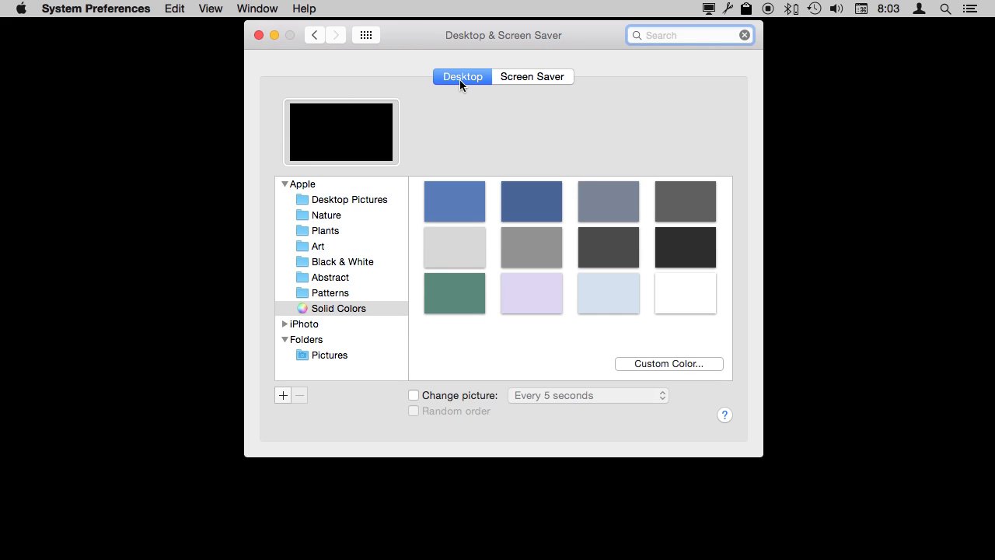
{"action": "mouse_move", "coordinate": [420, 38]}
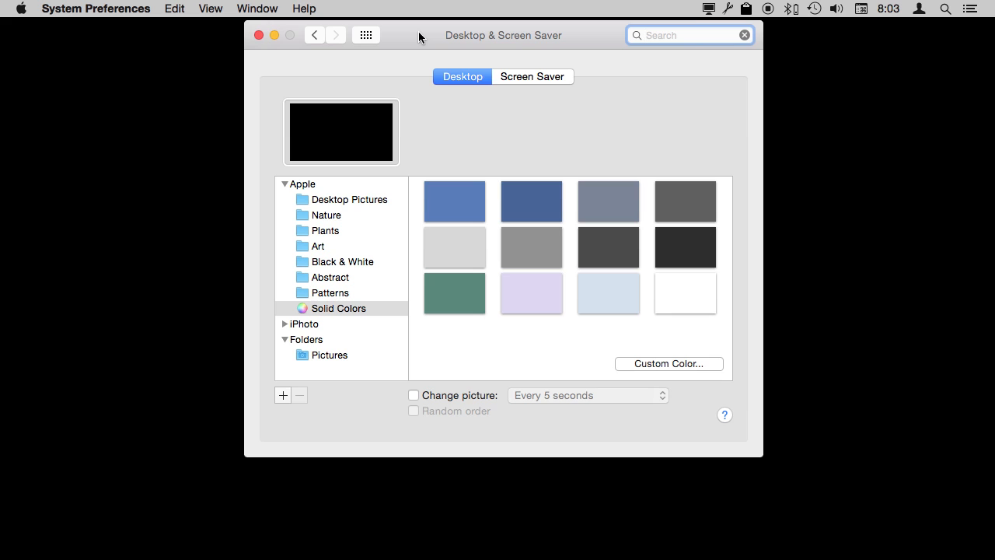
{"action": "mouse_move", "coordinate": [326, 108]}
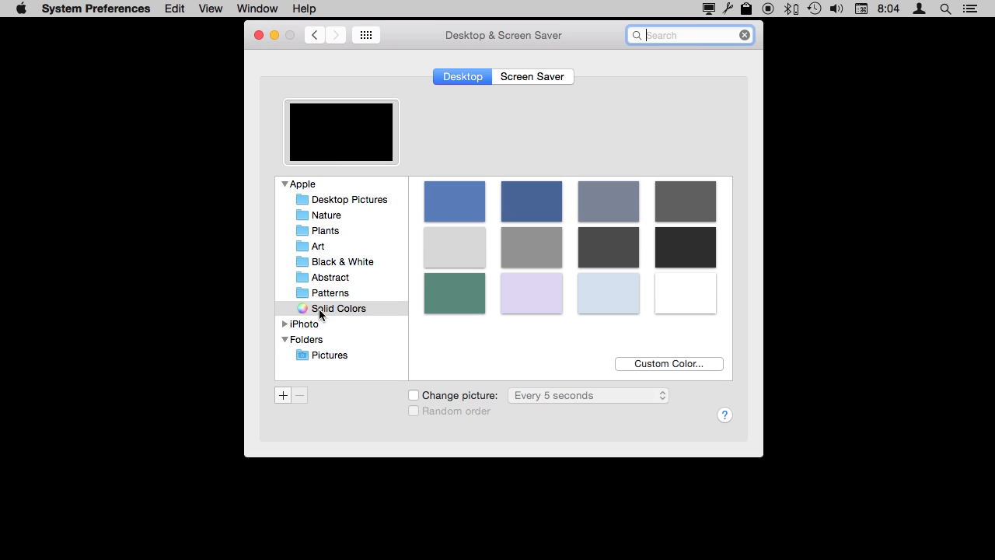
Collapse and re-expand the Apple picture collections so photo thumbnails appear
{"action": "left_click", "coordinate": [284, 183]}
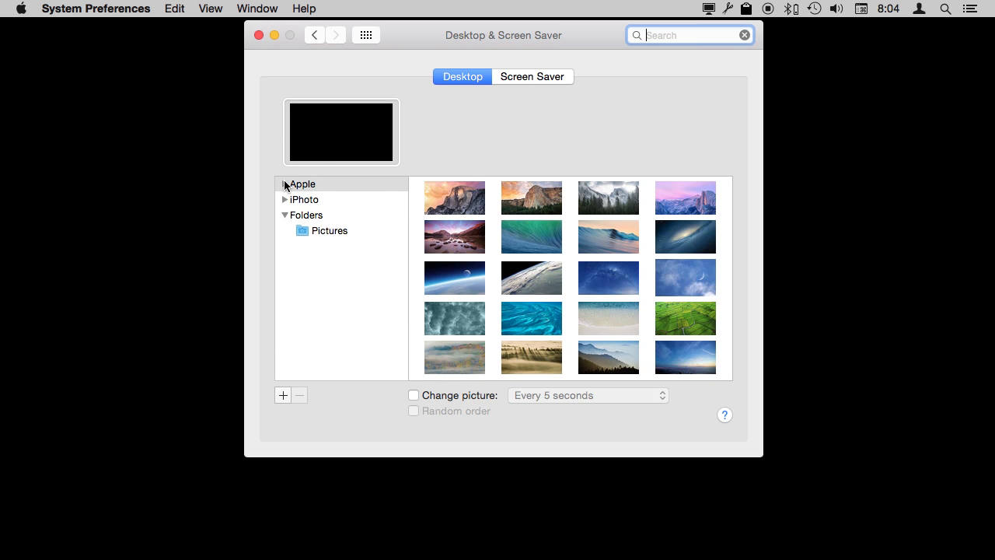
{"action": "left_click", "coordinate": [286, 183]}
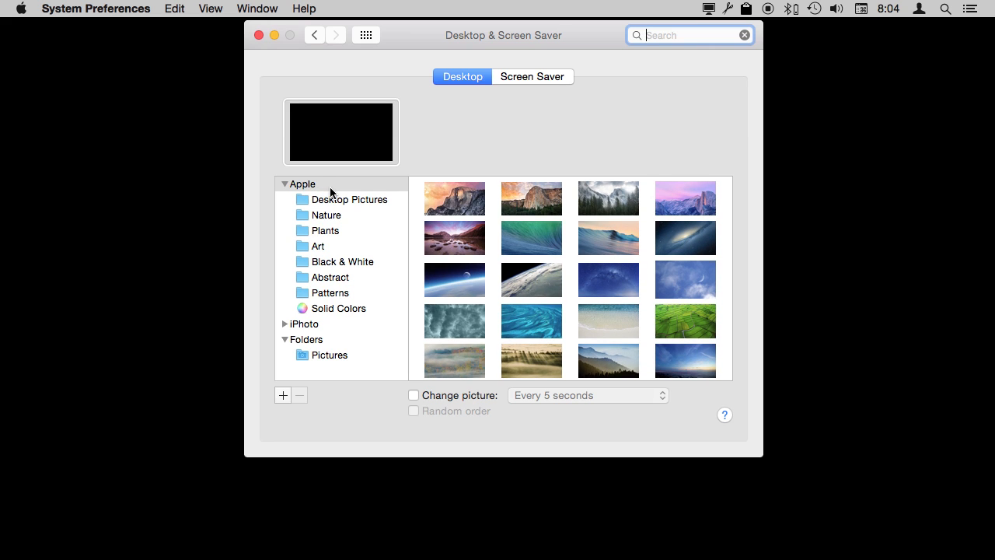
{"action": "mouse_move", "coordinate": [325, 190]}
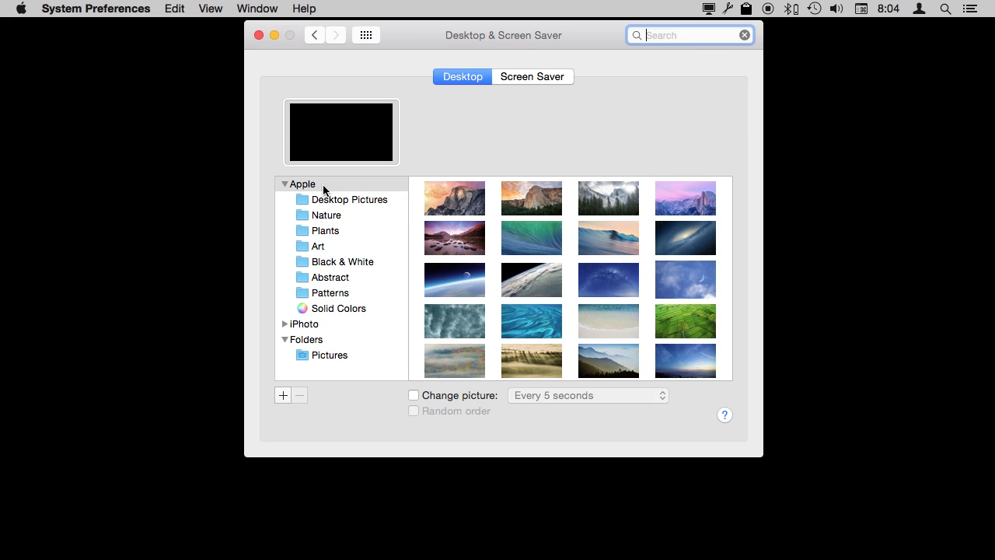
{"action": "mouse_move", "coordinate": [511, 232]}
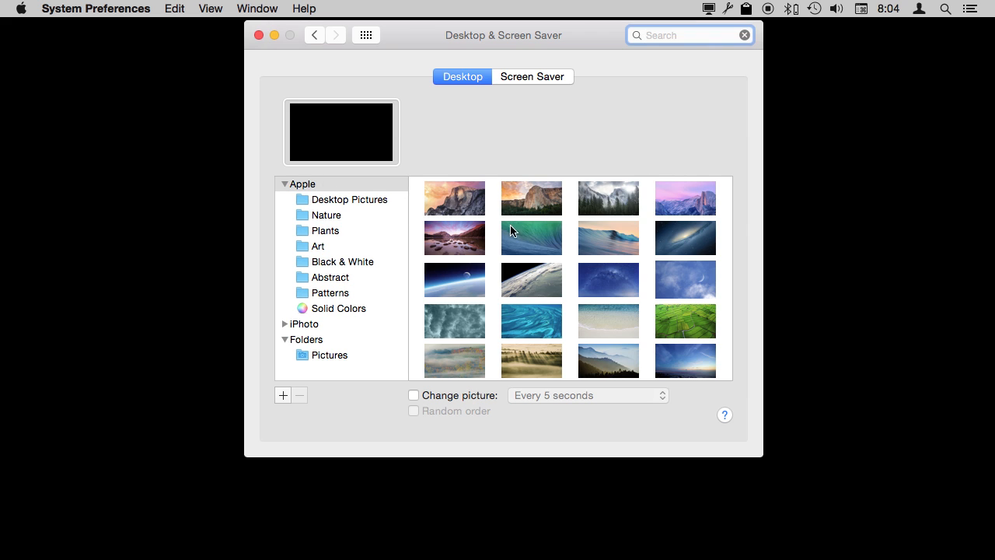
Preview Yosemite 2, Yosemite 4, Earth and Moon and Earth Horizon from Desktop Pictures
{"action": "left_click", "coordinate": [325, 215]}
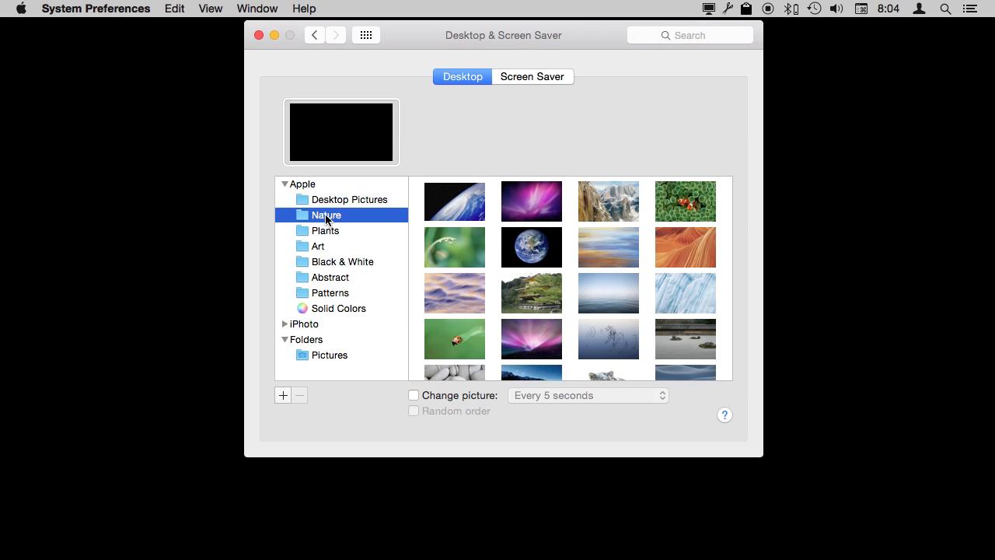
{"action": "left_click", "coordinate": [348, 199]}
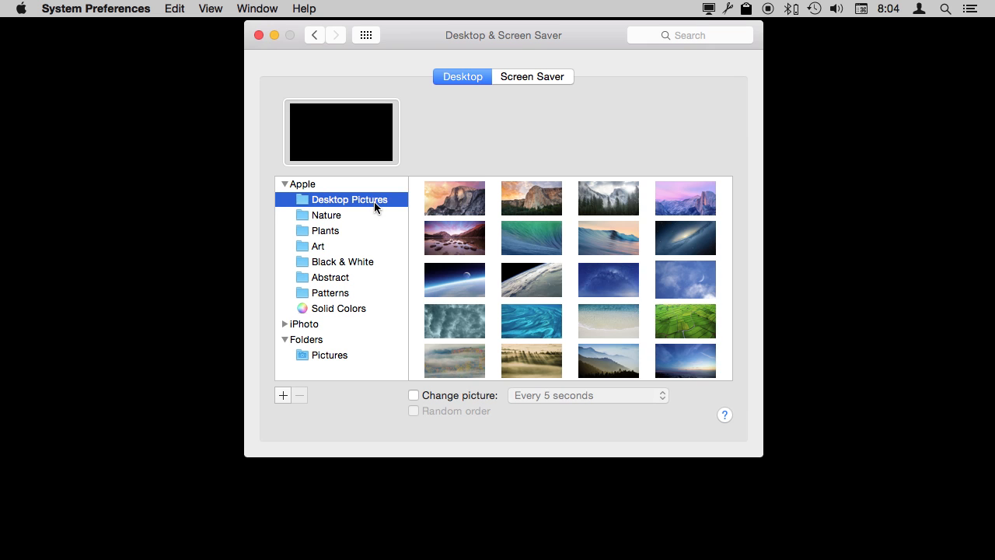
{"action": "mouse_move", "coordinate": [454, 208]}
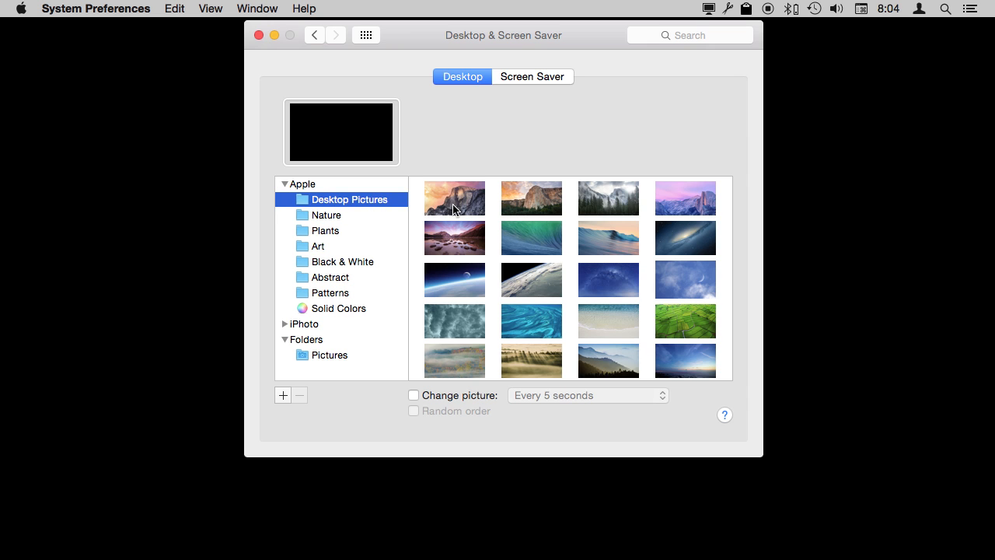
{"action": "left_click", "coordinate": [532, 199]}
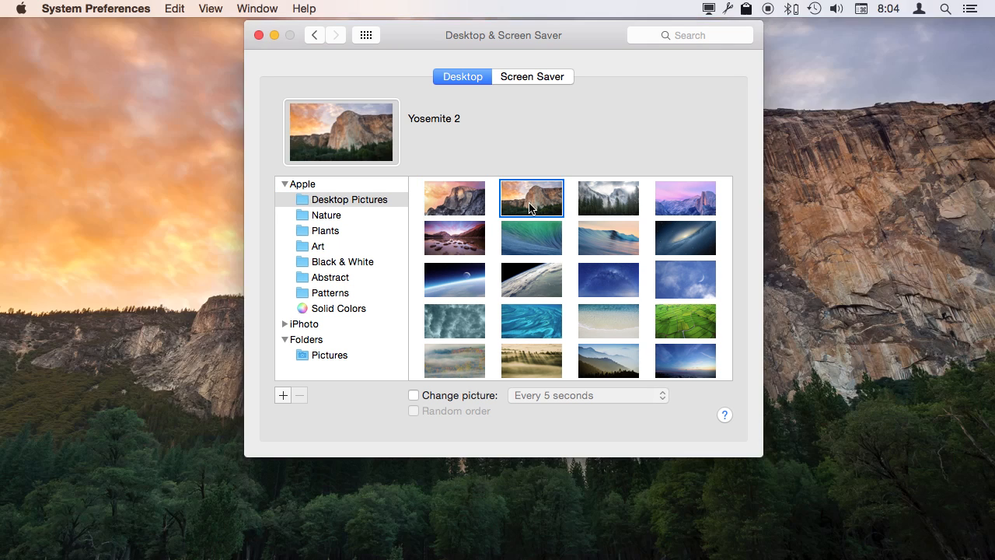
{"action": "mouse_move", "coordinate": [628, 205]}
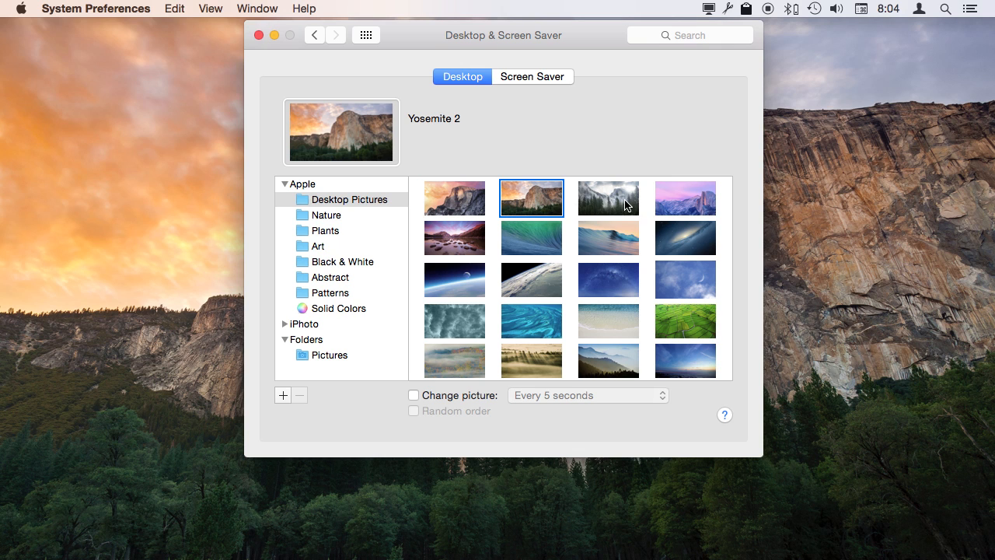
{"action": "left_click", "coordinate": [684, 198]}
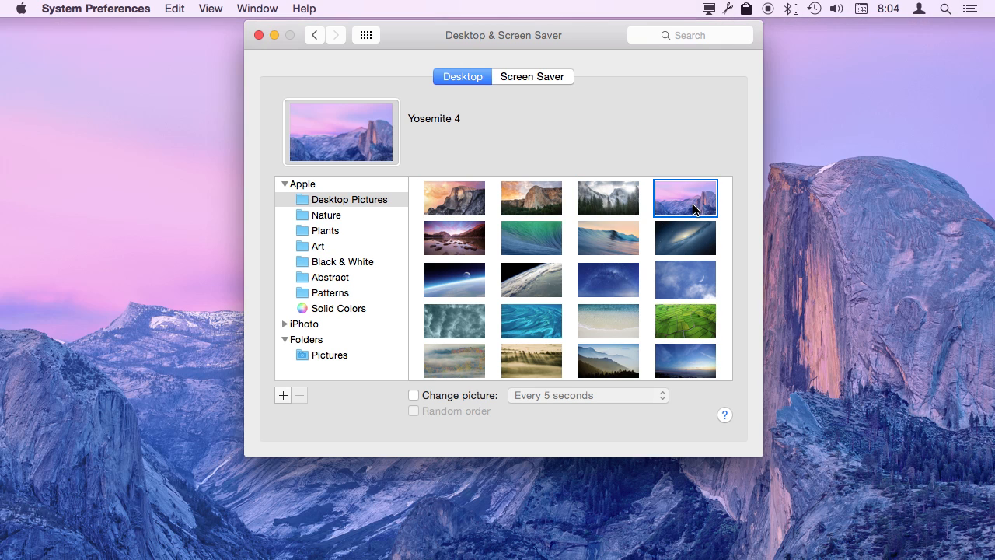
{"action": "left_click", "coordinate": [454, 280]}
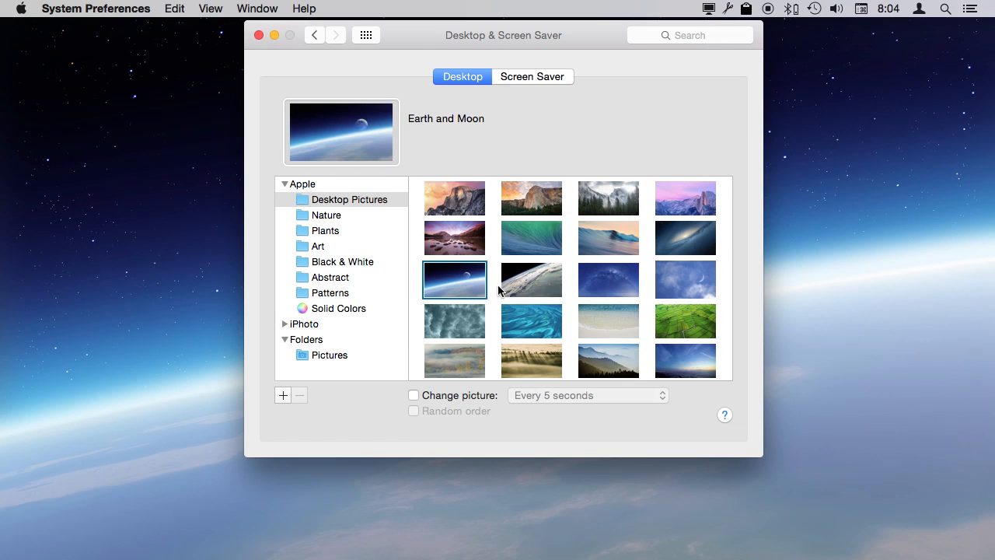
{"action": "left_click", "coordinate": [532, 280]}
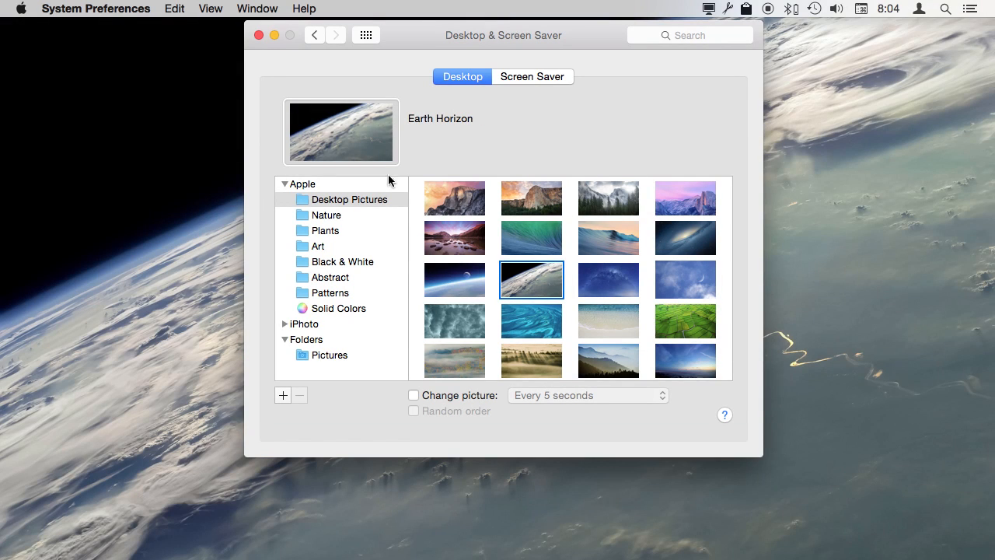
Set Evening Reflections from the Nature collection as the desktop background
{"action": "left_click", "coordinate": [608, 321]}
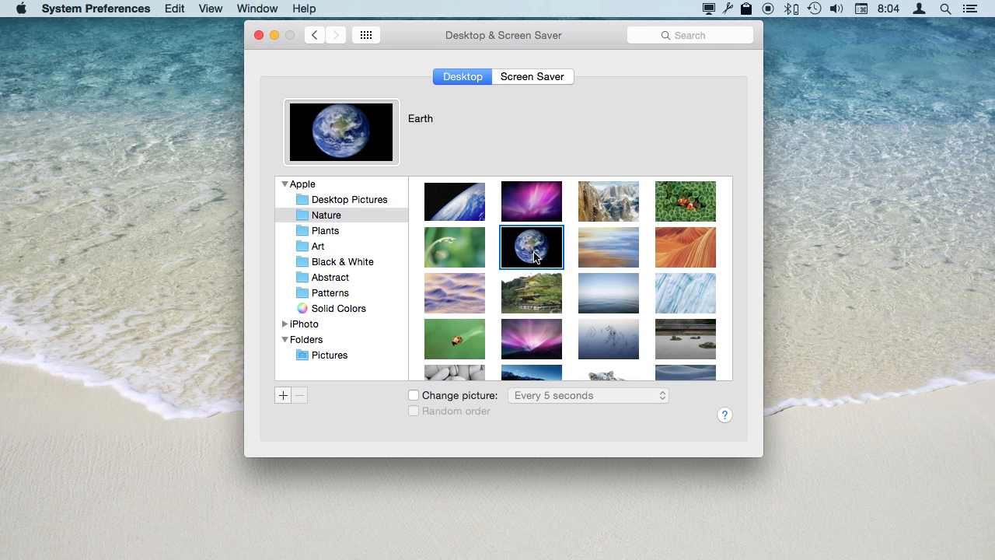
{"action": "left_click", "coordinate": [607, 245]}
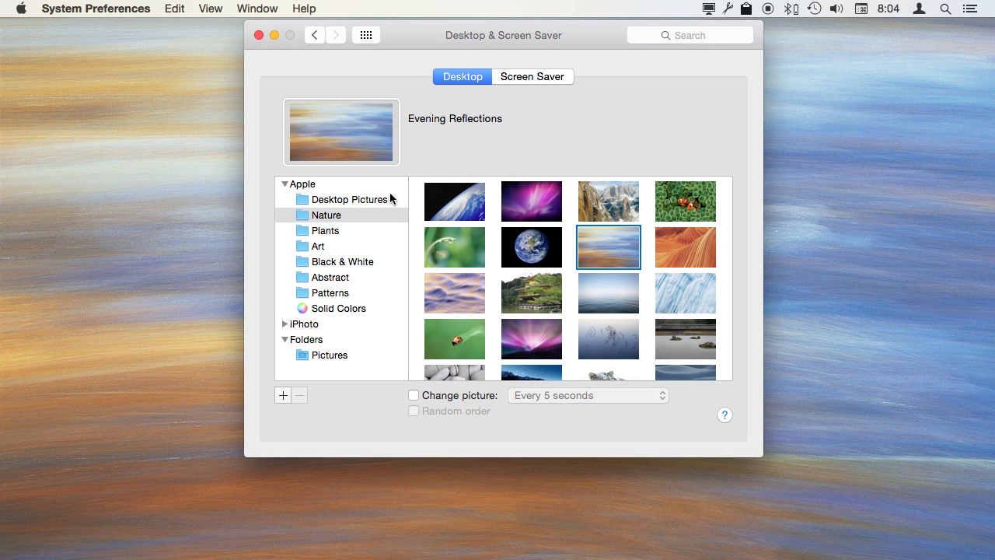
{"action": "left_click", "coordinate": [301, 183]}
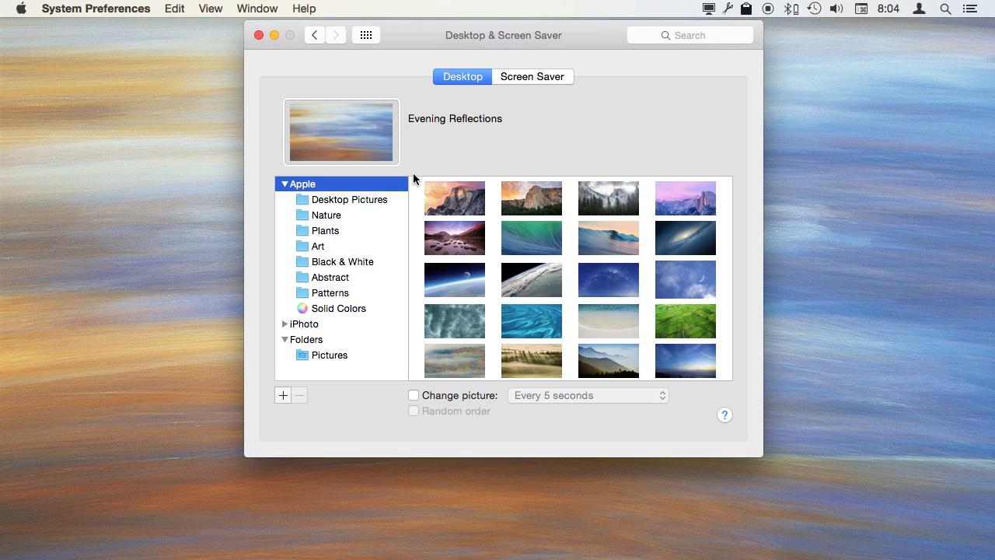
{"action": "mouse_move", "coordinate": [325, 318]}
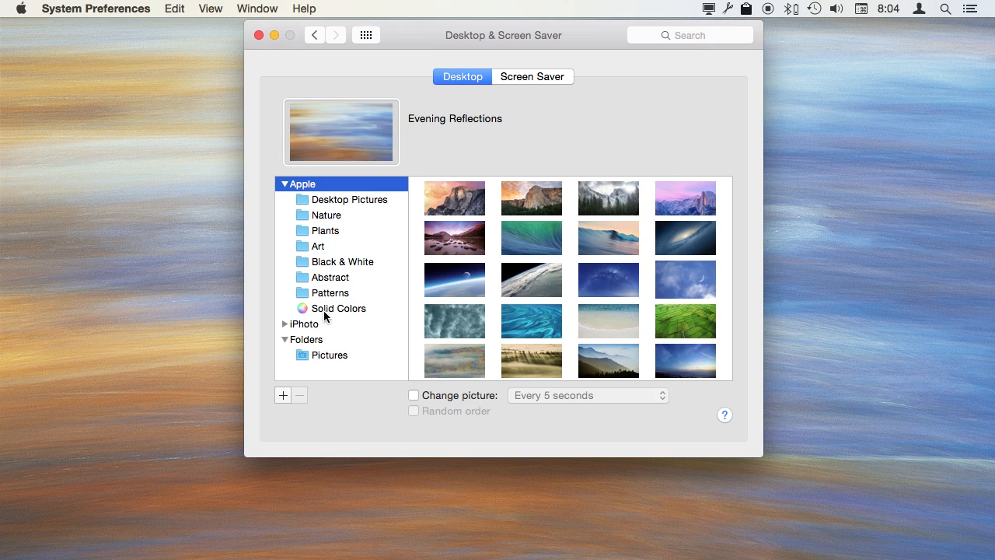
Make the desktop the darkest gray swatch from Solid Colors (Solid Gray Pro Ultra Dark)
{"action": "left_click", "coordinate": [339, 308]}
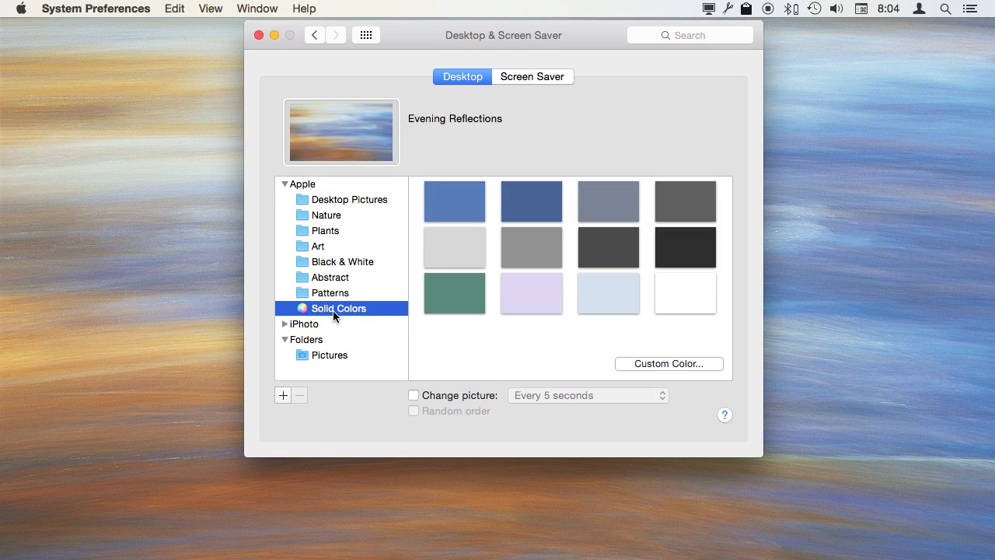
{"action": "mouse_move", "coordinate": [673, 259]}
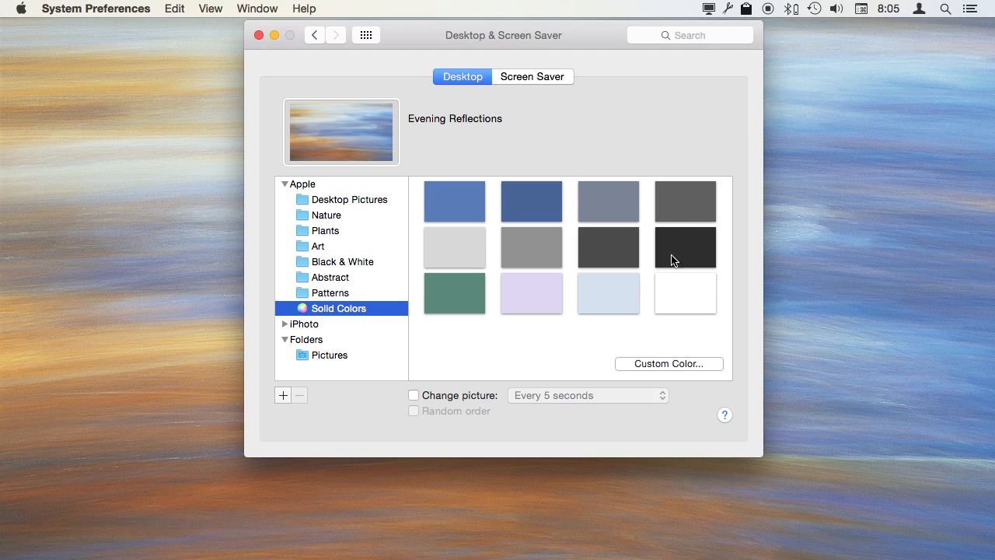
{"action": "left_click", "coordinate": [684, 246]}
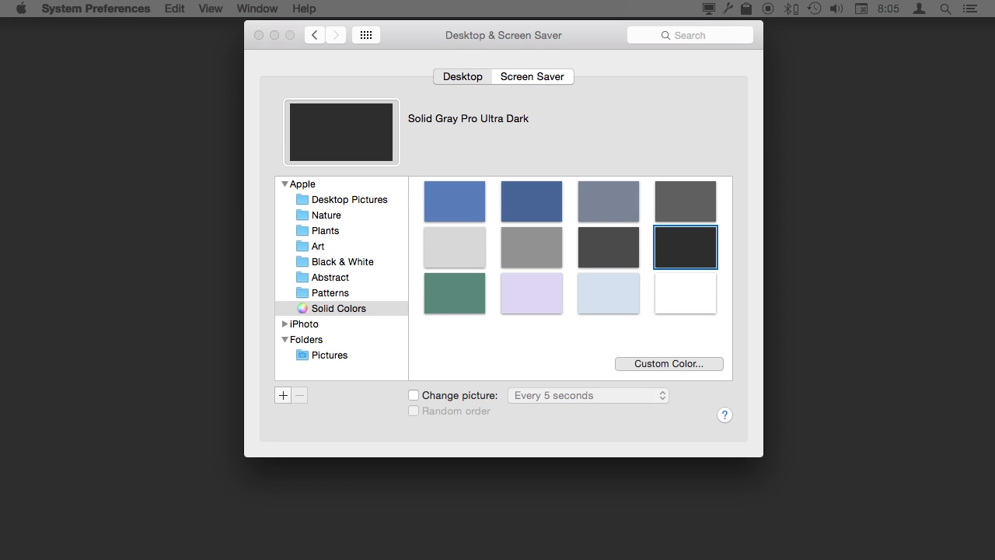
Pick a custom color and darken it fully so the desktop becomes solid black
{"action": "left_click", "coordinate": [669, 364]}
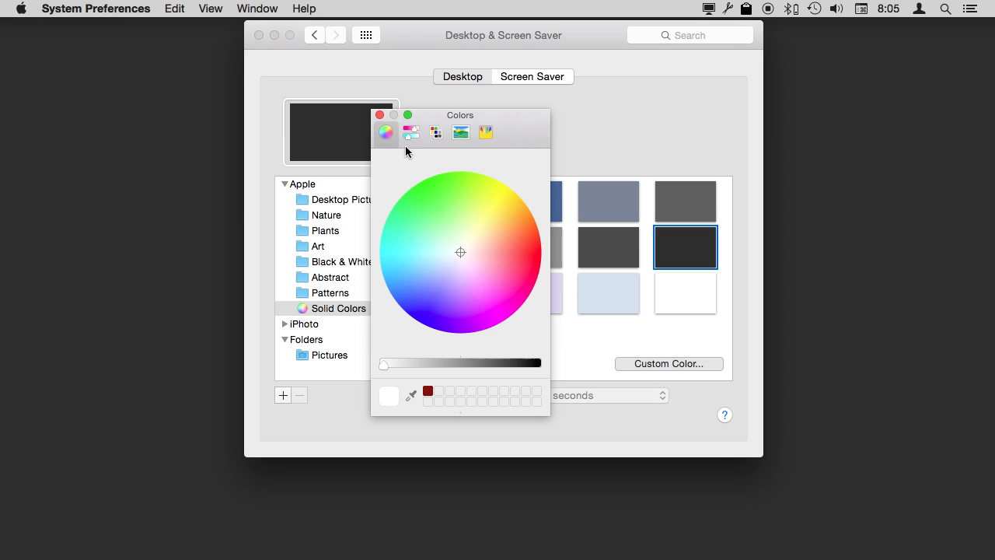
{"action": "mouse_move", "coordinate": [454, 255]}
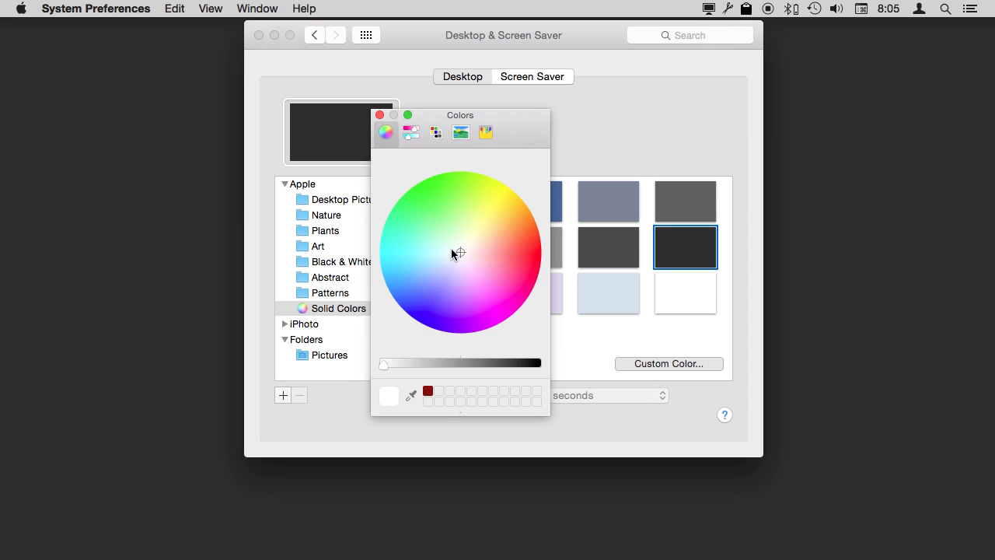
{"action": "left_click", "coordinate": [419, 306]}
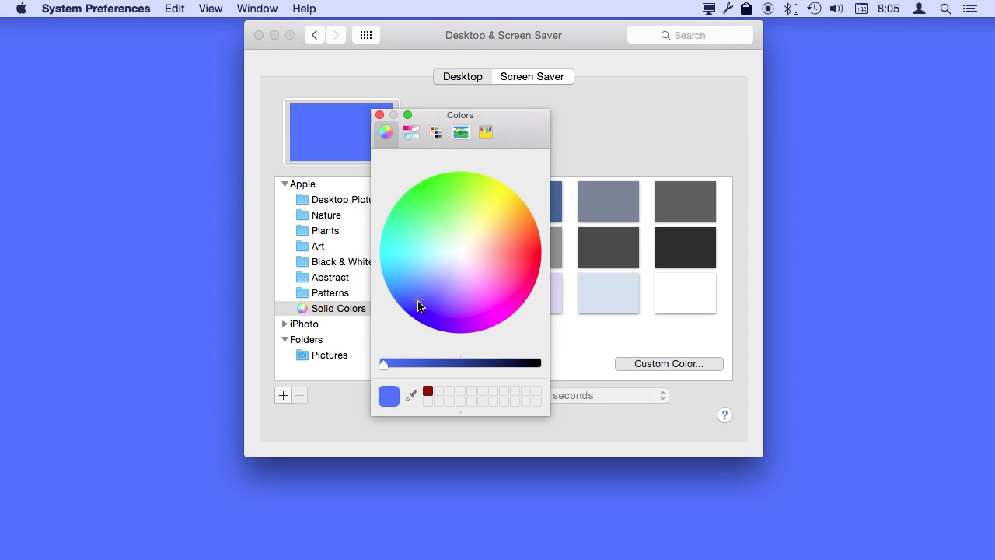
{"action": "left_click_drag", "start_coordinate": [383, 364], "coordinate": [536, 364]}
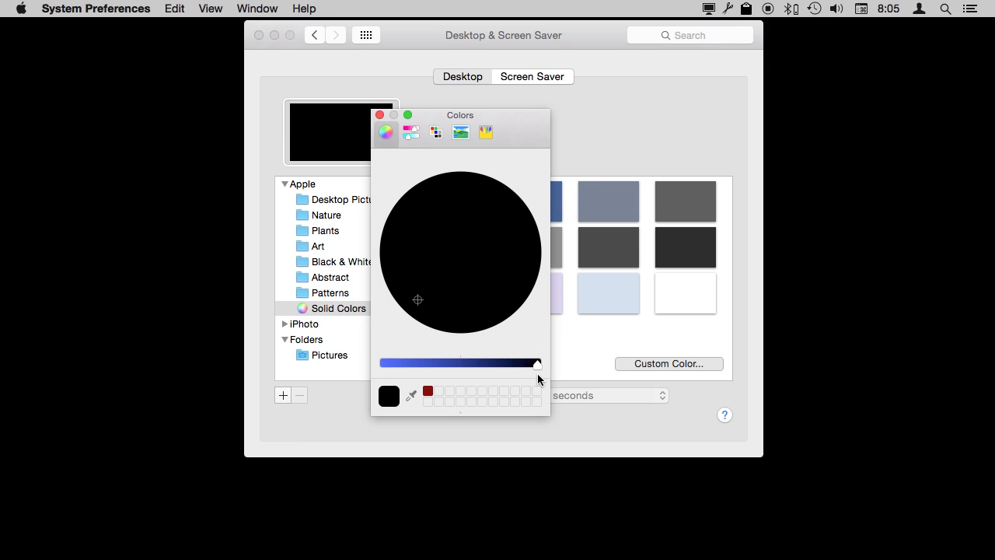
{"action": "mouse_move", "coordinate": [361, 131]}
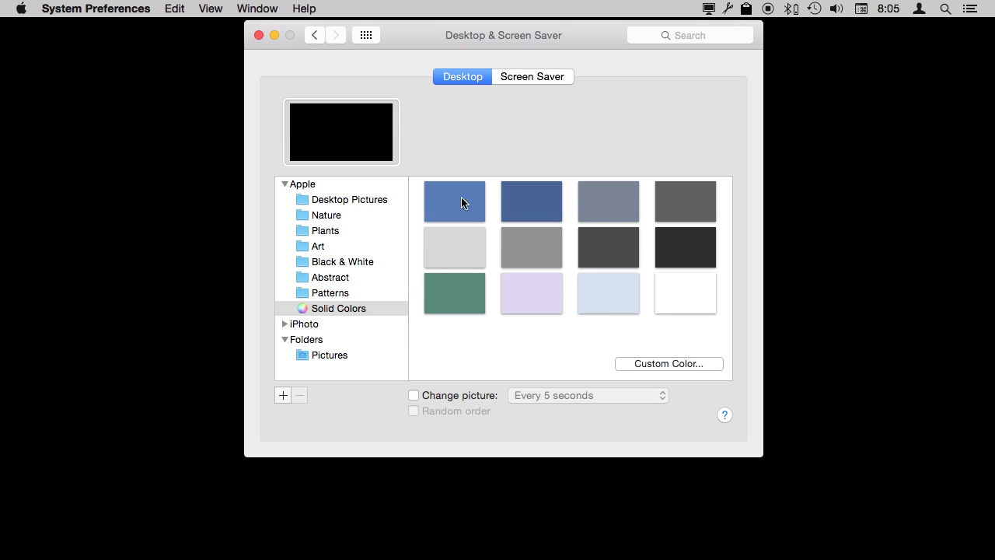
{"action": "mouse_move", "coordinate": [662, 316]}
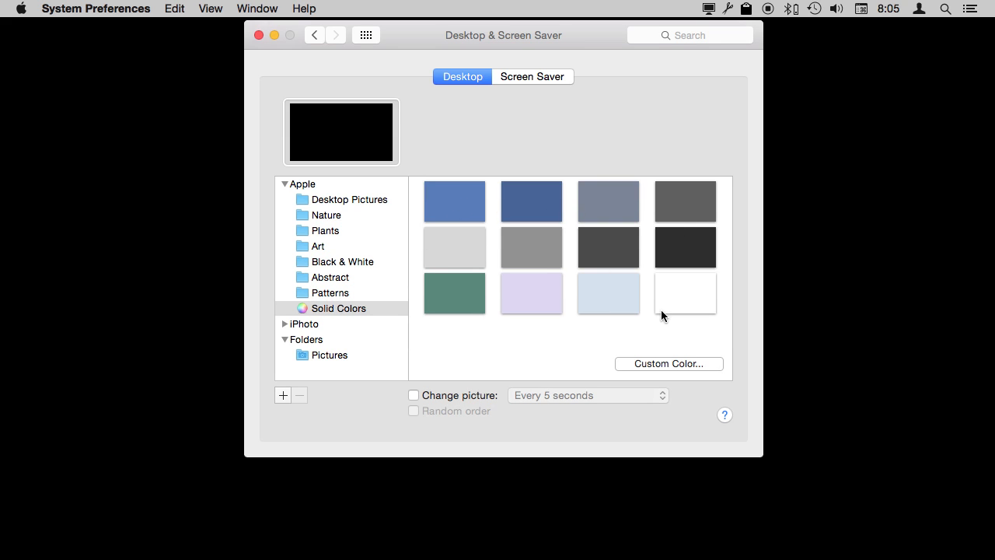
{"action": "mouse_move", "coordinate": [639, 363]}
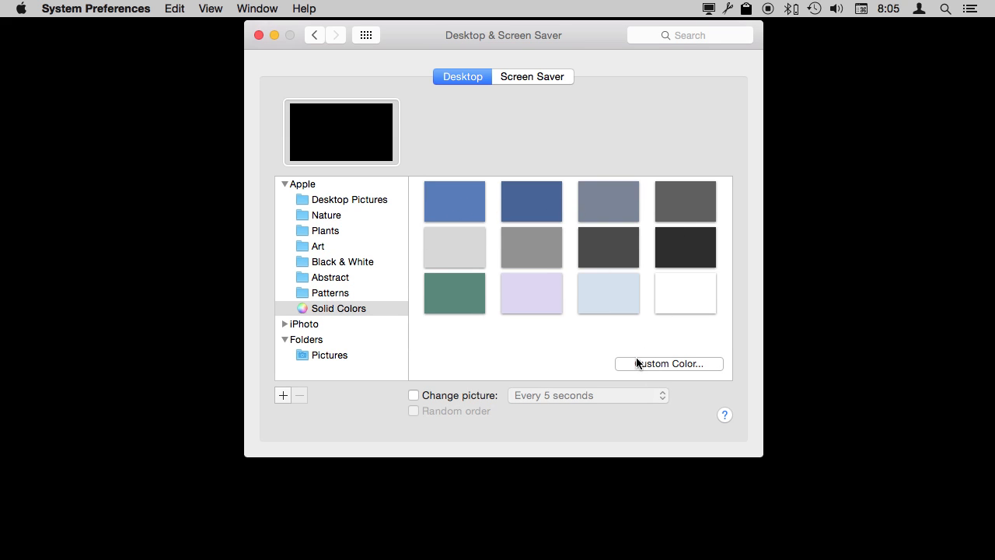
{"action": "mouse_move", "coordinate": [413, 314]}
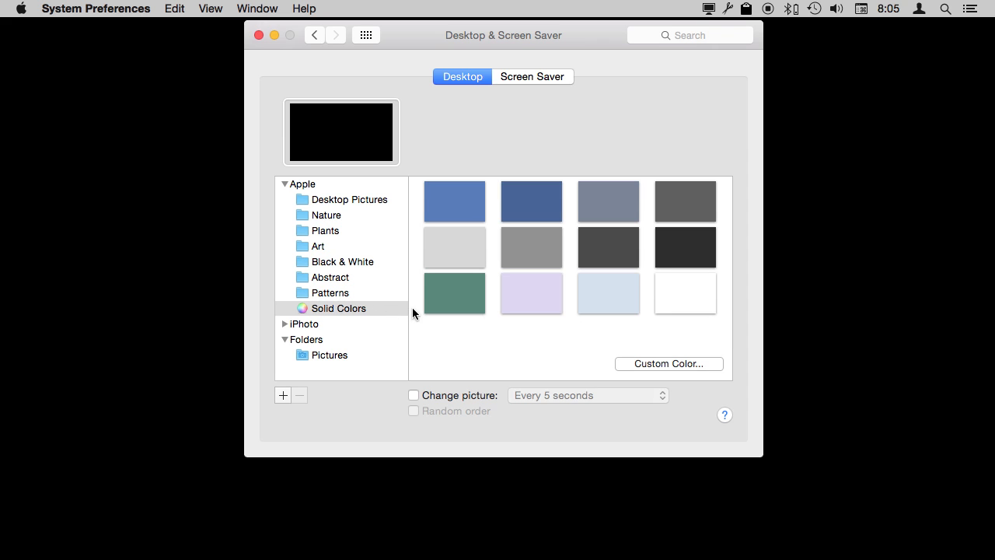
{"action": "mouse_move", "coordinate": [318, 155]}
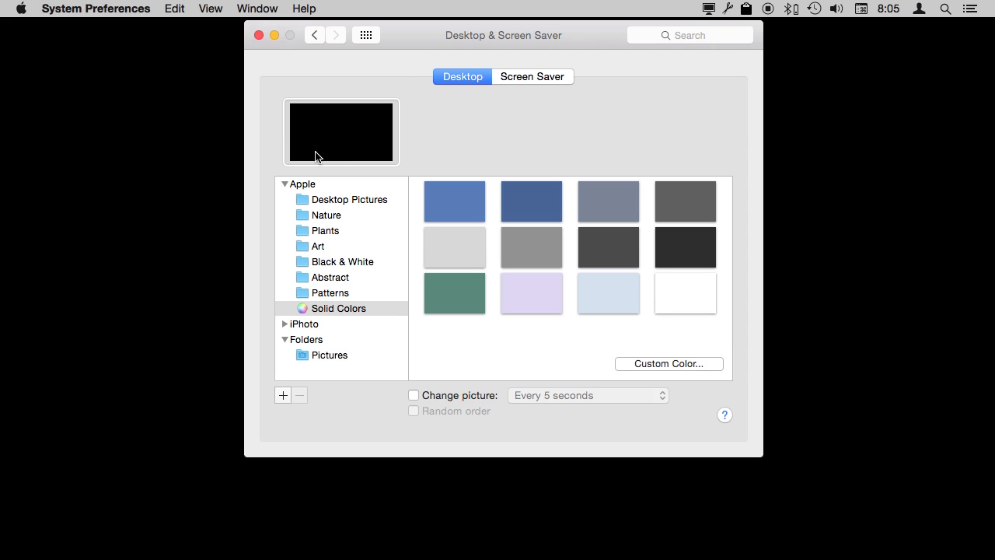
Browse the iPhoto Photos album as wallpaper candidates, peeking at the Events list
{"action": "left_click", "coordinate": [285, 183]}
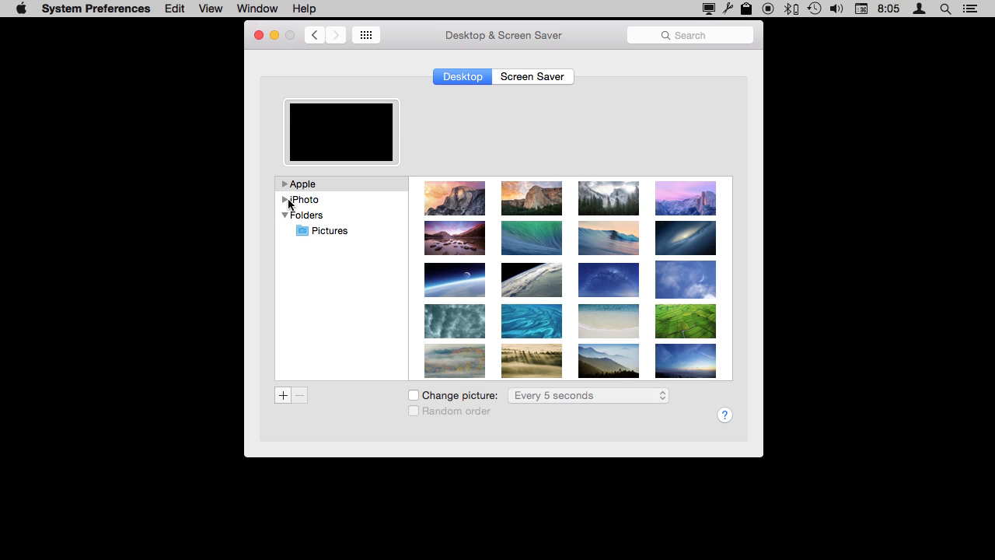
{"action": "left_click", "coordinate": [285, 199]}
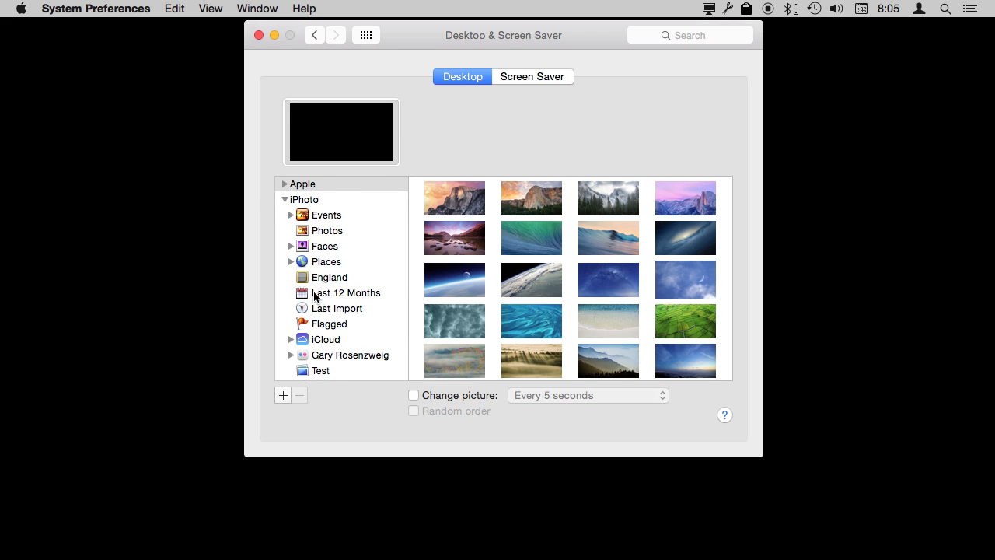
{"action": "mouse_move", "coordinate": [303, 199]}
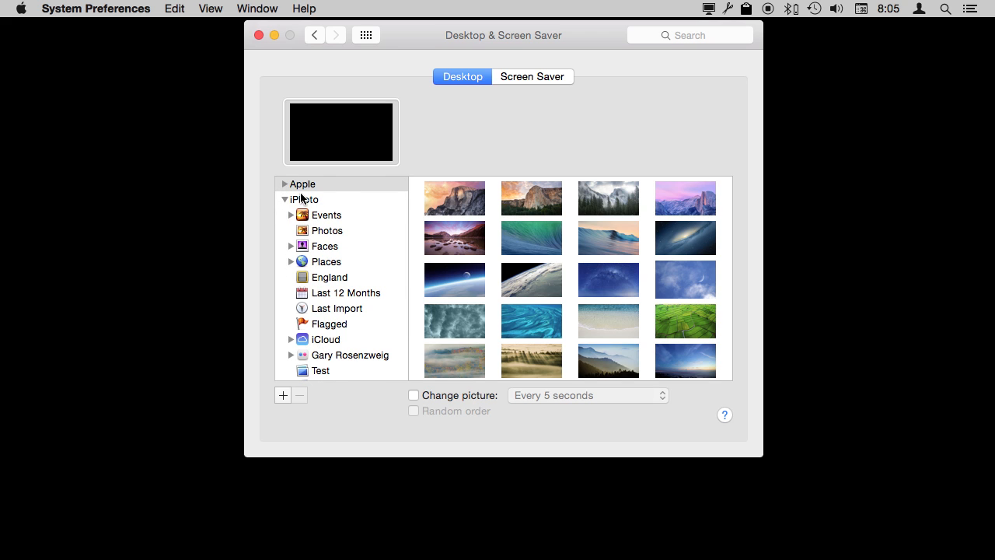
{"action": "mouse_move", "coordinate": [327, 224]}
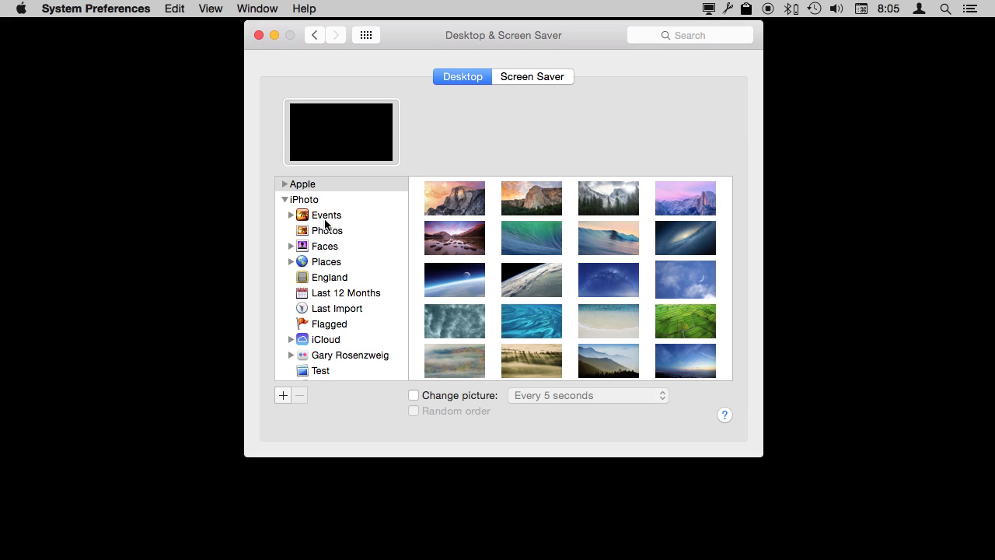
{"action": "left_click", "coordinate": [327, 230]}
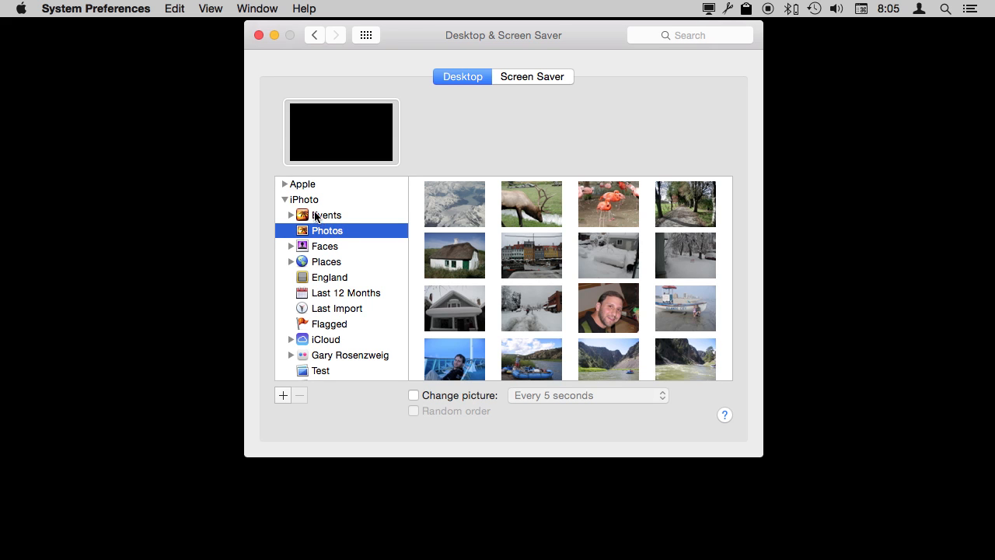
{"action": "left_click", "coordinate": [291, 215]}
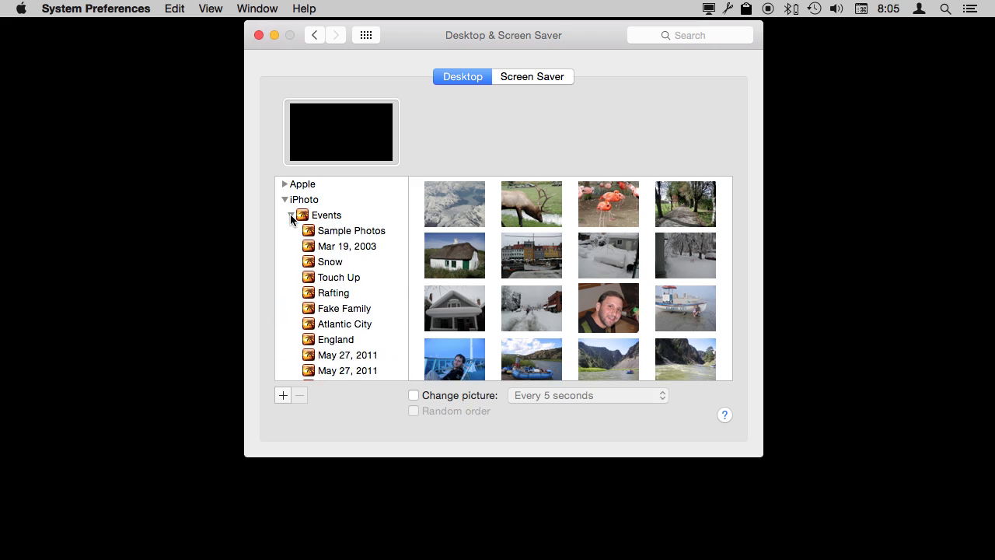
{"action": "left_click", "coordinate": [292, 214]}
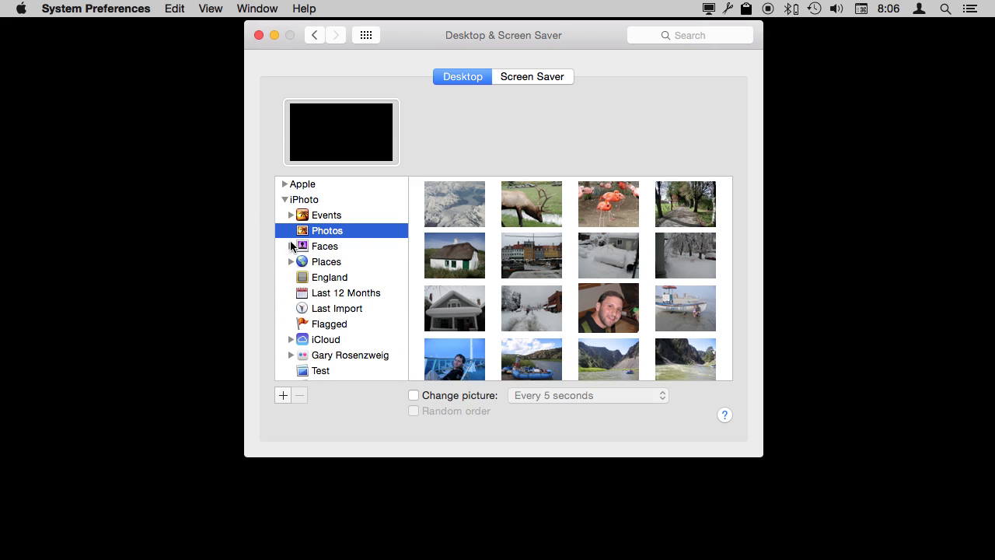
{"action": "mouse_move", "coordinate": [317, 310]}
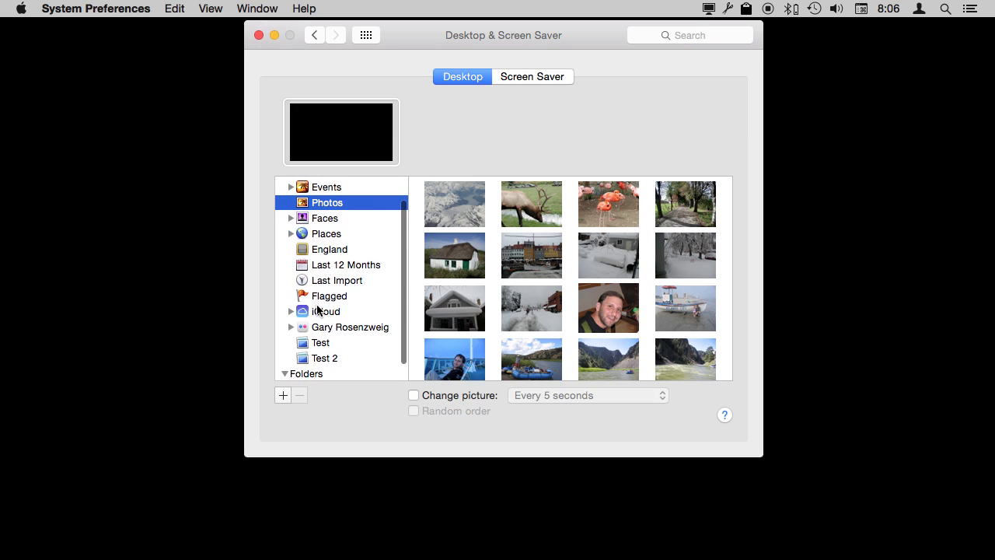
{"action": "mouse_move", "coordinate": [314, 363]}
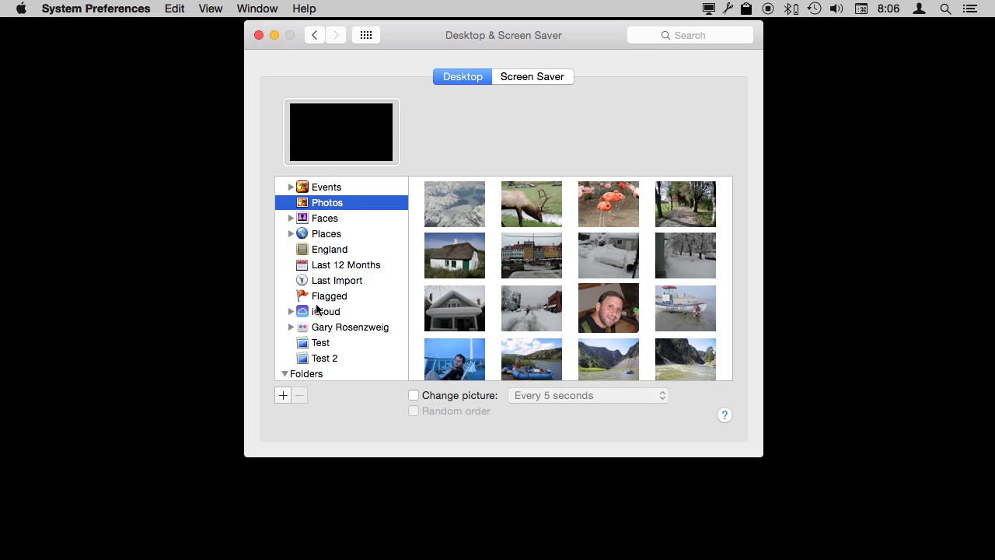
{"action": "mouse_move", "coordinate": [361, 348]}
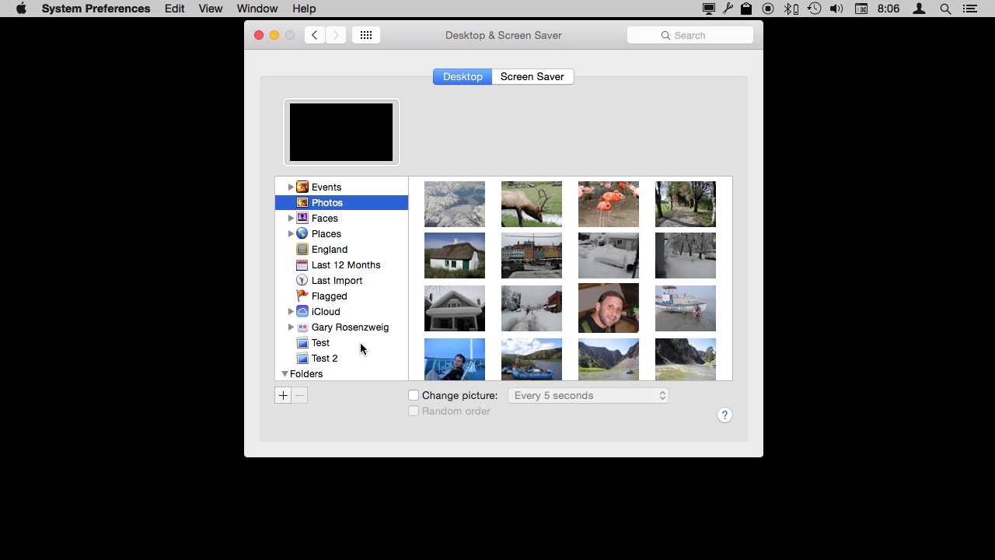
{"action": "mouse_move", "coordinate": [348, 316]}
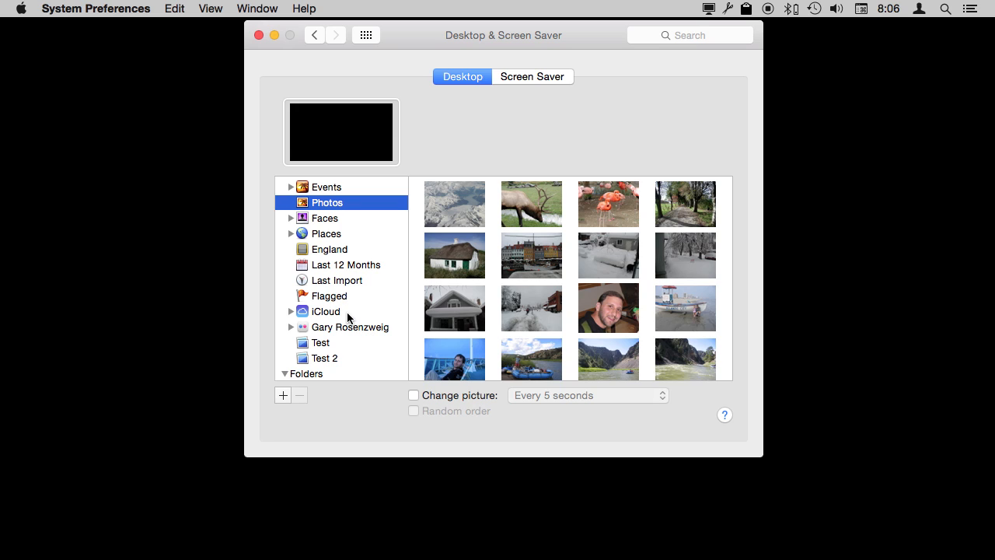
{"action": "mouse_move", "coordinate": [221, 215]}
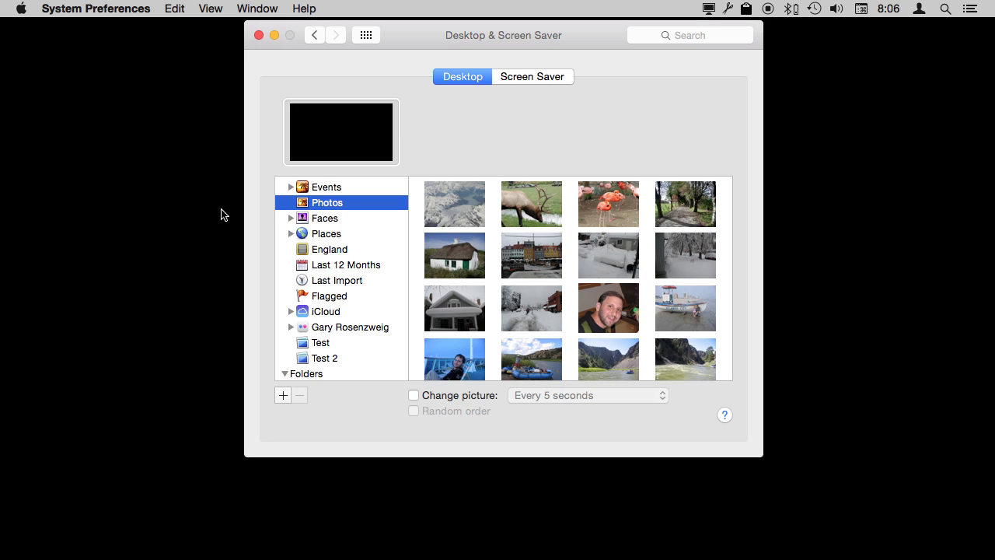
{"action": "mouse_move", "coordinate": [337, 311]}
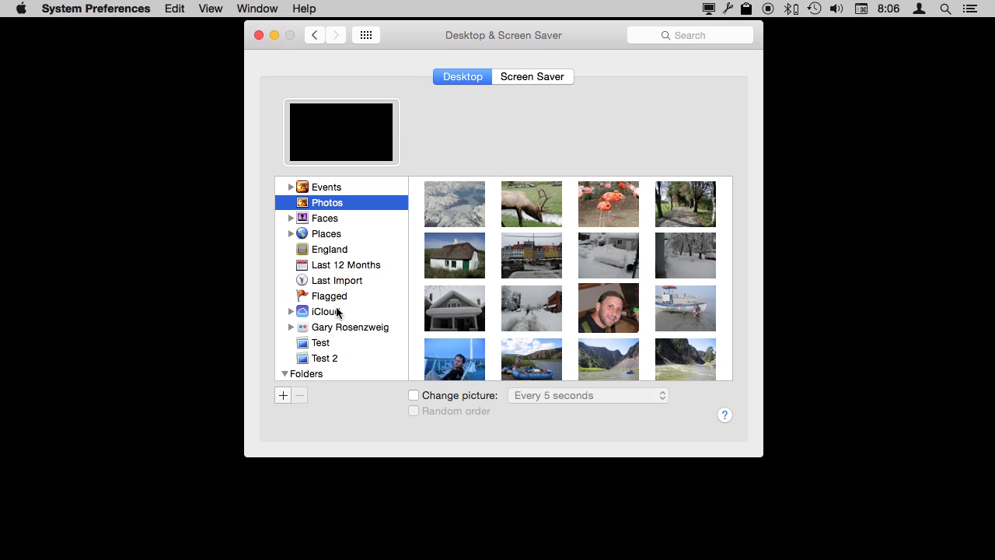
{"action": "mouse_move", "coordinate": [298, 314]}
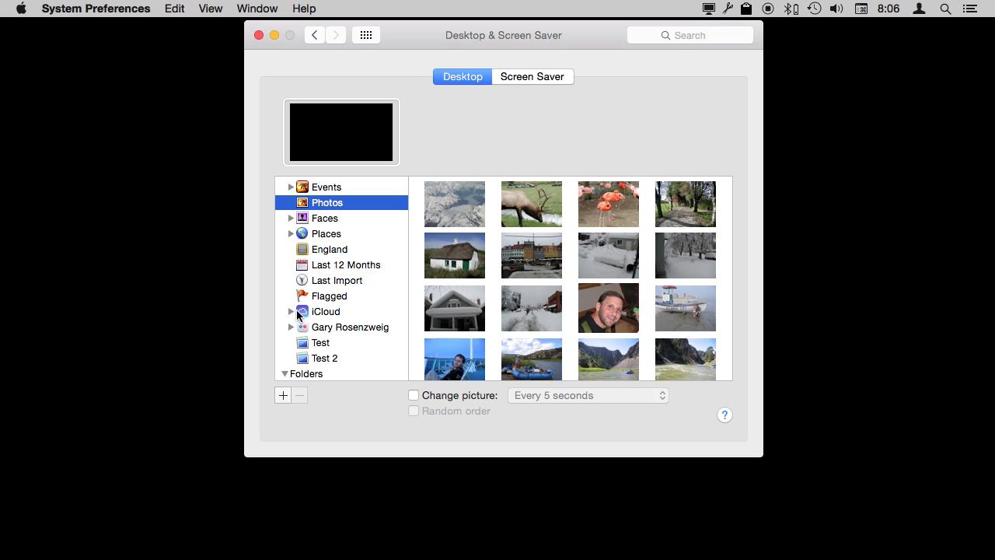
Expand and collapse the iCloud albums, then collapse the iPhoto album list
{"action": "left_click", "coordinate": [290, 311]}
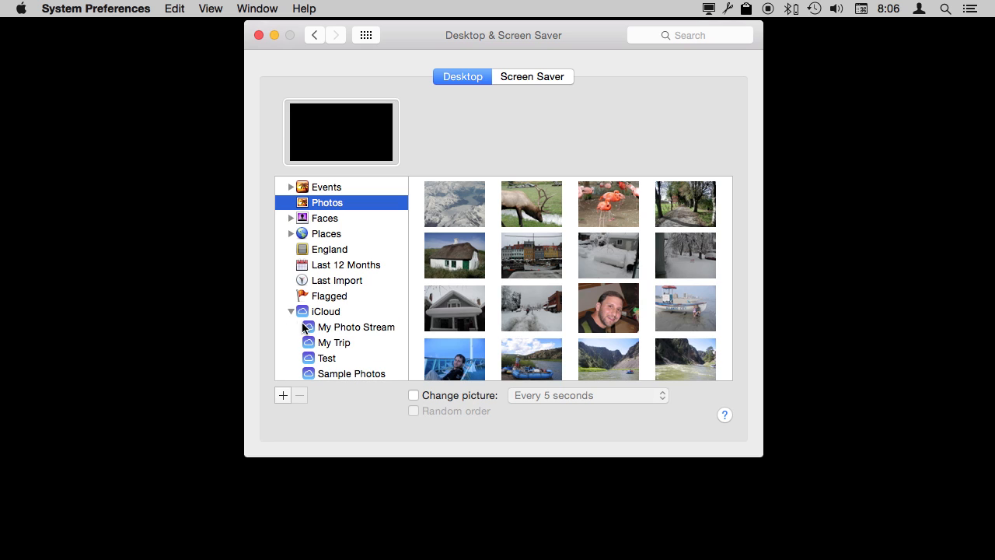
{"action": "left_click", "coordinate": [290, 311]}
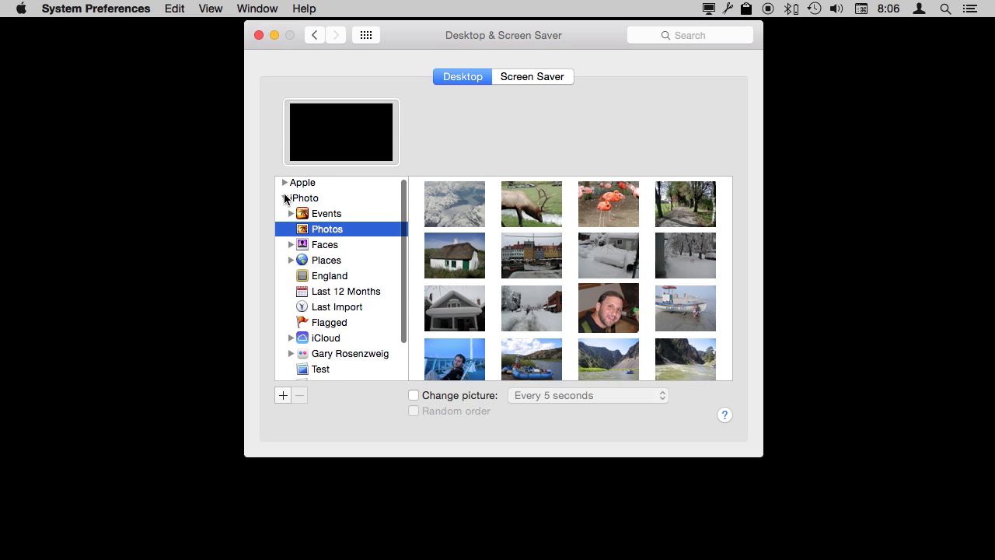
{"action": "left_click", "coordinate": [291, 199]}
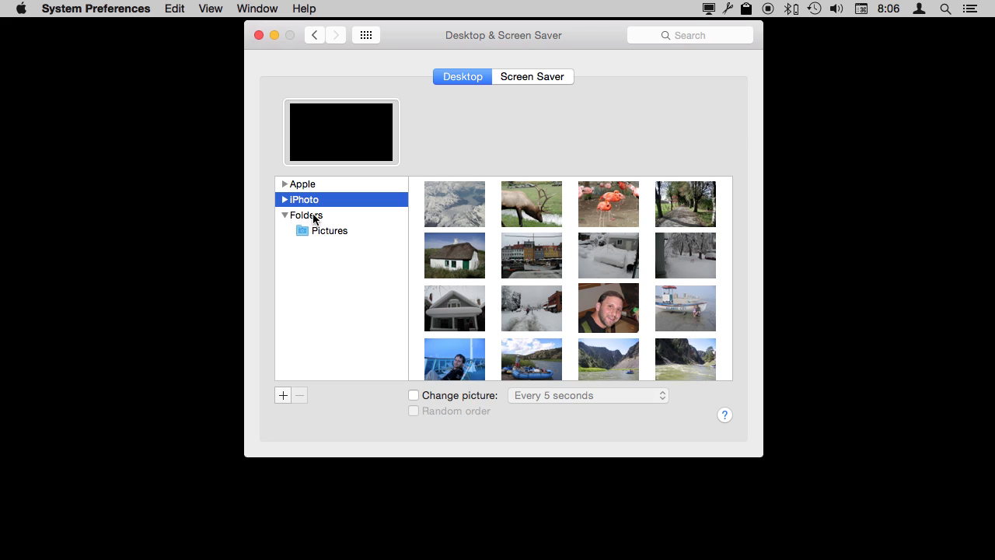
Select the Pictures folder source and locate its lone image IMG_1121.JPG in Finder
{"action": "left_click", "coordinate": [330, 230]}
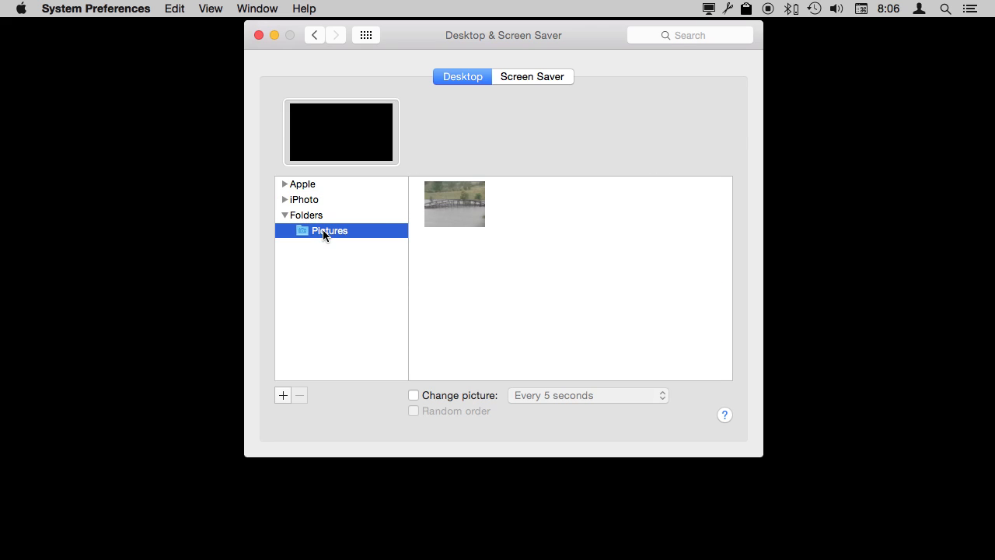
{"action": "mouse_move", "coordinate": [463, 211]}
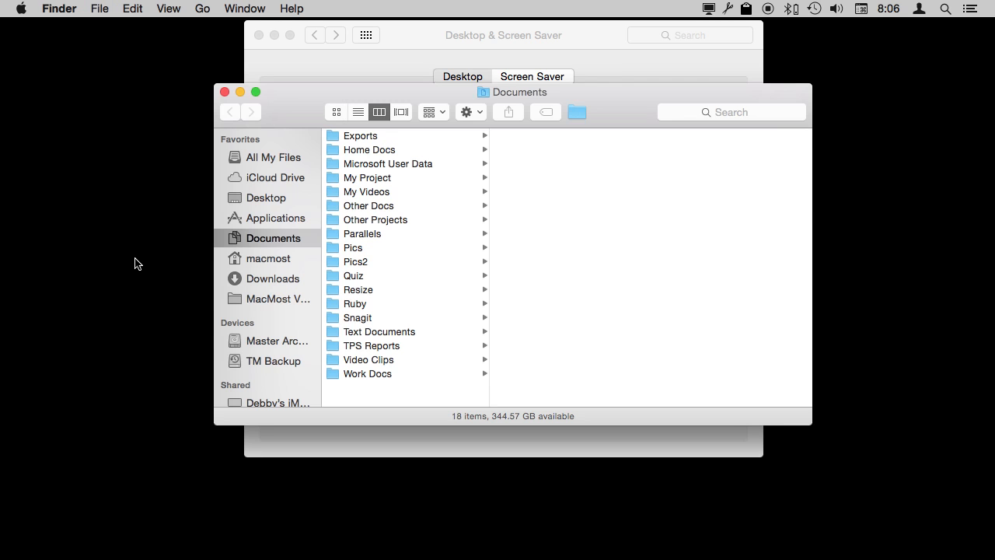
{"action": "mouse_move", "coordinate": [310, 242]}
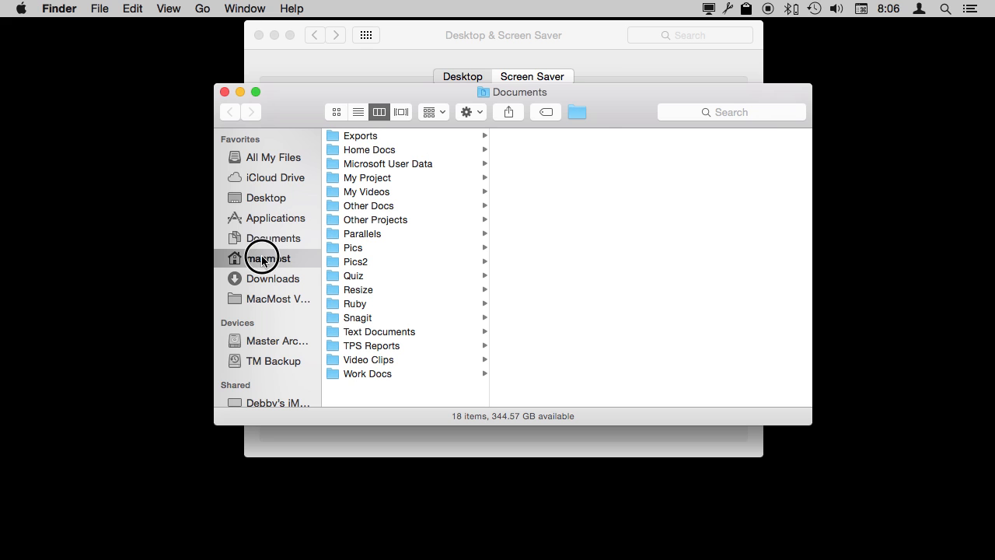
{"action": "left_click", "coordinate": [268, 258]}
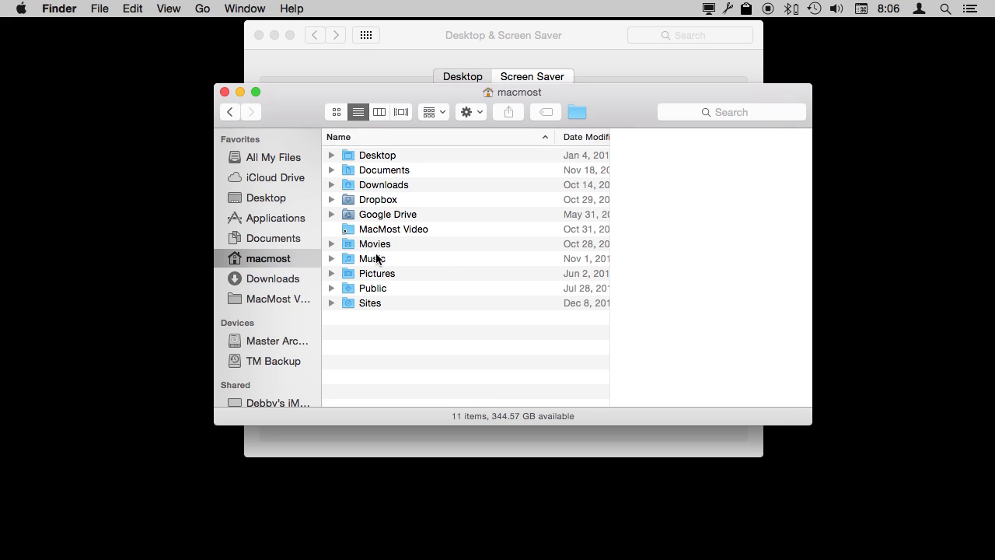
{"action": "left_click", "coordinate": [331, 274]}
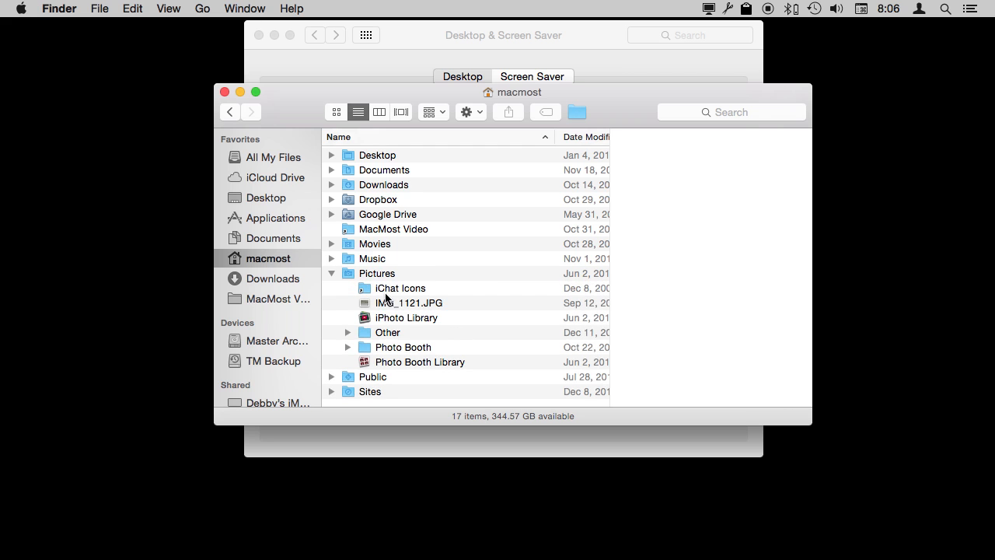
{"action": "left_click", "coordinate": [411, 301]}
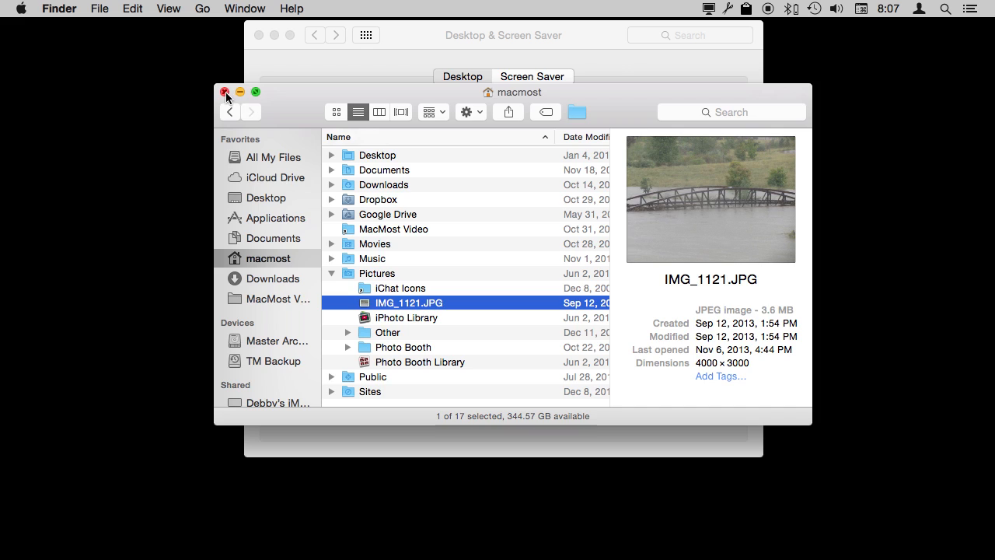
{"action": "left_click", "coordinate": [224, 92]}
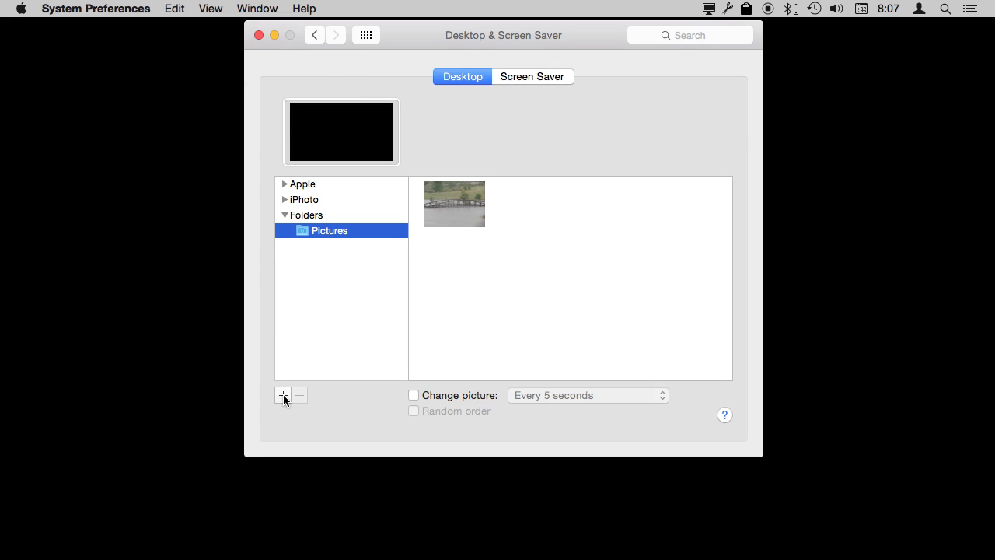
Add the Documents > Pics folder as a desktop picture source
{"action": "left_click", "coordinate": [283, 394]}
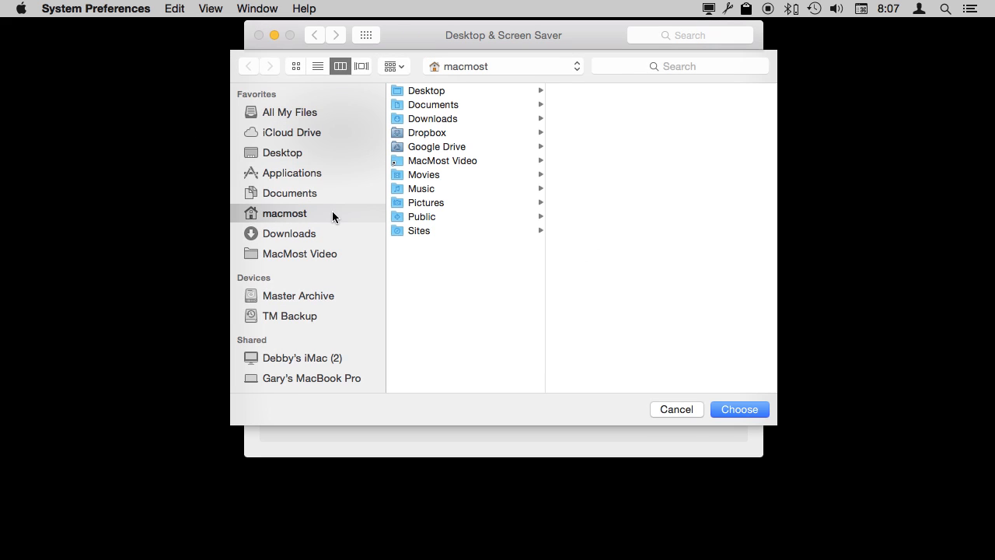
{"action": "left_click", "coordinate": [289, 193]}
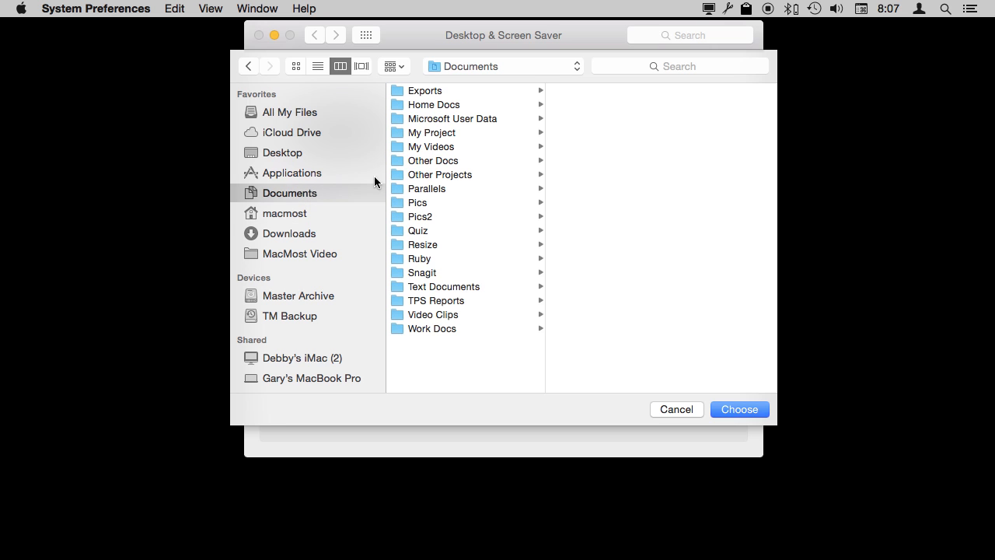
{"action": "left_click", "coordinate": [416, 202]}
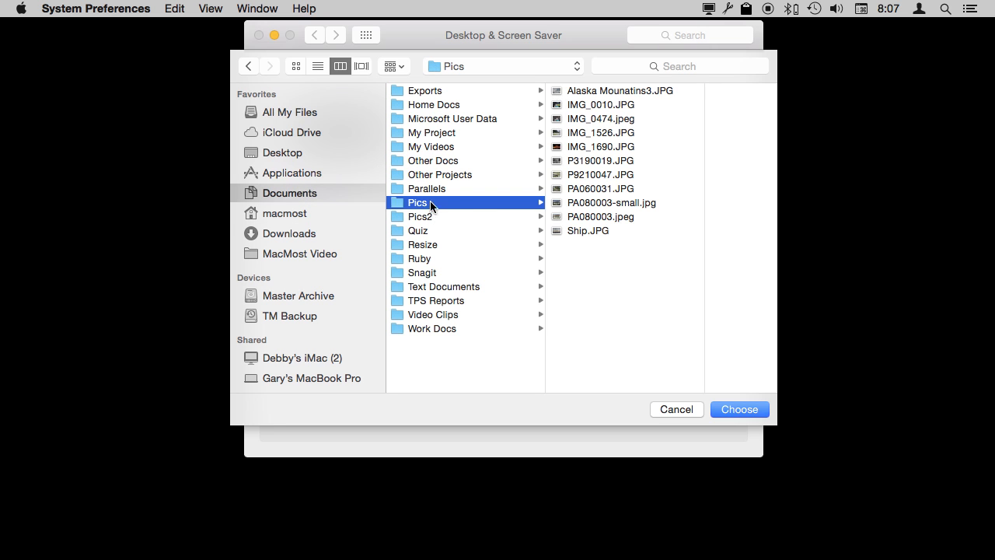
{"action": "left_click", "coordinate": [739, 408]}
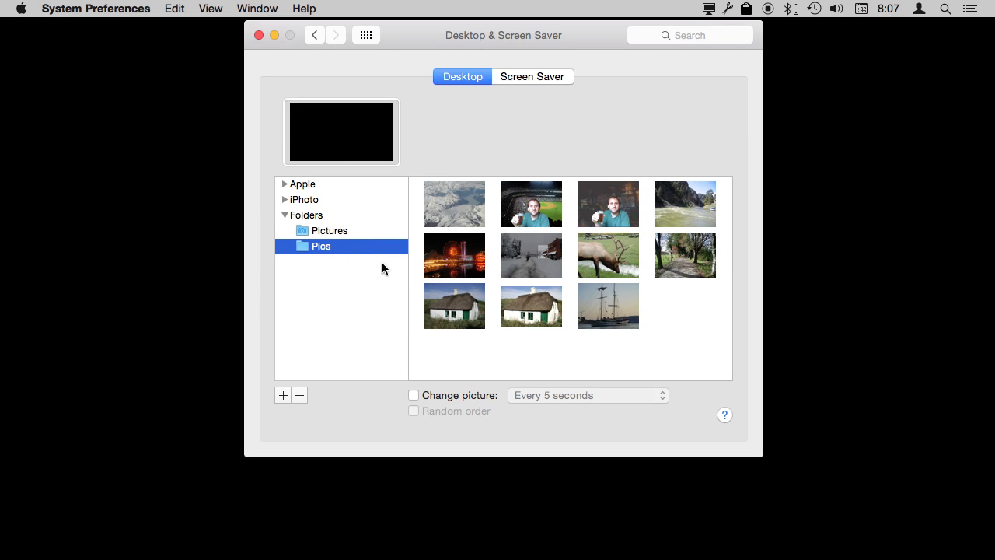
Set the Alaska Mounatins3 photo, then another Pics photo, as the desktop picture
{"action": "left_click", "coordinate": [454, 203]}
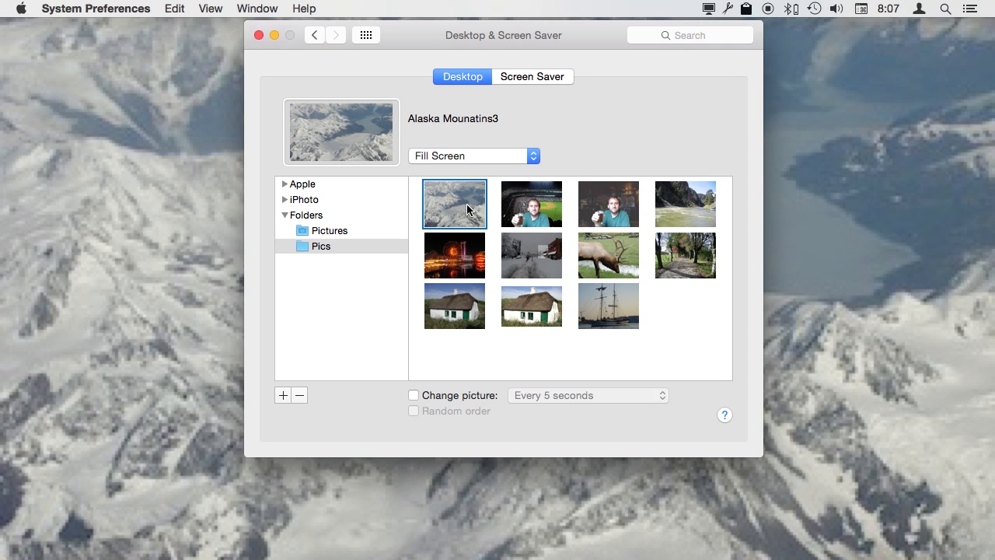
{"action": "left_click", "coordinate": [684, 204]}
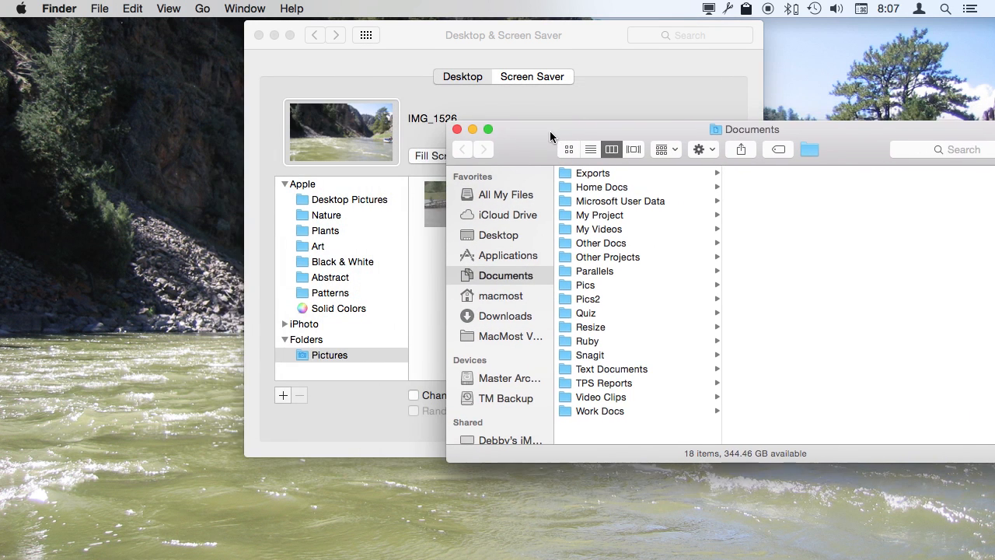
From the Pics2 folder, drag Ship.JPG then IMG_1690 onto the desktop preview well
{"action": "left_click", "coordinate": [587, 298]}
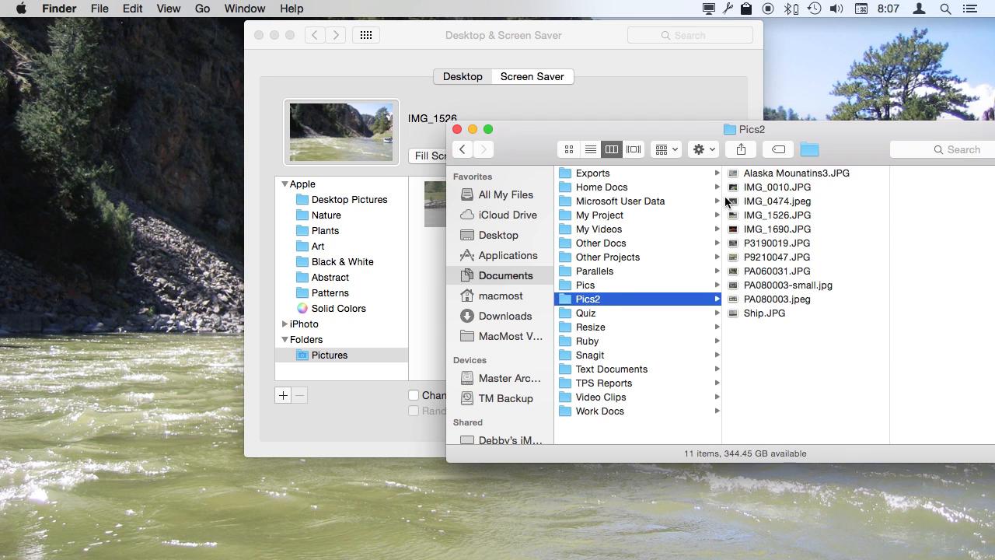
{"action": "mouse_move", "coordinate": [734, 320]}
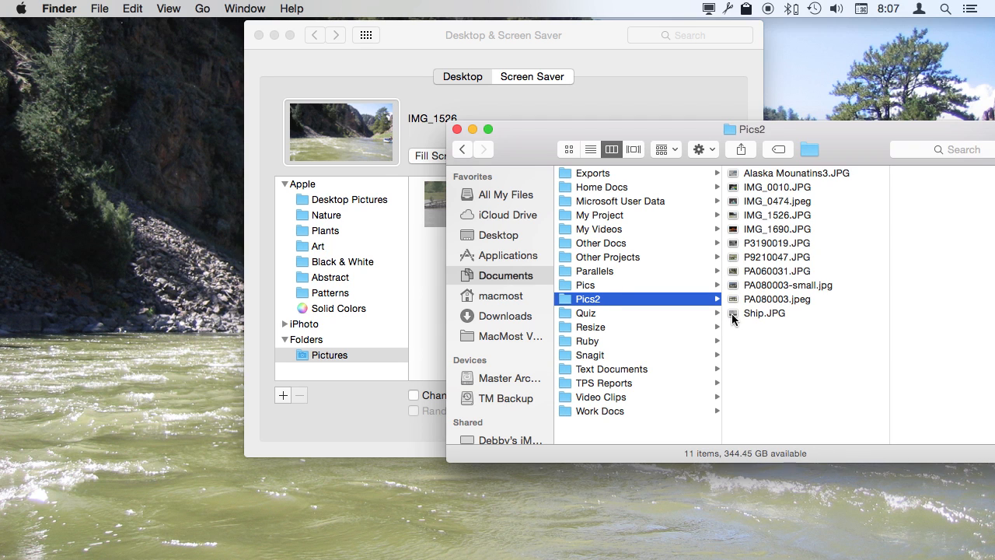
{"action": "left_click_drag", "start_coordinate": [764, 312], "coordinate": [374, 155]}
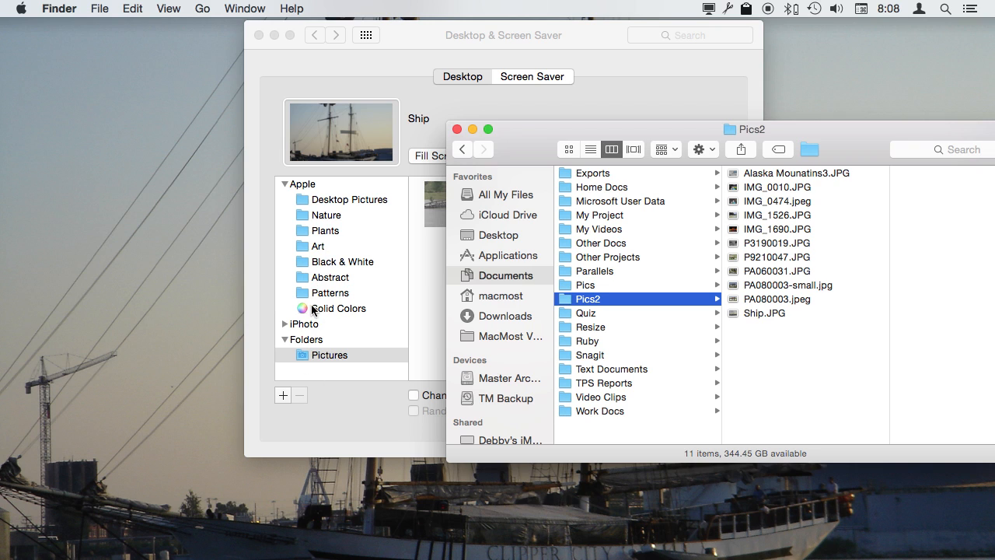
{"action": "mouse_move", "coordinate": [283, 401]}
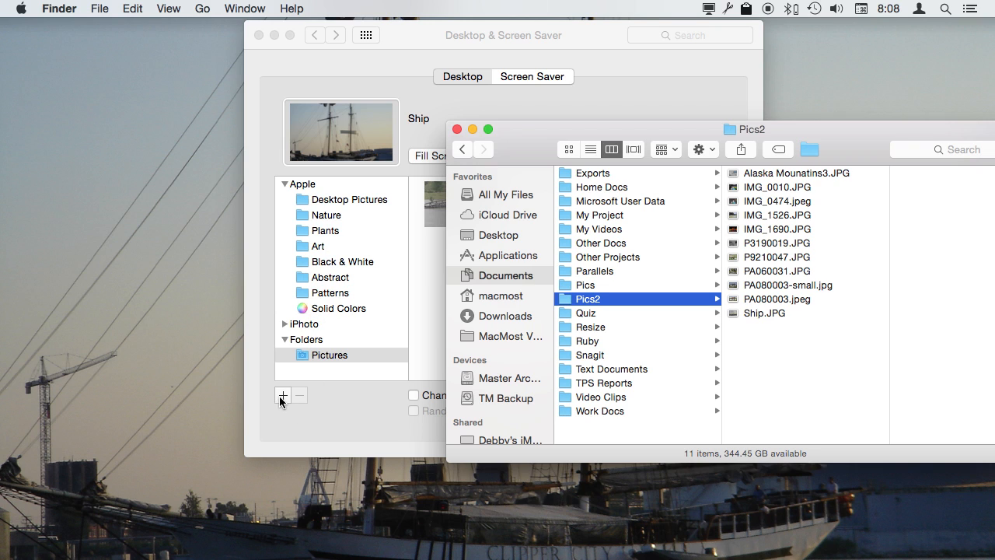
{"action": "mouse_move", "coordinate": [496, 339]}
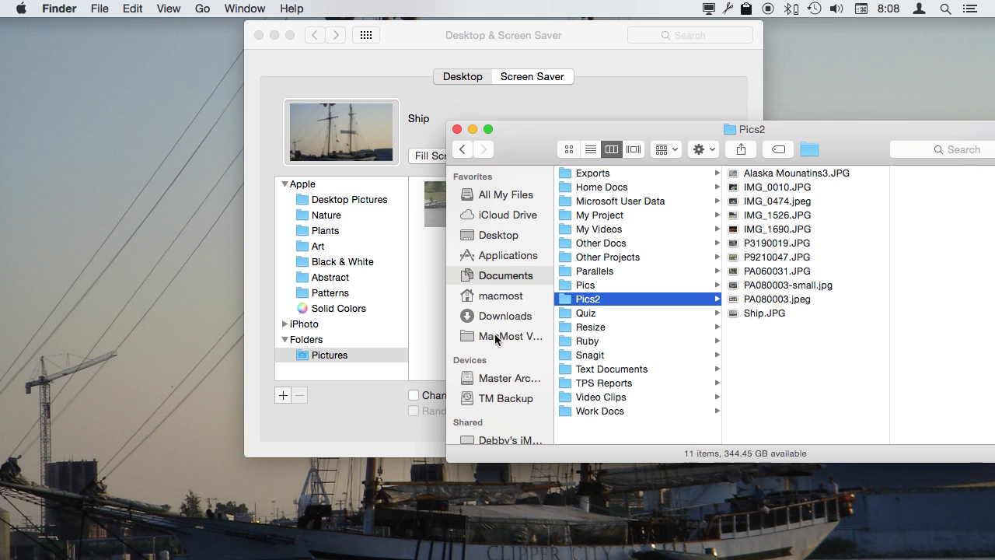
{"action": "mouse_move", "coordinate": [311, 365]}
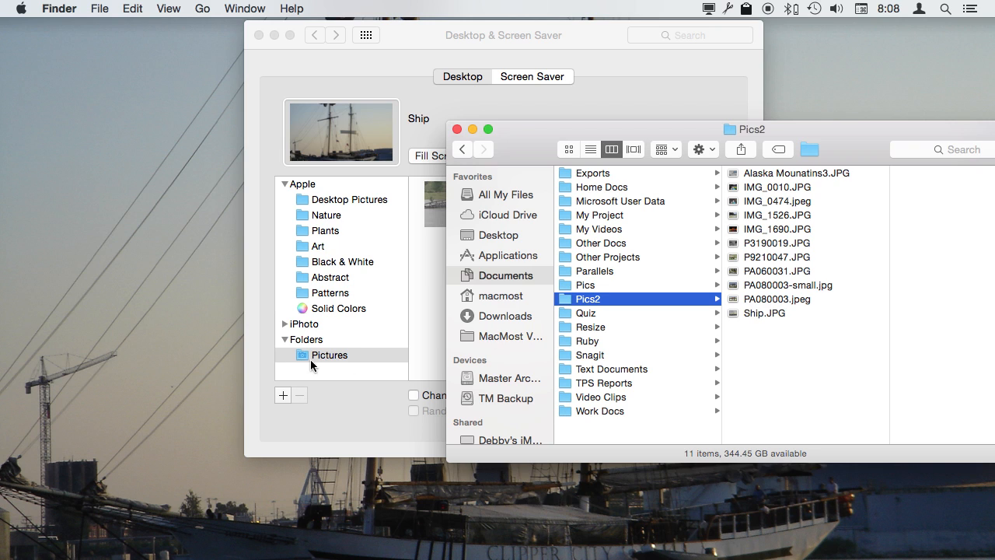
{"action": "mouse_move", "coordinate": [271, 168]}
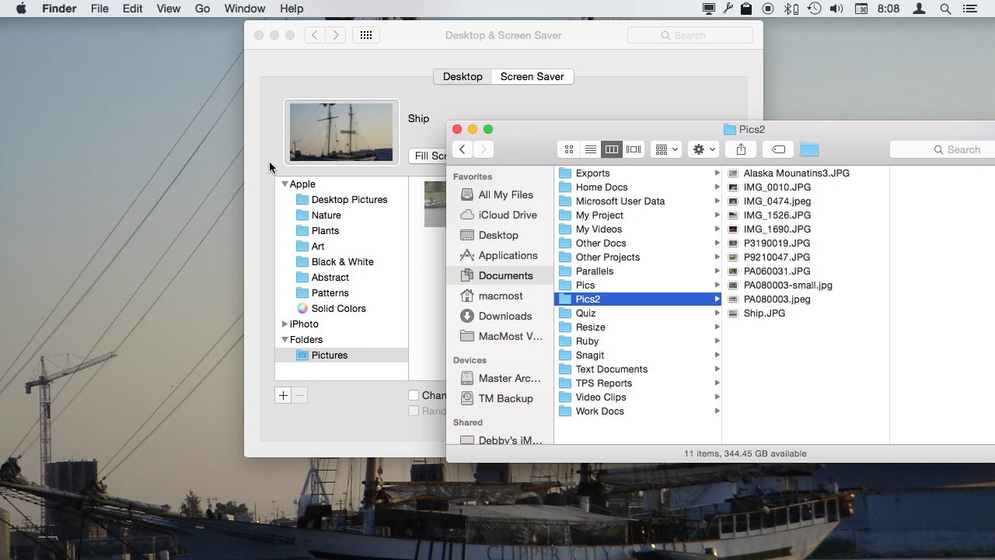
{"action": "mouse_move", "coordinate": [760, 311]}
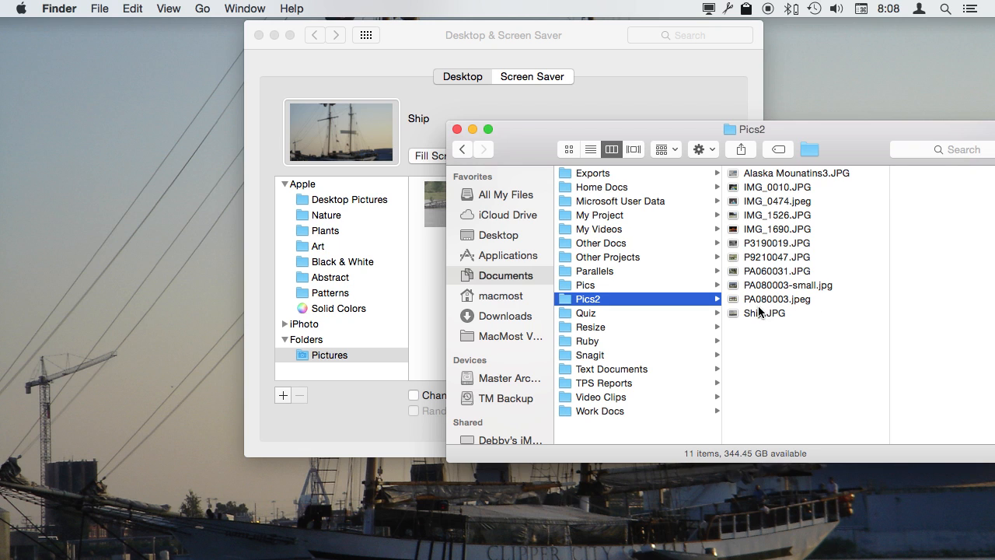
{"action": "mouse_move", "coordinate": [162, 192]}
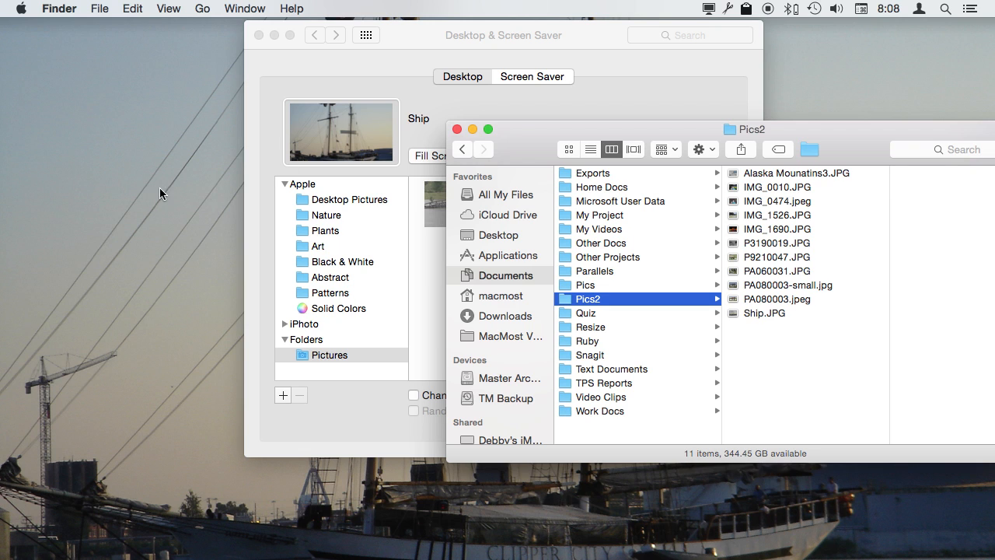
{"action": "mouse_move", "coordinate": [730, 233]}
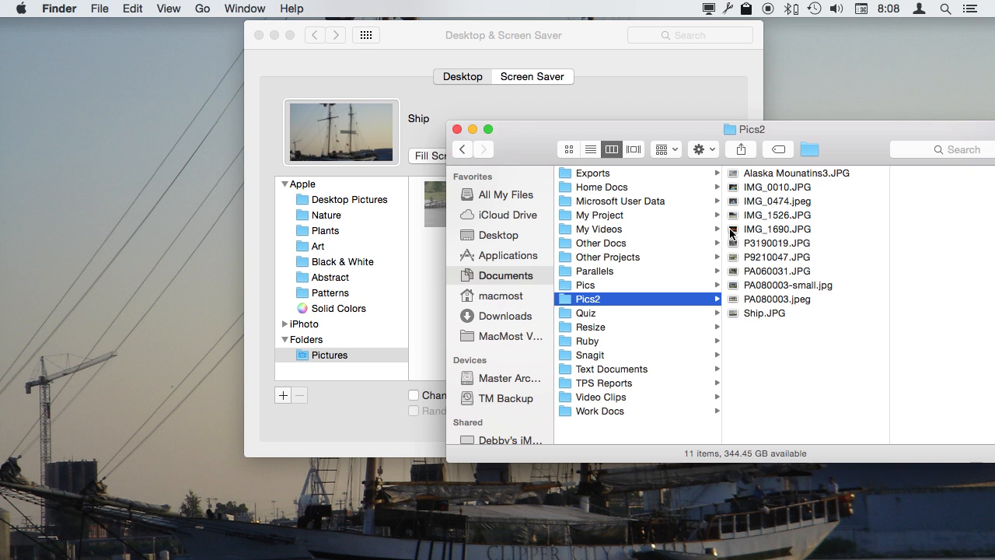
{"action": "left_click", "coordinate": [778, 228]}
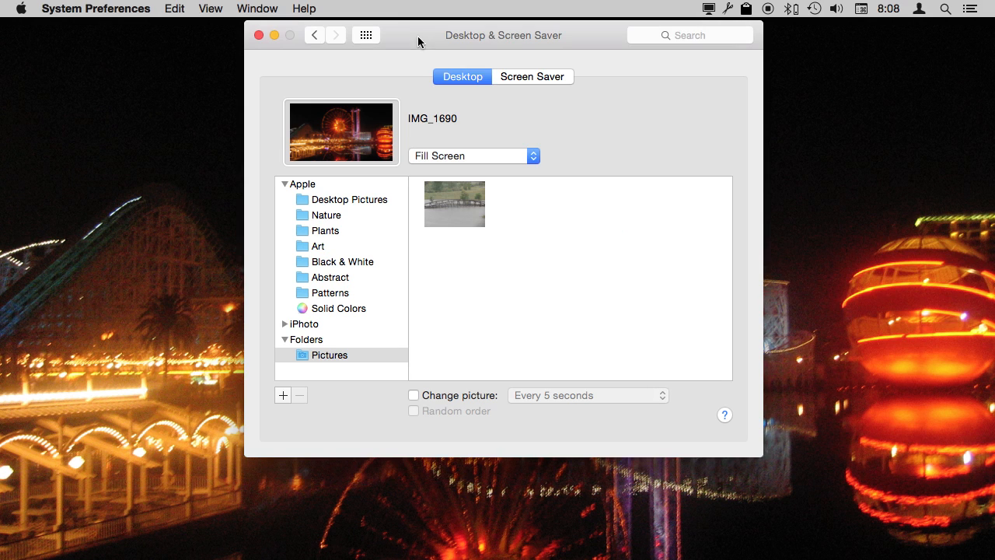
{"action": "mouse_move", "coordinate": [482, 420]}
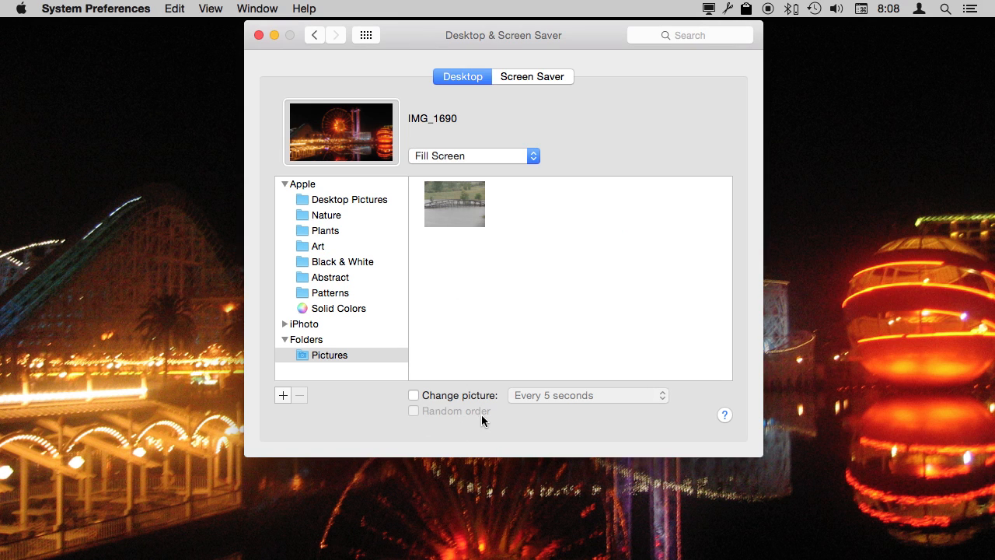
{"action": "mouse_move", "coordinate": [413, 308]}
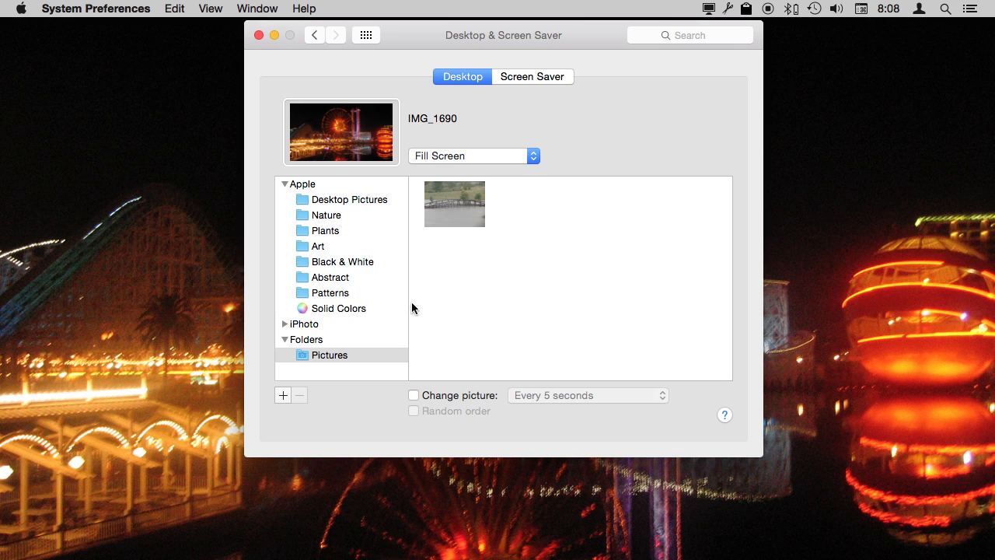
{"action": "mouse_move", "coordinate": [304, 195]}
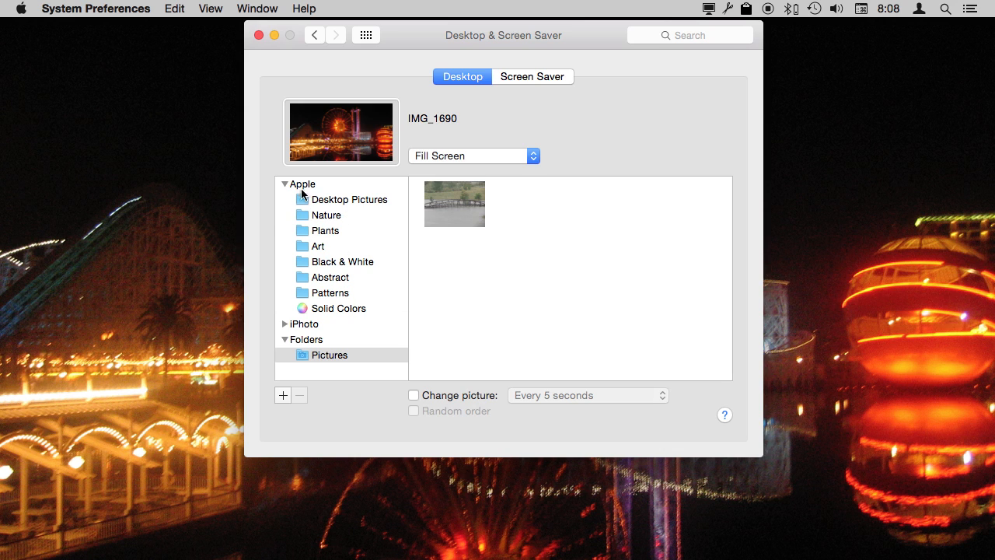
{"action": "mouse_move", "coordinate": [332, 370]}
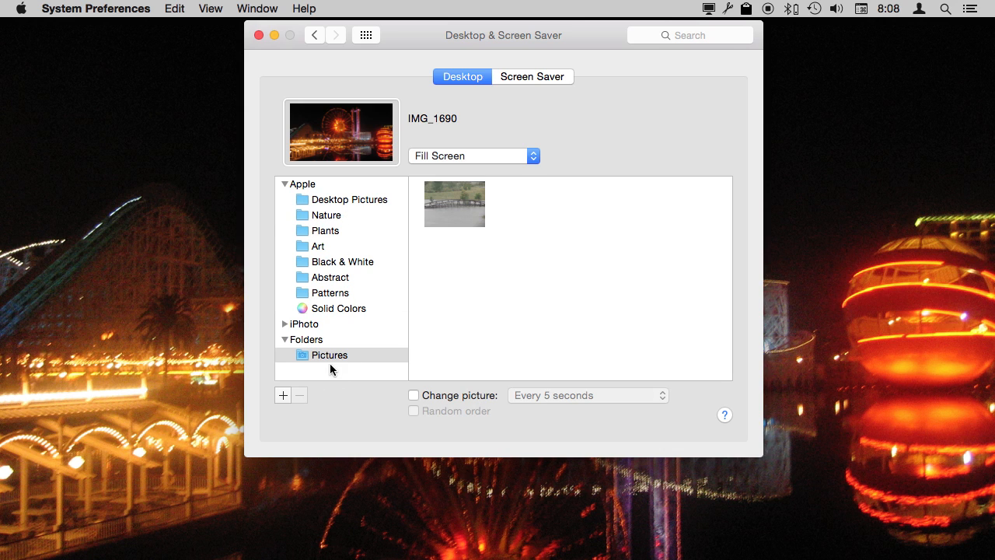
Rotate Nature collection pictures automatically and bring up the change-interval choices
{"action": "left_click", "coordinate": [326, 214]}
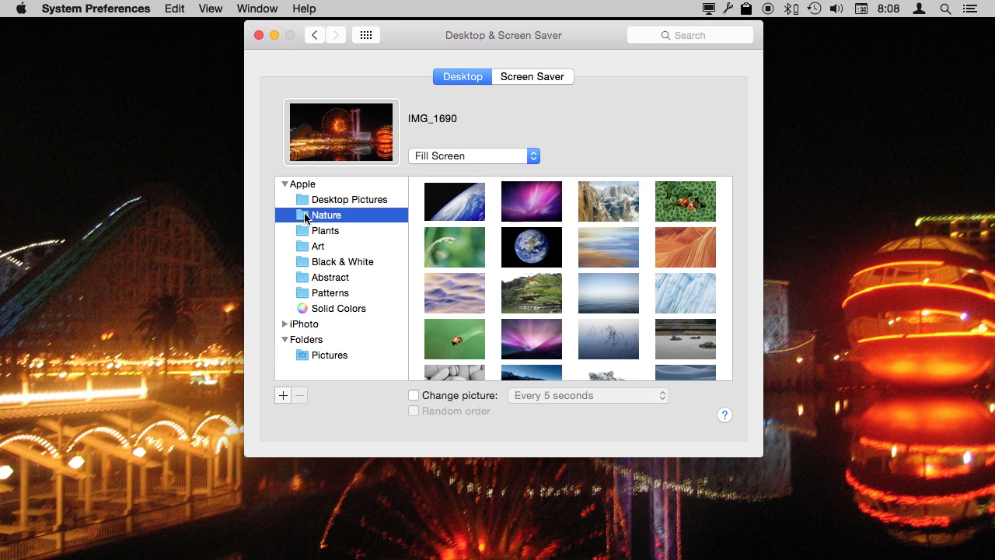
{"action": "mouse_move", "coordinate": [398, 215]}
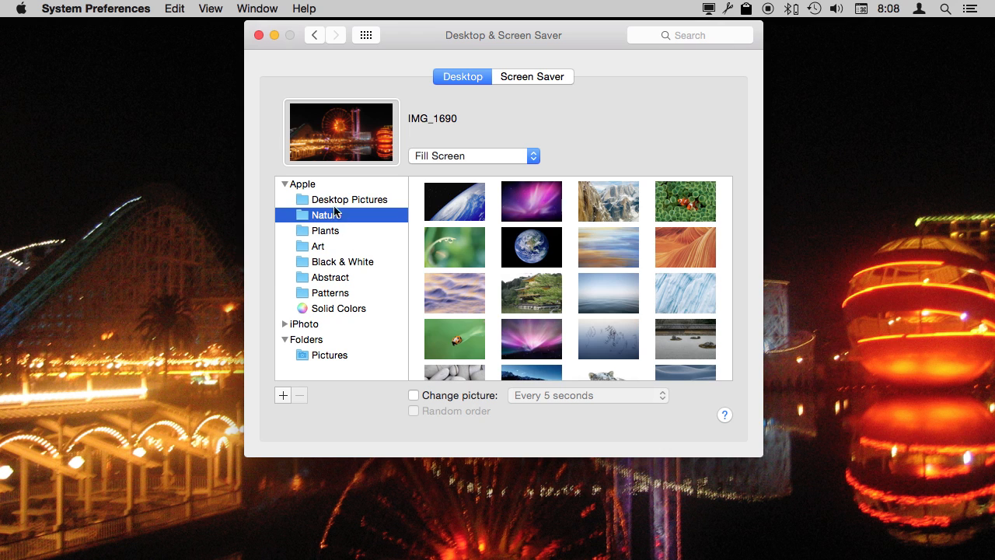
{"action": "mouse_move", "coordinate": [442, 273]}
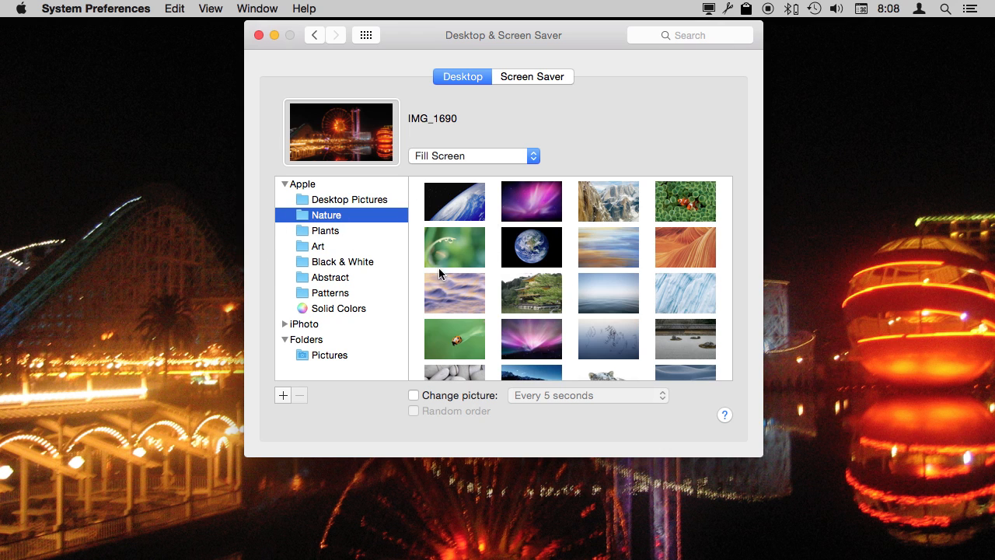
{"action": "left_click", "coordinate": [413, 395]}
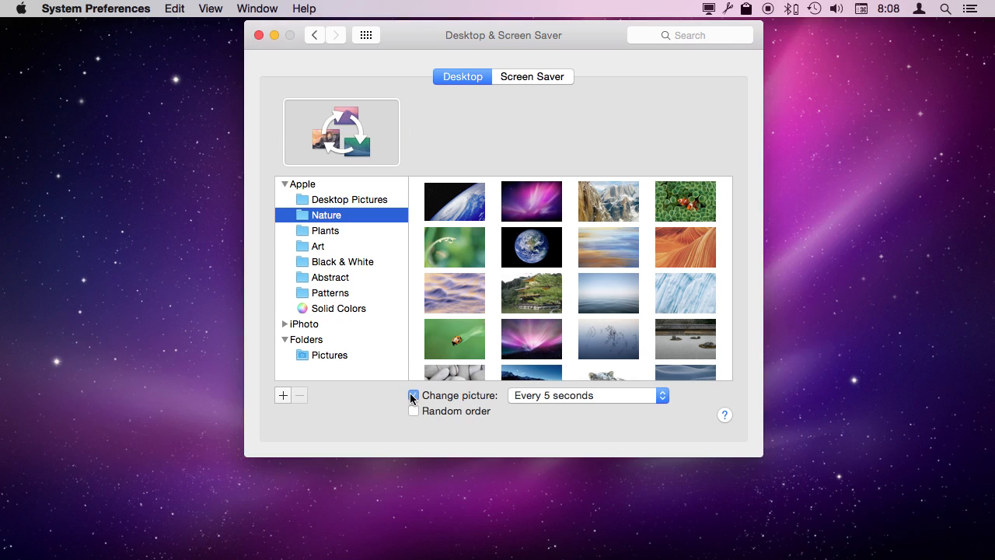
{"action": "left_click", "coordinate": [413, 395]}
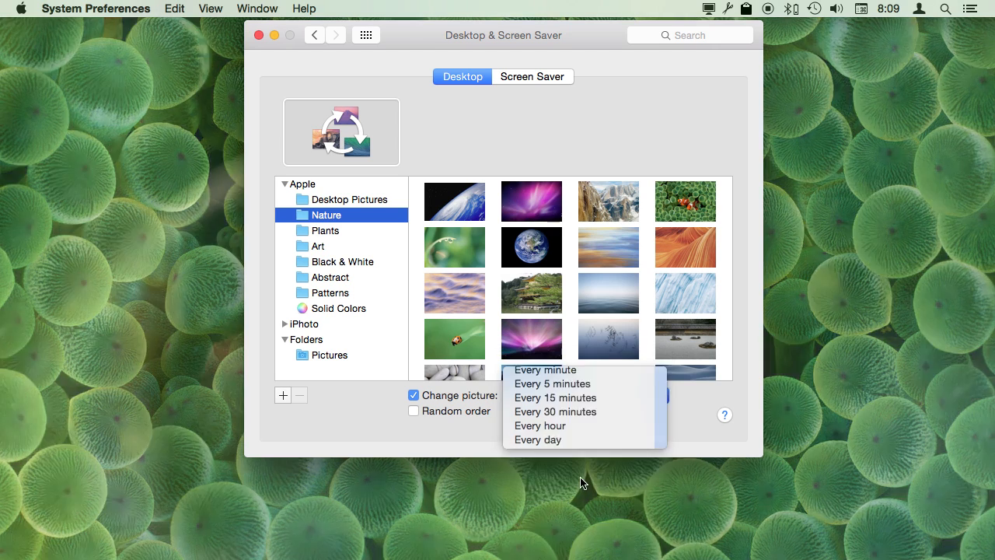
Choose Every day as the picture change interval for the Nature wallpapers
{"action": "left_click", "coordinate": [538, 438]}
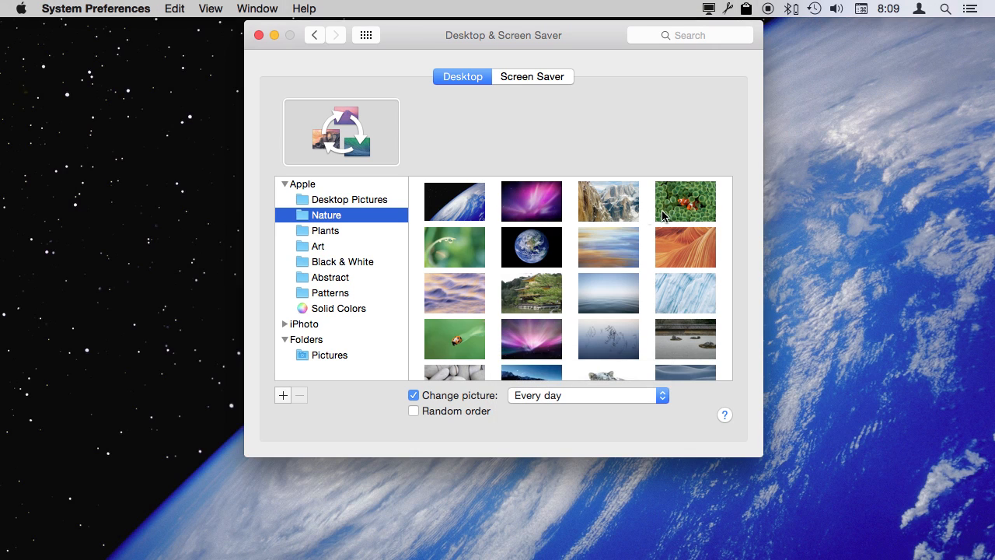
{"action": "scroll", "scroll_direction": "down", "scroll_amount": 3}
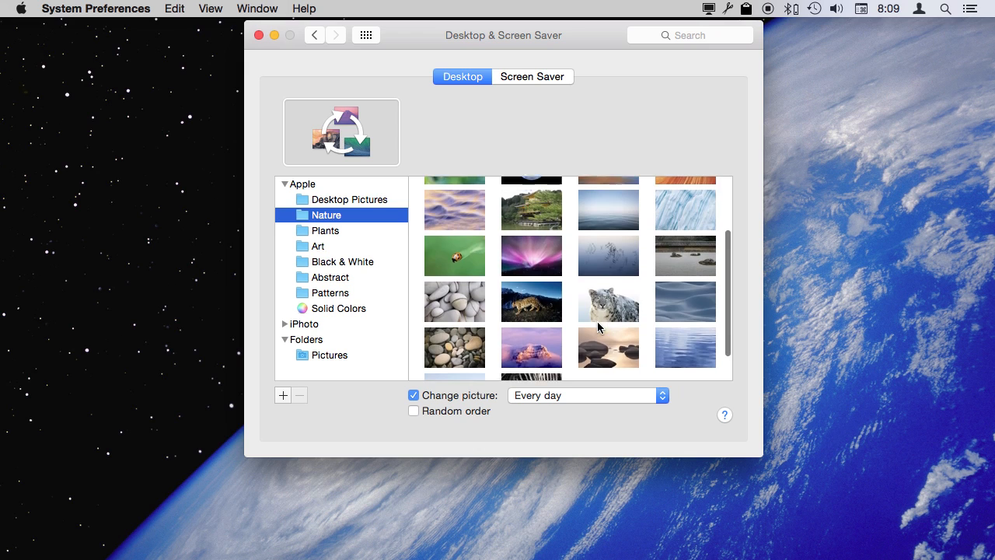
{"action": "scroll", "scroll_direction": "up", "scroll_amount": 3}
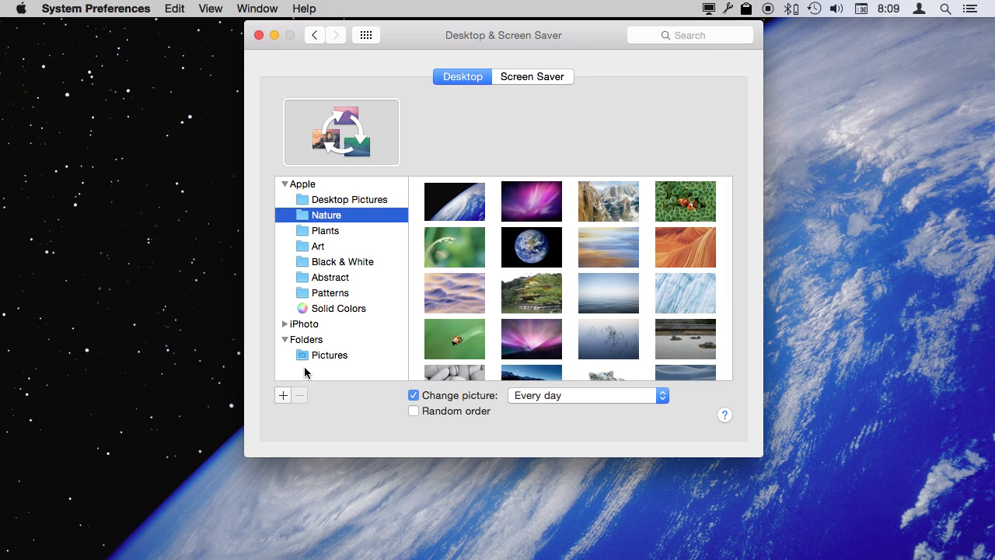
{"action": "mouse_move", "coordinate": [317, 370]}
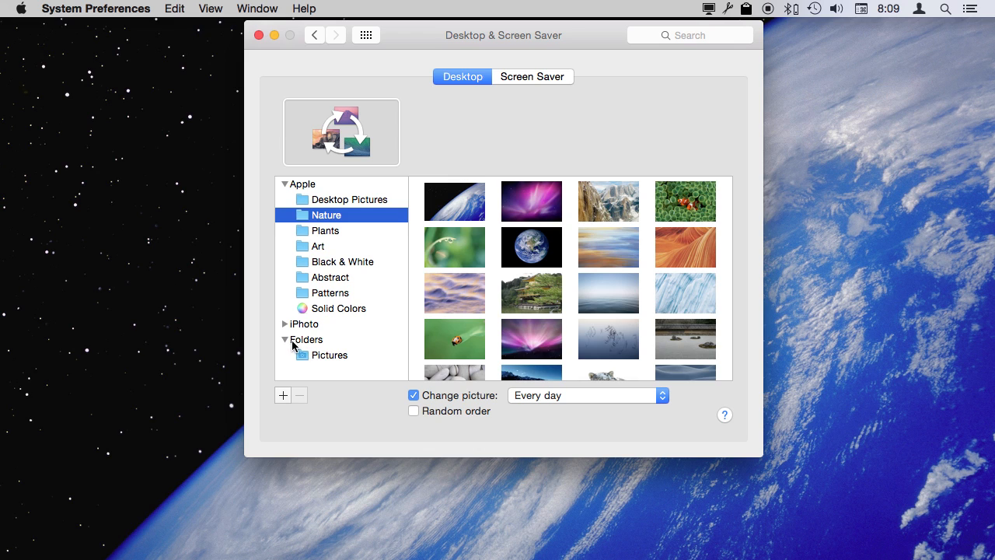
{"action": "mouse_move", "coordinate": [325, 370]}
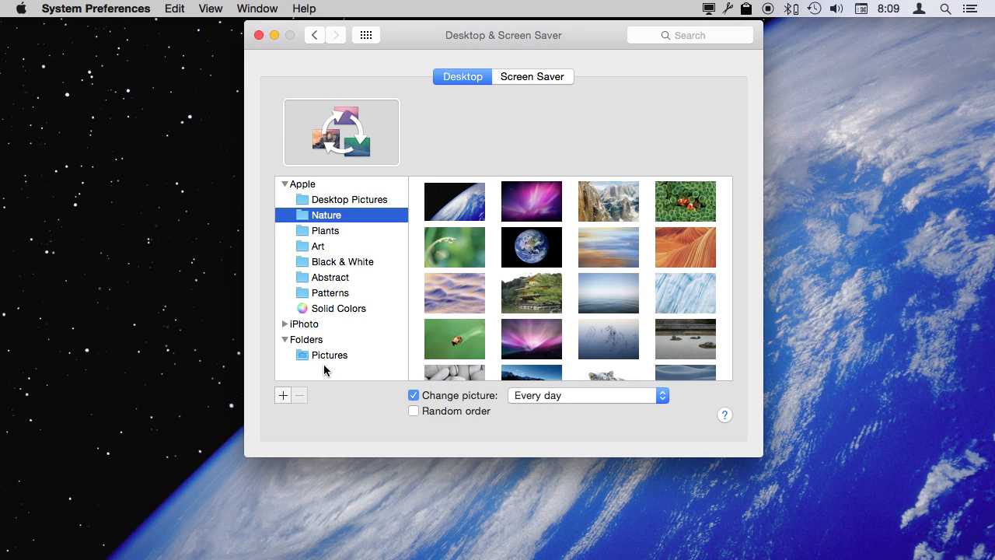
{"action": "mouse_move", "coordinate": [328, 378]}
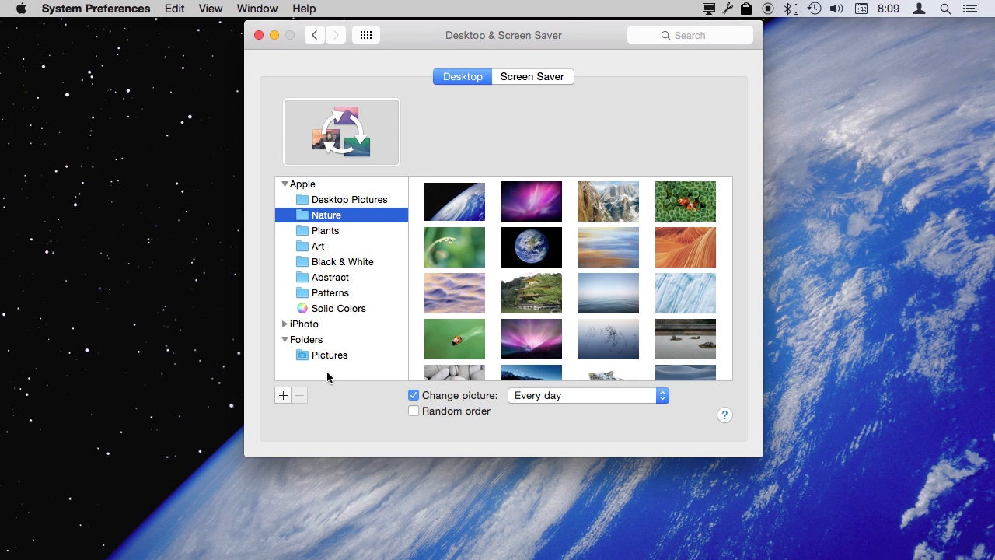
{"action": "mouse_move", "coordinate": [327, 378]}
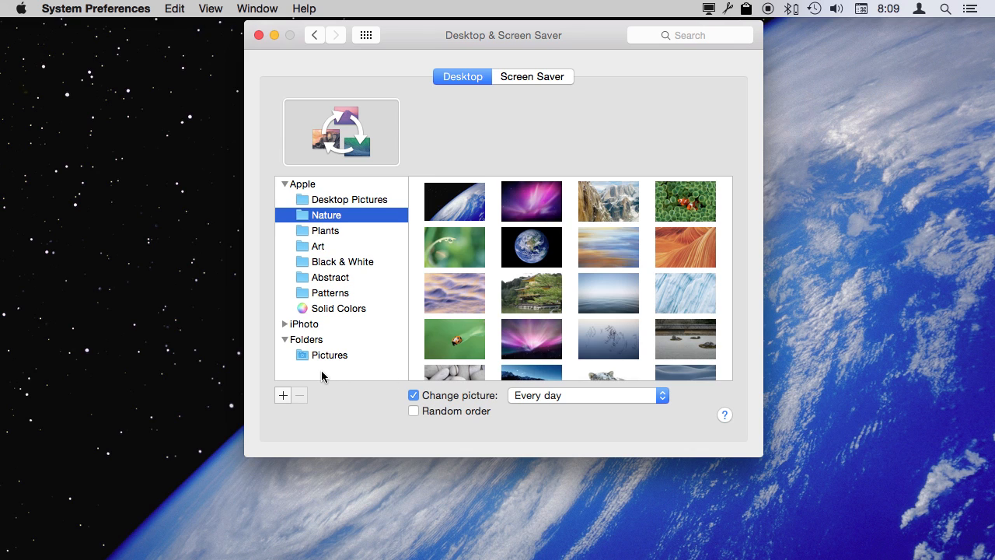
{"action": "mouse_move", "coordinate": [156, 205]}
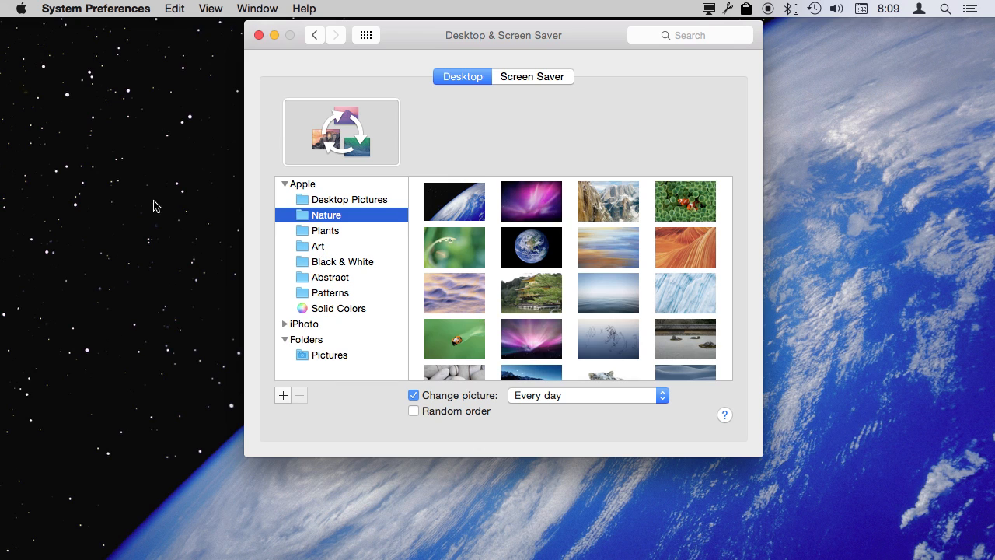
{"action": "mouse_move", "coordinate": [303, 330]}
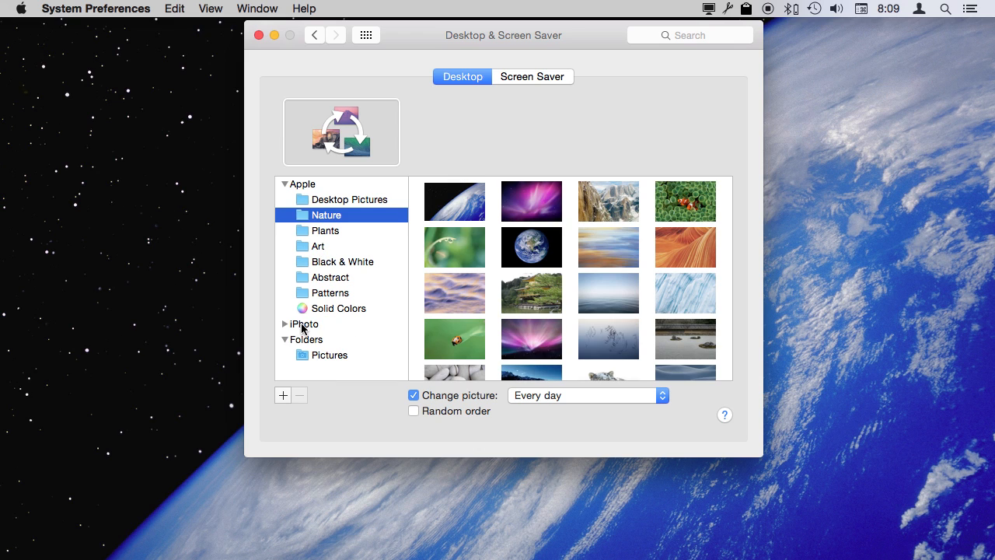
{"action": "left_click", "coordinate": [284, 323]}
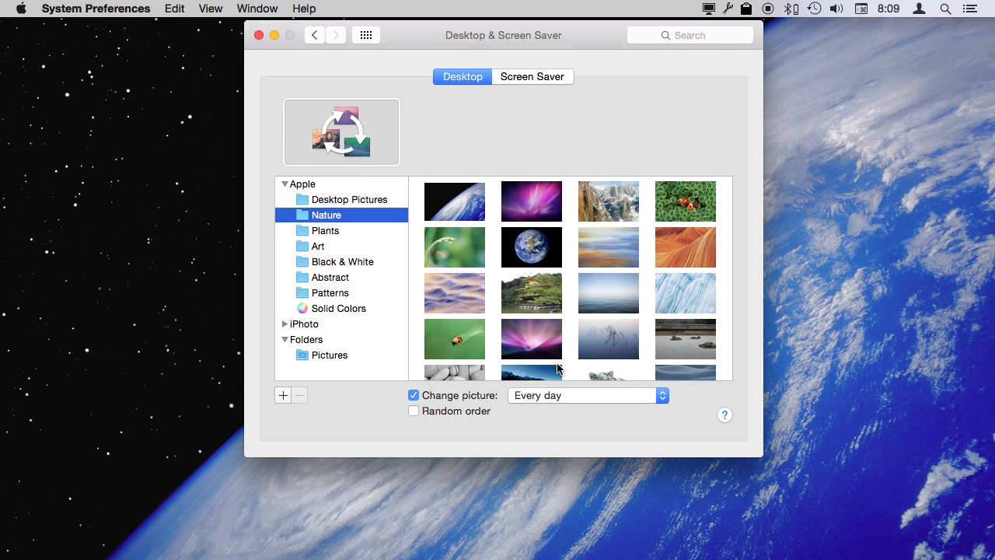
{"action": "mouse_move", "coordinate": [542, 404]}
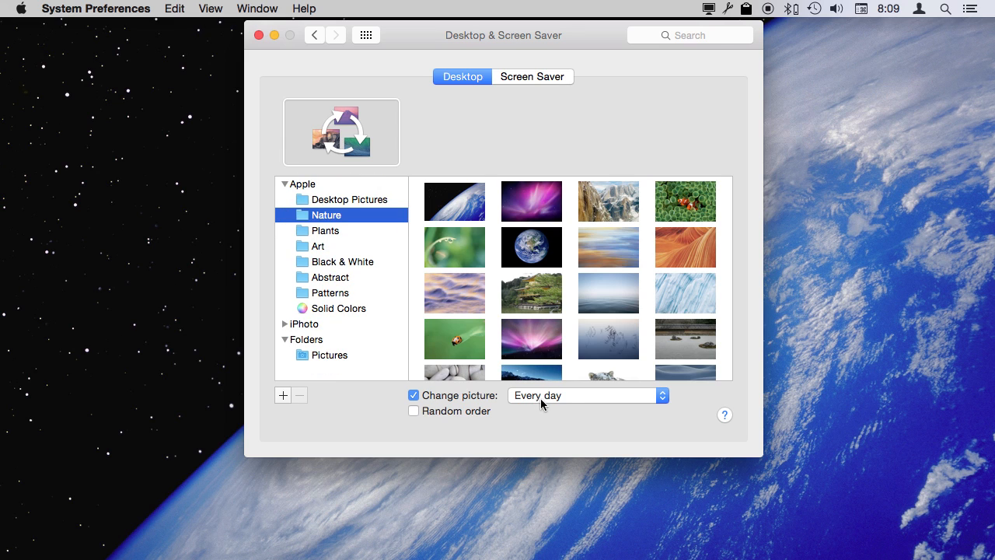
{"action": "mouse_move", "coordinate": [546, 404]}
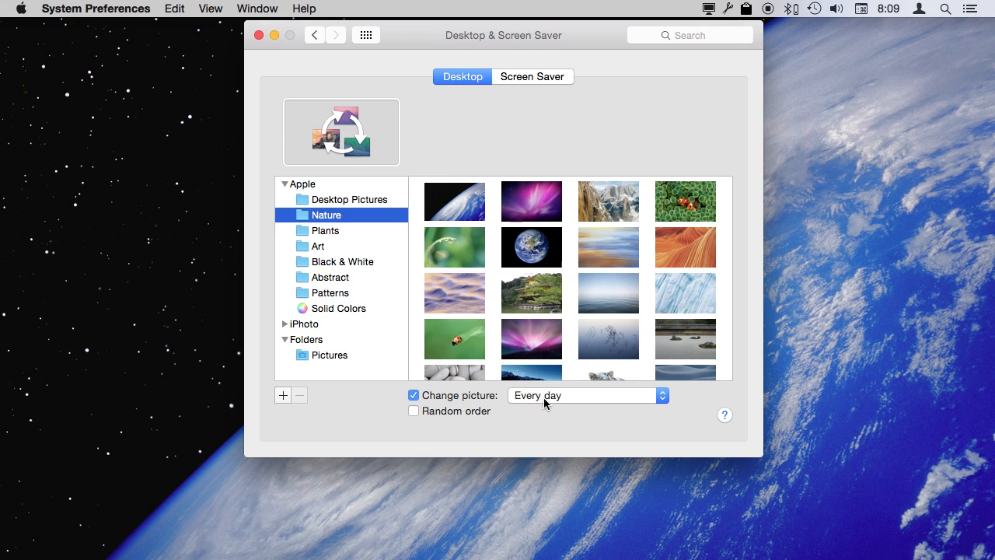
{"action": "mouse_move", "coordinate": [314, 332]}
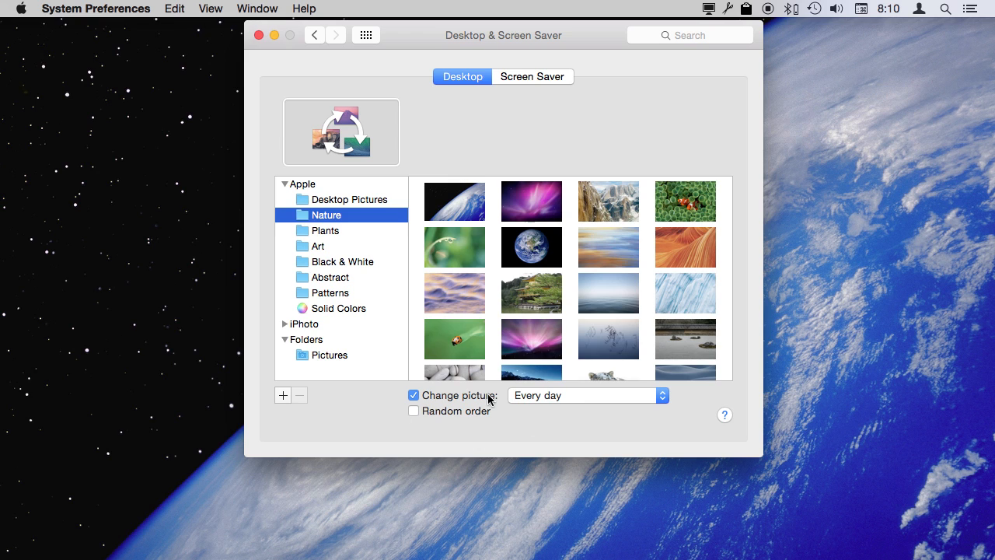
{"action": "mouse_move", "coordinate": [476, 410]}
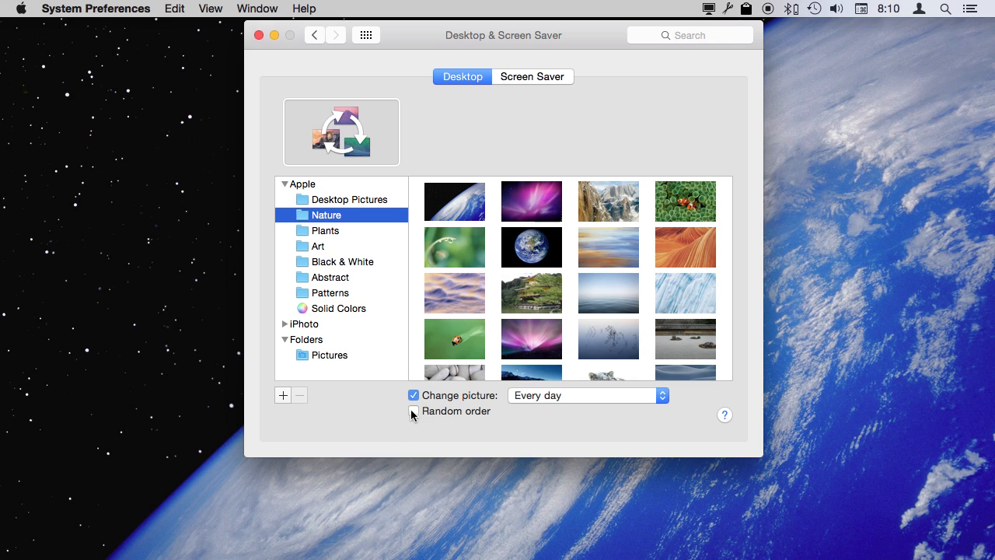
Turn on Random order and select the Nature collection as the rotating background
{"action": "left_click", "coordinate": [414, 411]}
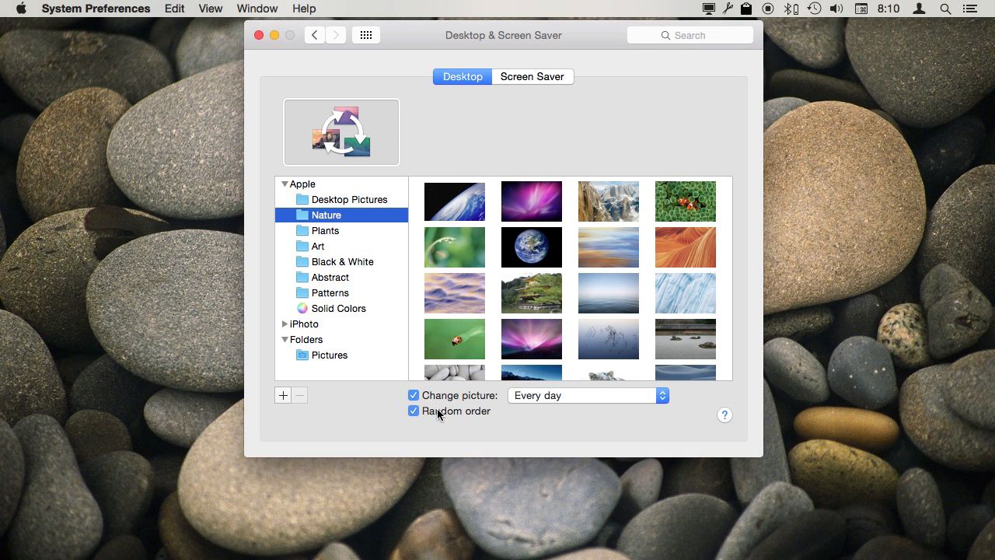
{"action": "mouse_move", "coordinate": [448, 413]}
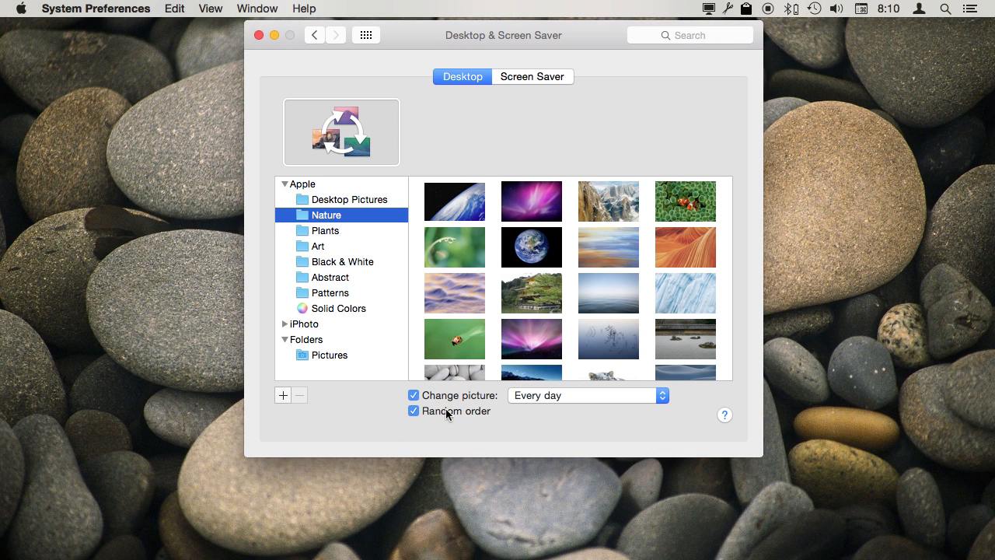
{"action": "mouse_move", "coordinate": [355, 234]}
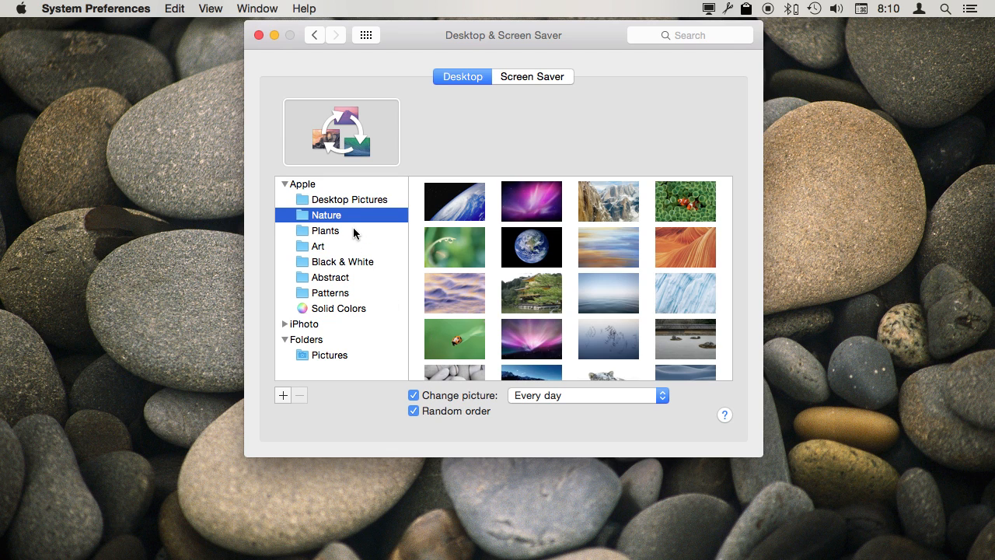
{"action": "mouse_move", "coordinate": [459, 412]}
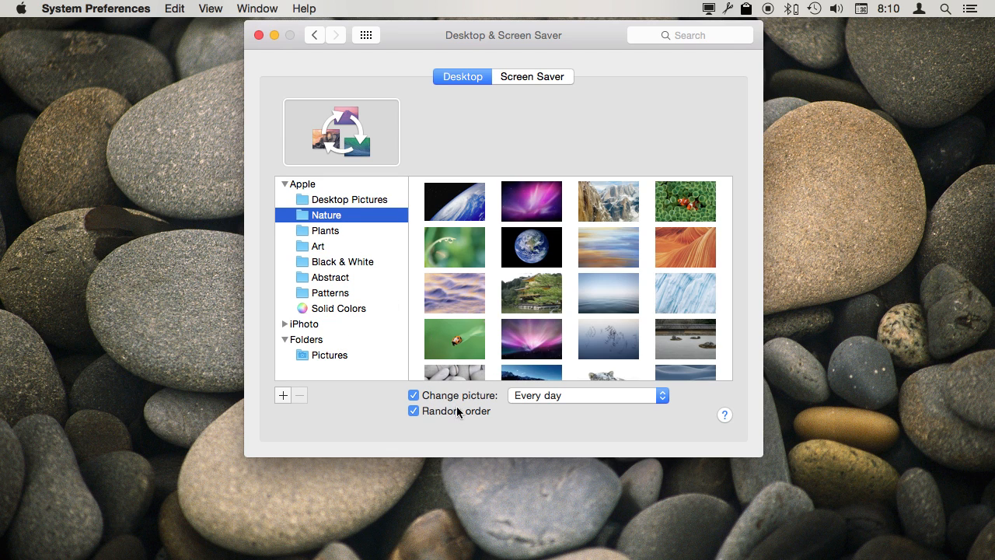
{"action": "mouse_move", "coordinate": [396, 283]}
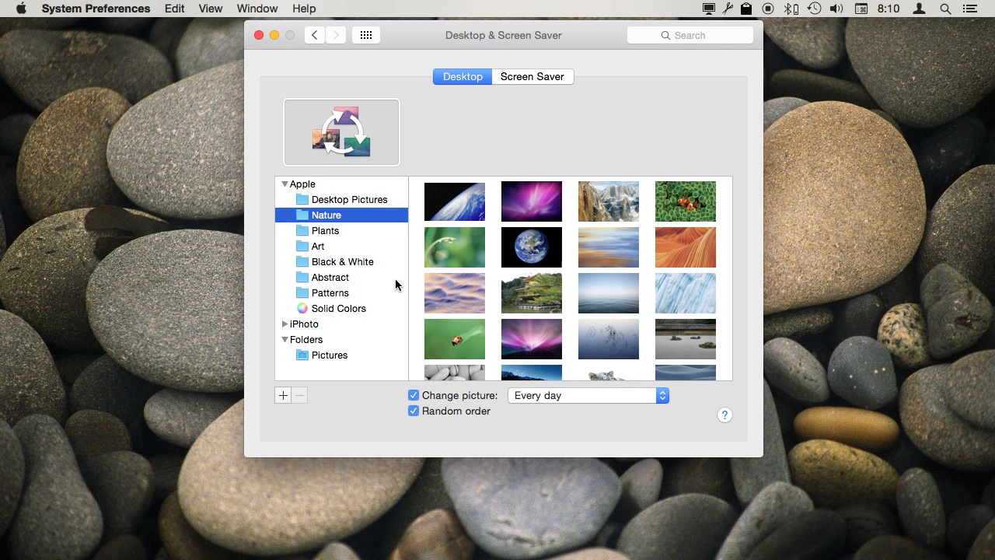
{"action": "left_click", "coordinate": [532, 246]}
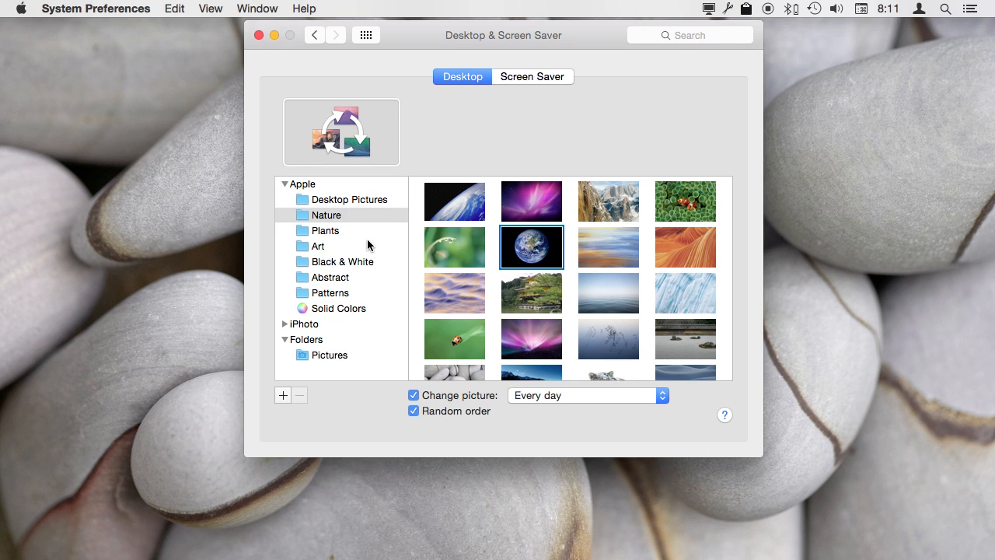
Switch to Solid Colors, then show Apple's Desktop Pictures collection
{"action": "left_click", "coordinate": [339, 308]}
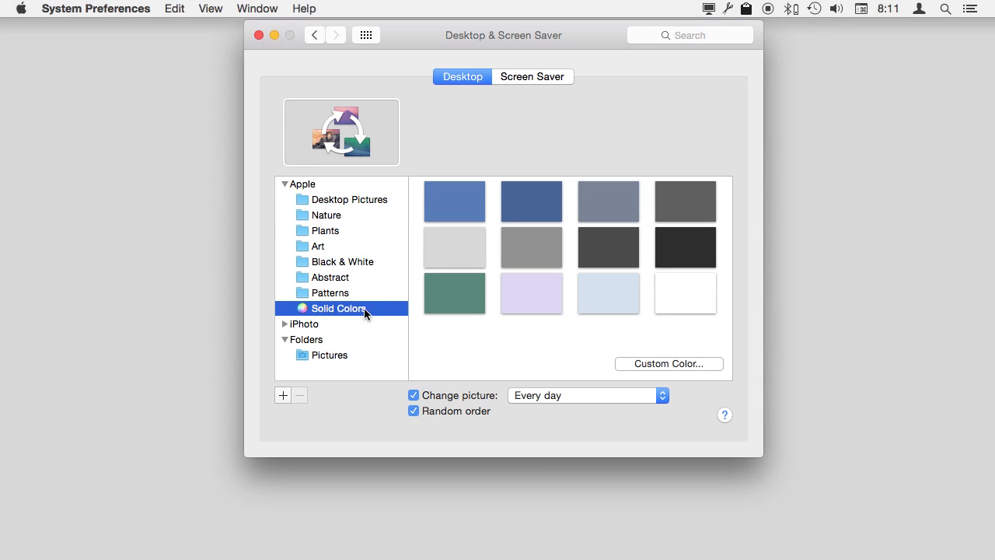
{"action": "mouse_move", "coordinate": [381, 117]}
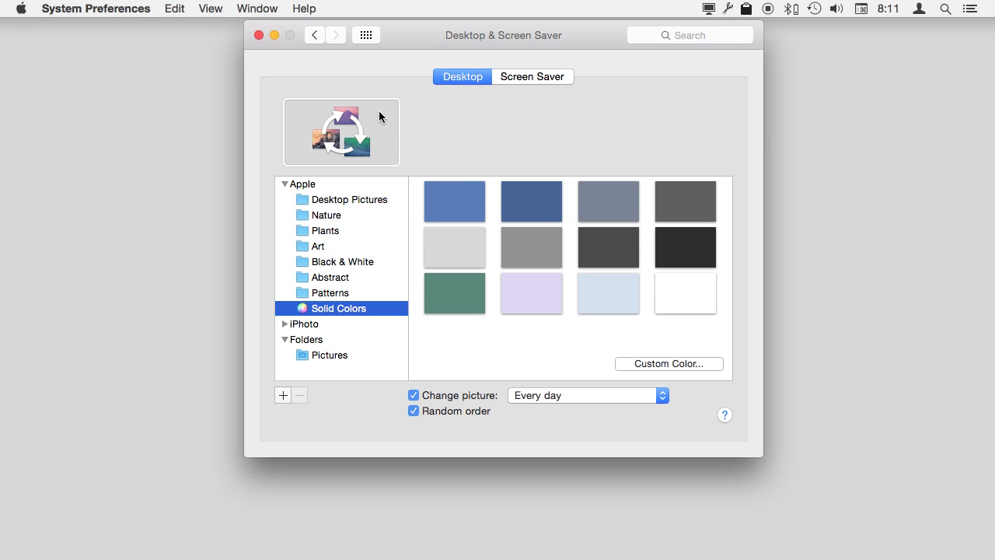
{"action": "mouse_move", "coordinate": [521, 242]}
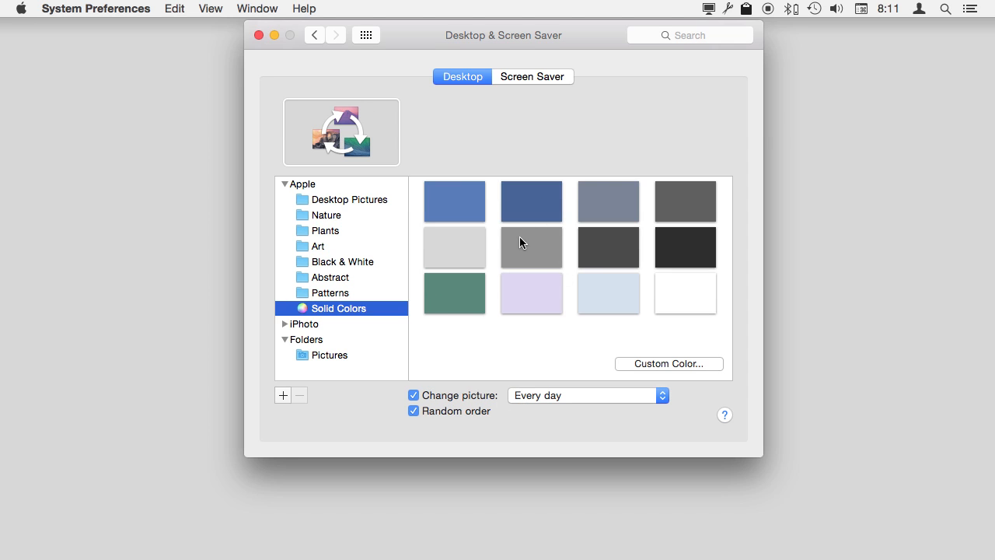
{"action": "mouse_move", "coordinate": [512, 210]}
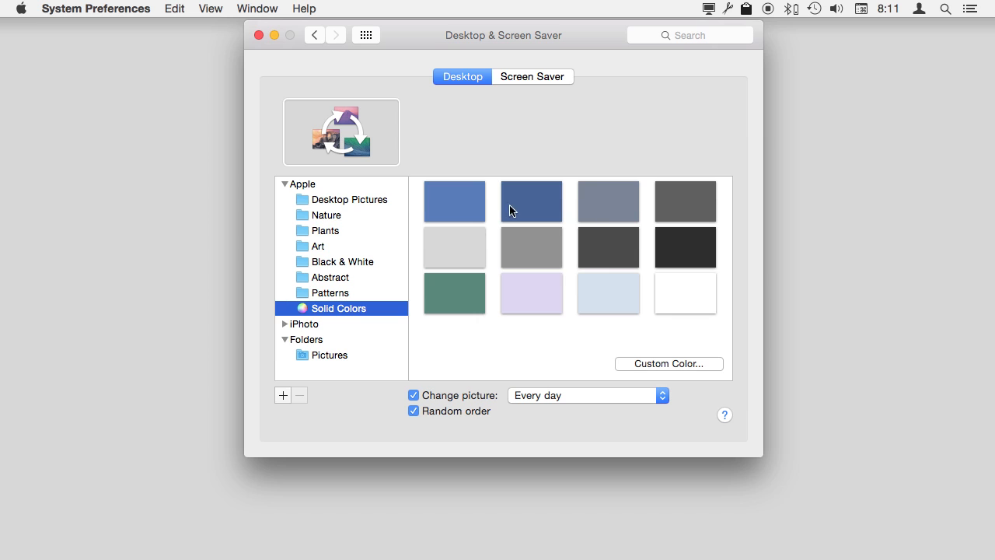
{"action": "mouse_move", "coordinate": [544, 271]}
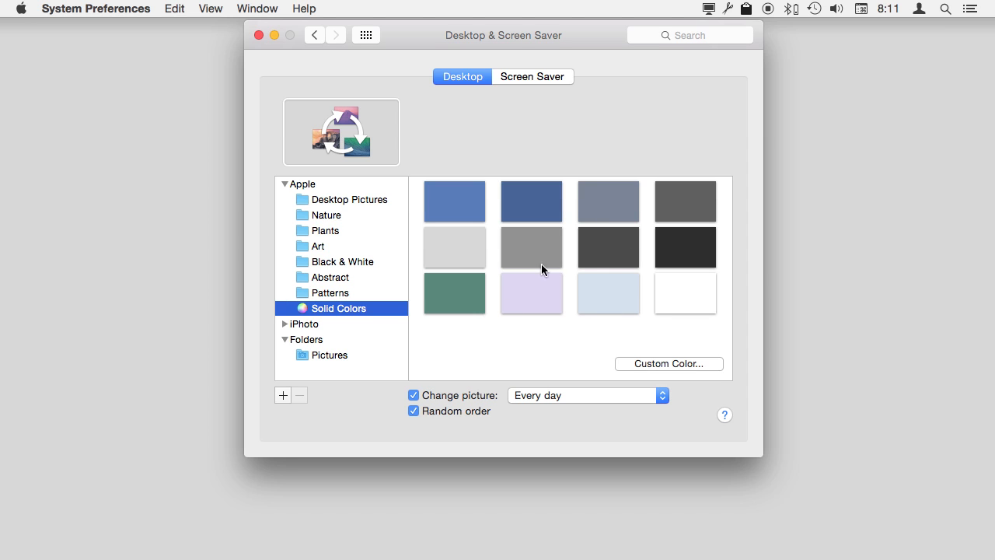
{"action": "mouse_move", "coordinate": [674, 253]}
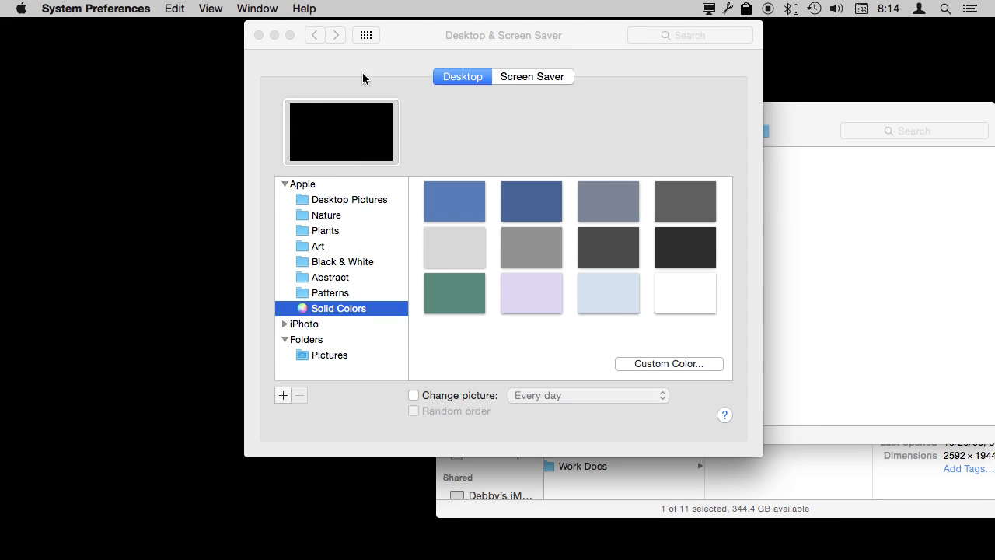
{"action": "left_click", "coordinate": [348, 199]}
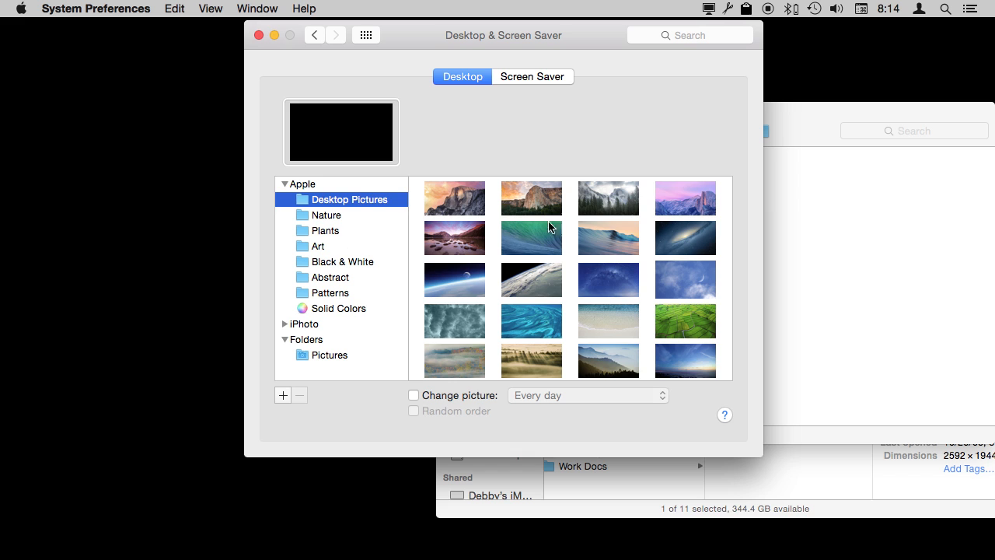
{"action": "mouse_move", "coordinate": [634, 259]}
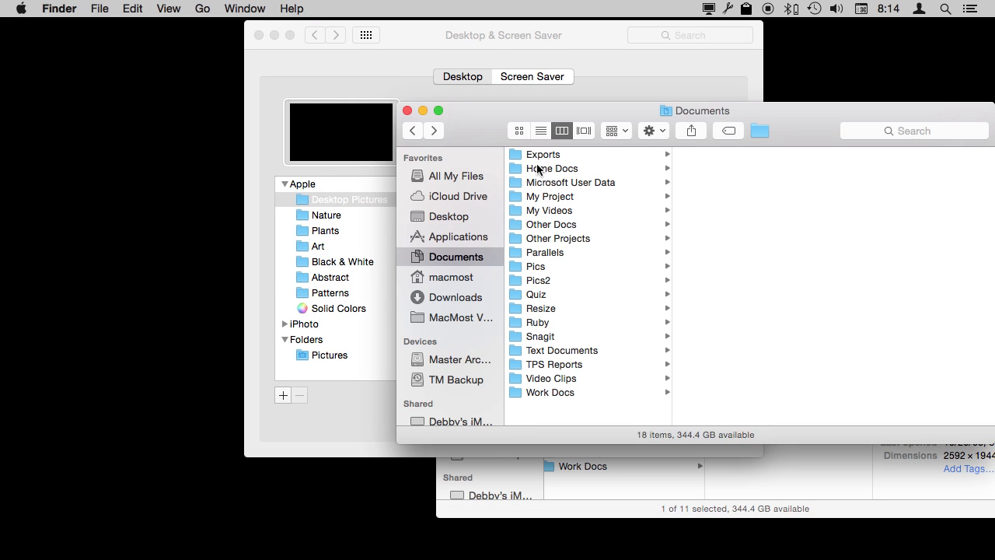
{"action": "mouse_move", "coordinate": [707, 117]}
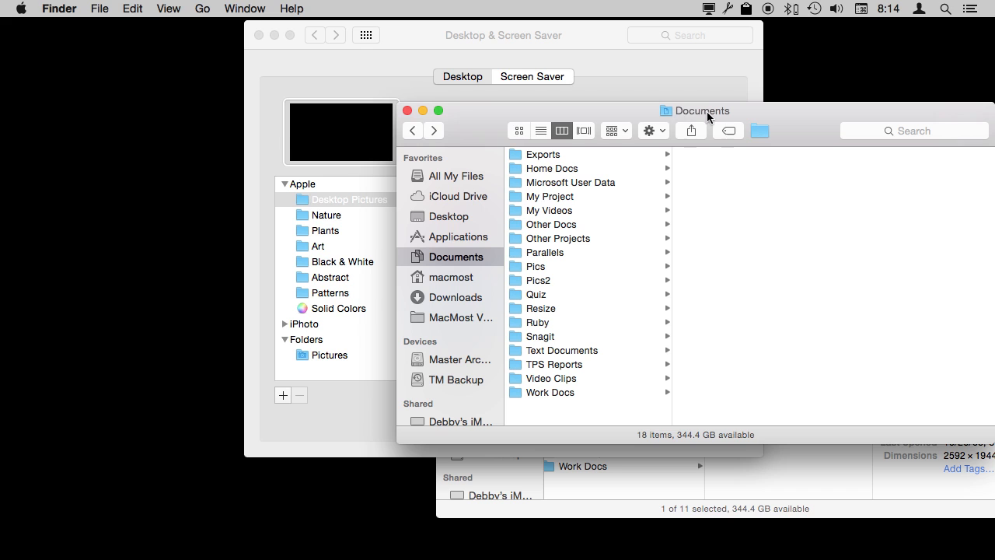
Navigate from Macintosh HD through Library to Desktop Pictures and show it in Column view
{"action": "left_click", "coordinate": [700, 110]}
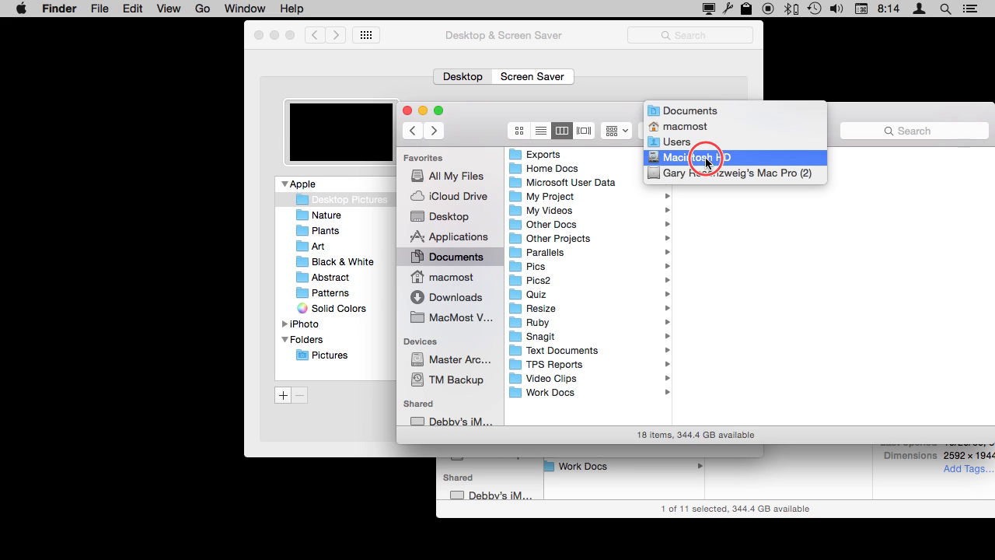
{"action": "left_click", "coordinate": [696, 157]}
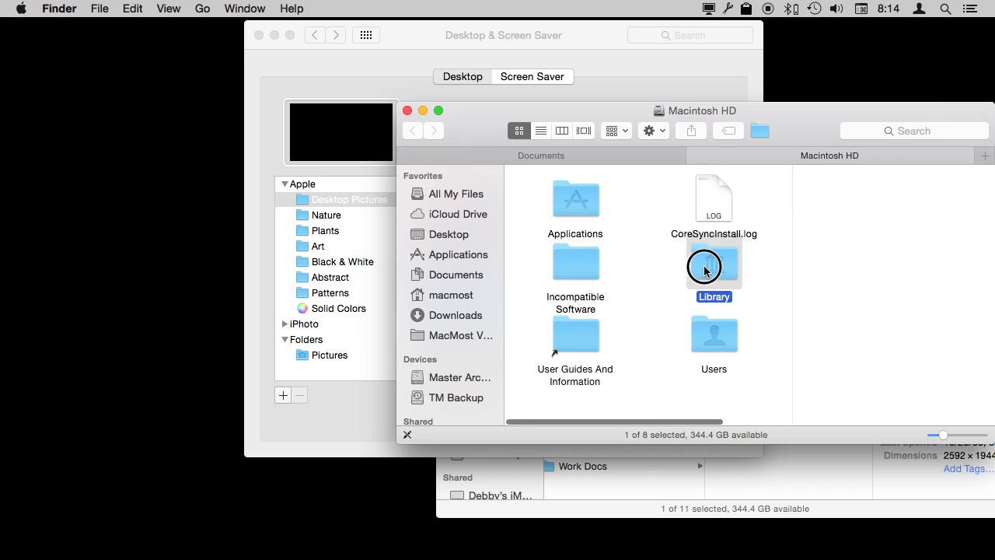
{"action": "double_click", "coordinate": [712, 262]}
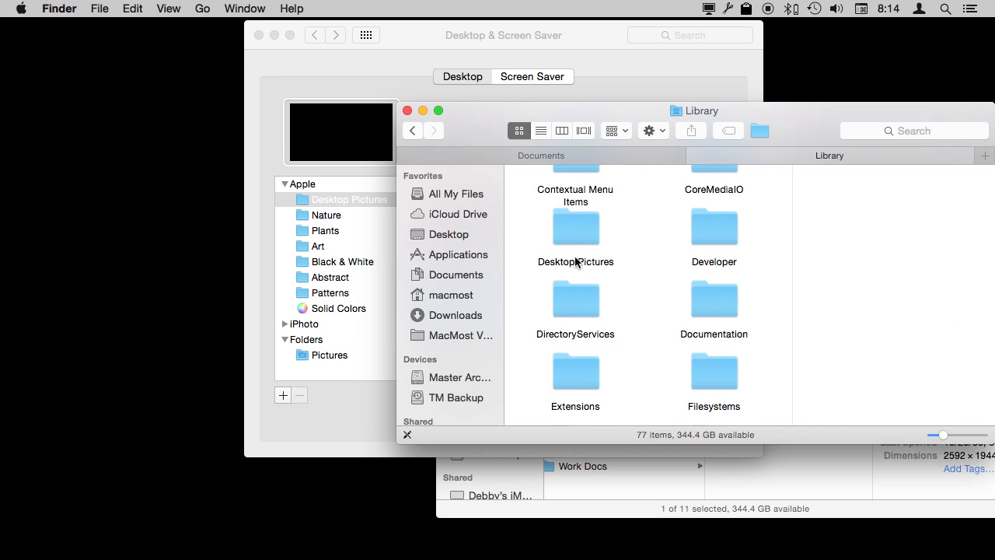
{"action": "double_click", "coordinate": [576, 227]}
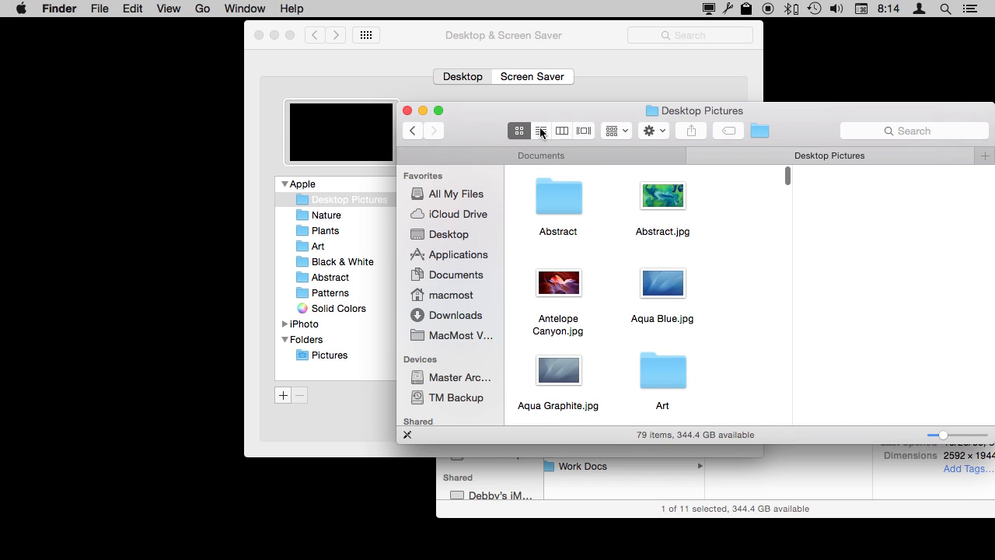
{"action": "left_click", "coordinate": [562, 130]}
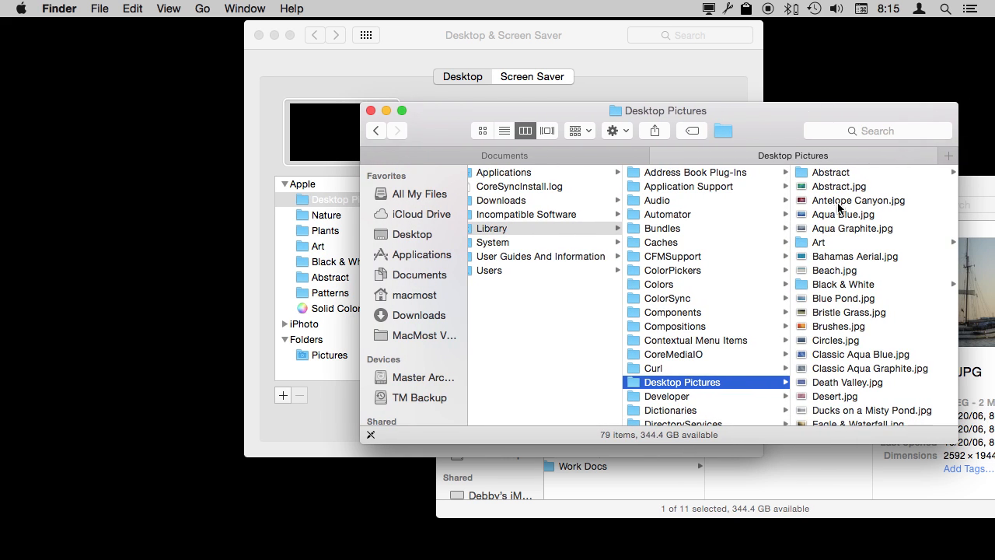
Browse into the Abstract subfolder of Desktop Pictures
{"action": "left_click", "coordinate": [830, 171]}
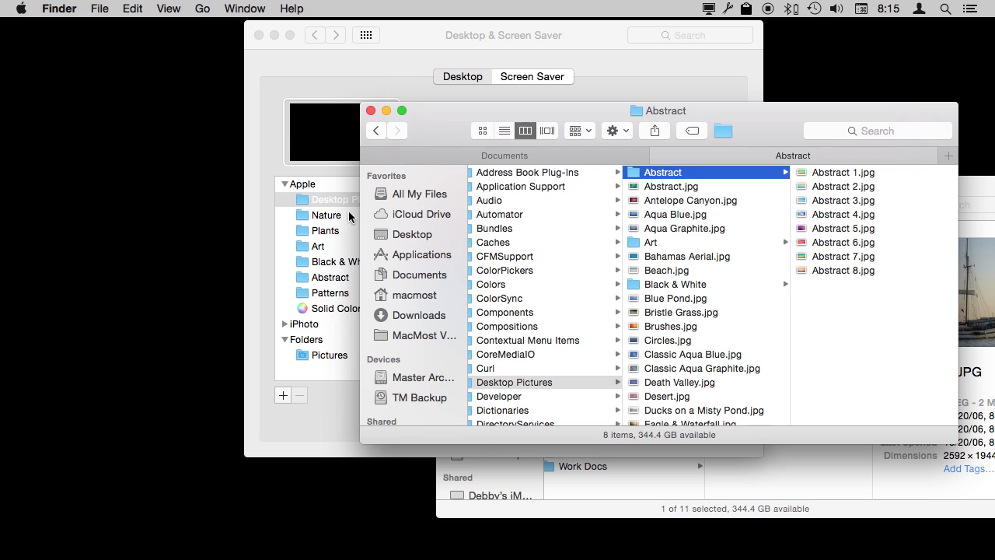
{"action": "mouse_move", "coordinate": [715, 200]}
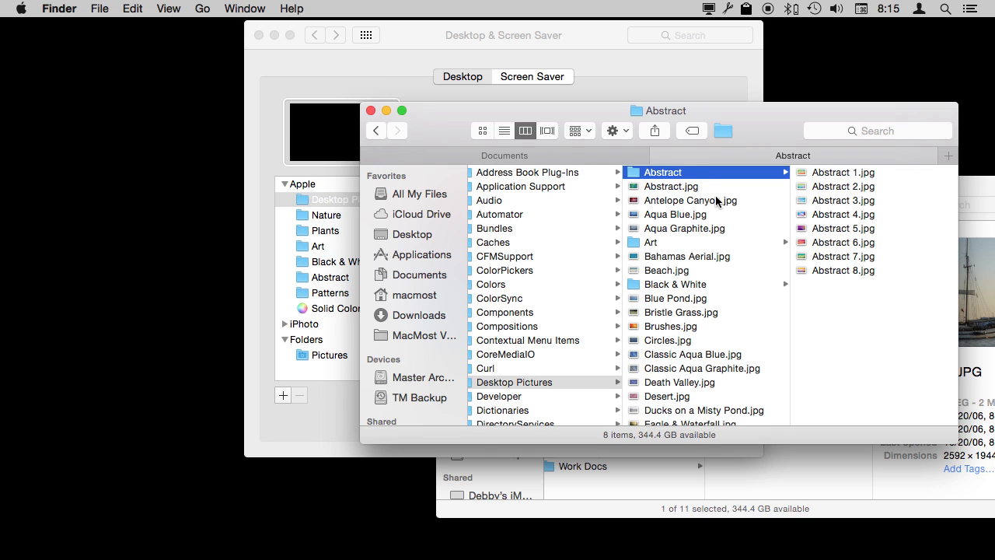
{"action": "mouse_move", "coordinate": [660, 193]}
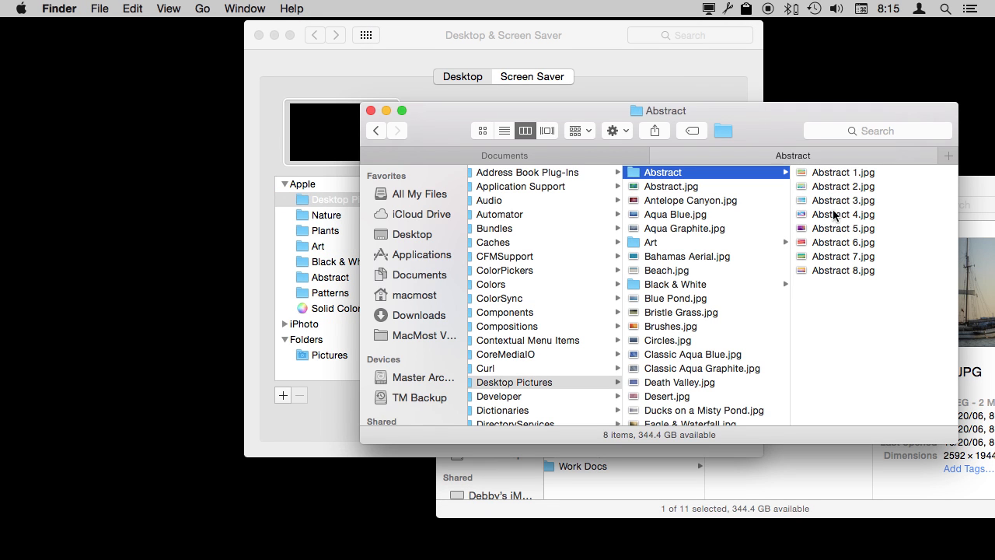
{"action": "mouse_move", "coordinate": [706, 174]}
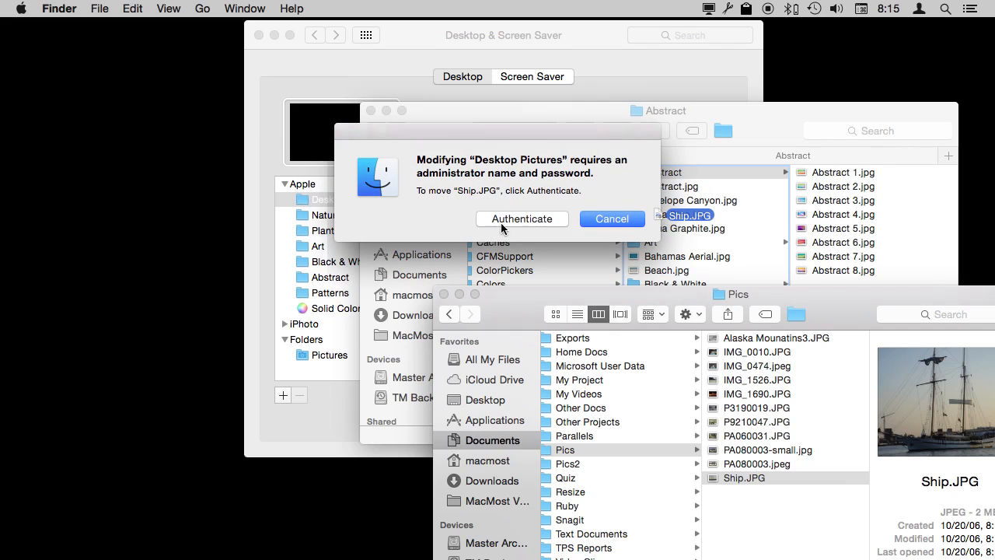
Cancel the authentication prompt for moving Ship.JPG and preview Brushes.jpg
{"action": "left_click", "coordinate": [613, 218]}
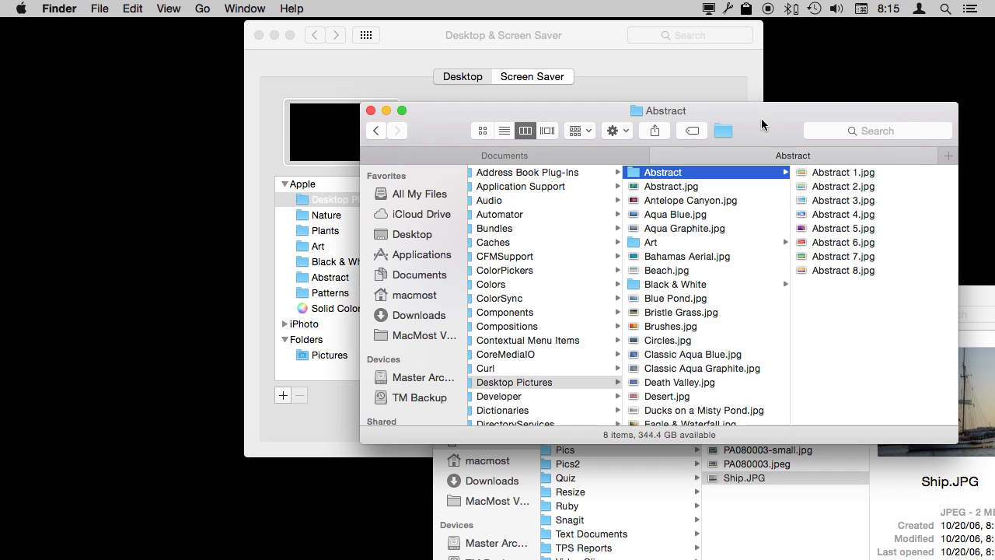
{"action": "mouse_move", "coordinate": [692, 332]}
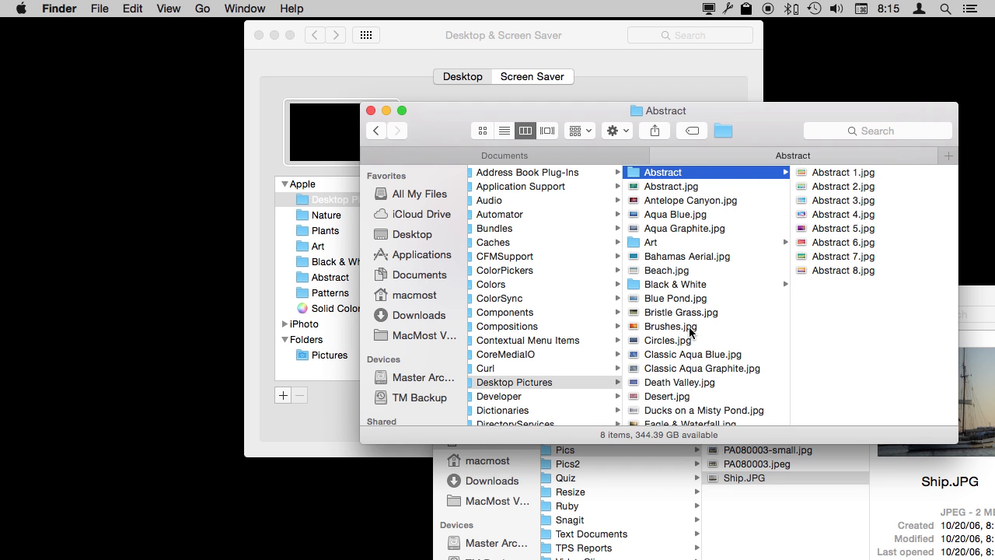
{"action": "mouse_move", "coordinate": [636, 321]}
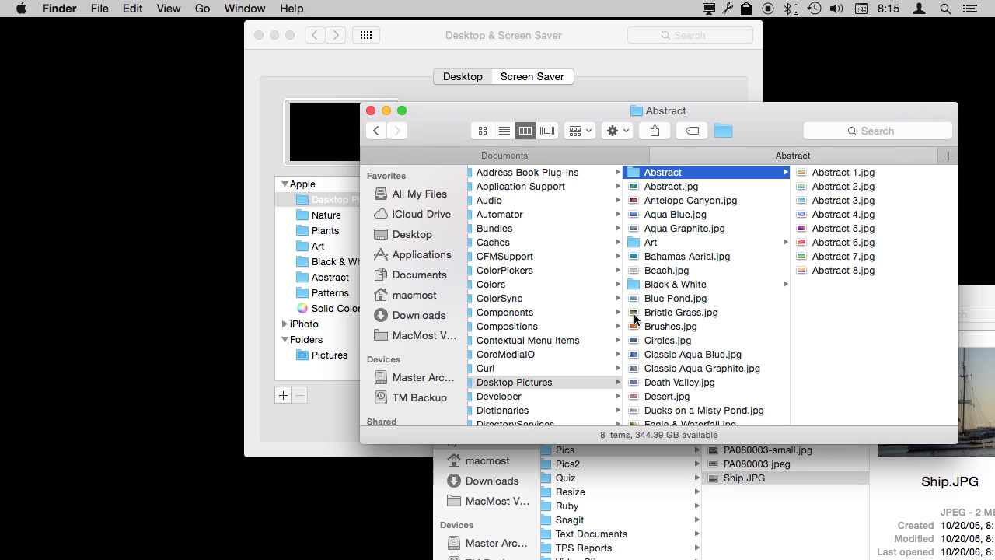
{"action": "left_click", "coordinate": [670, 326]}
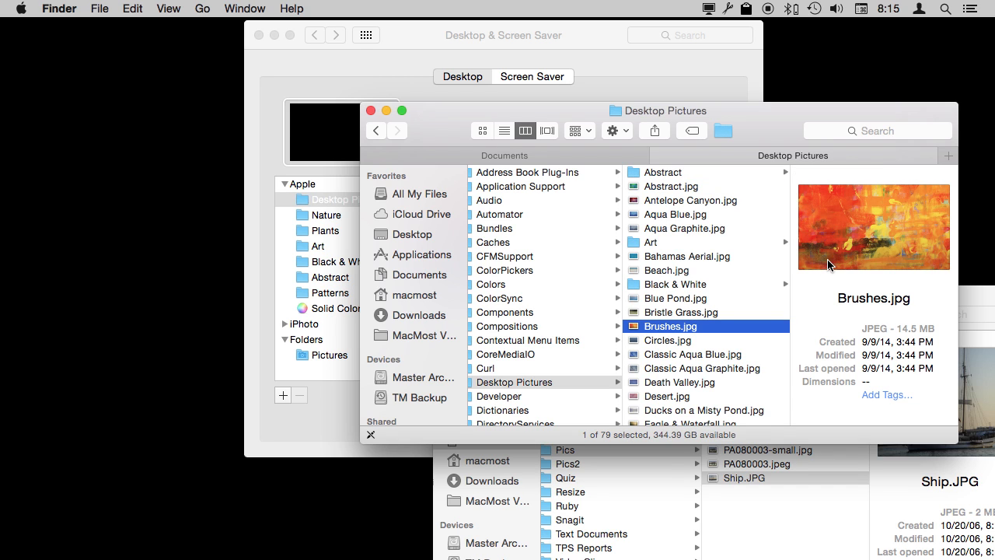
{"action": "mouse_move", "coordinate": [670, 360]}
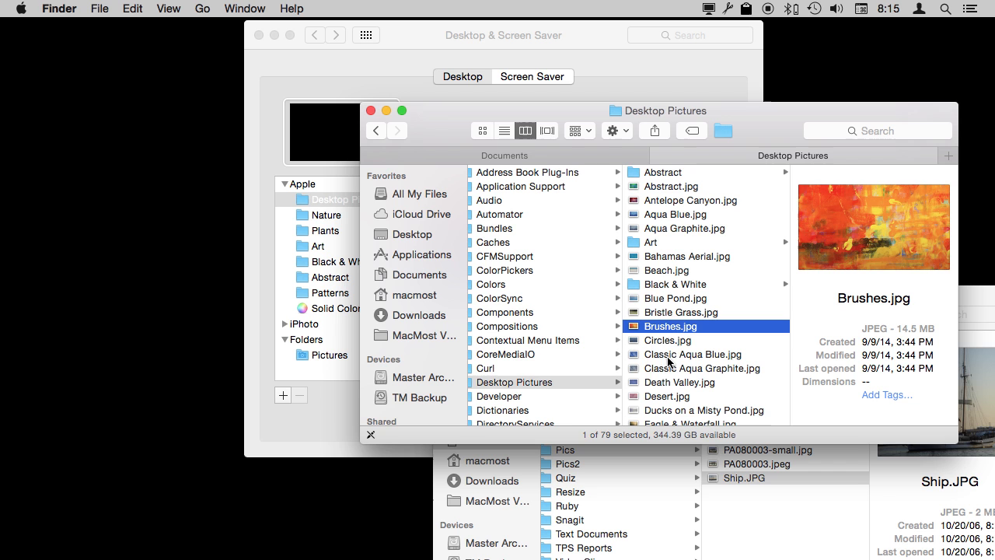